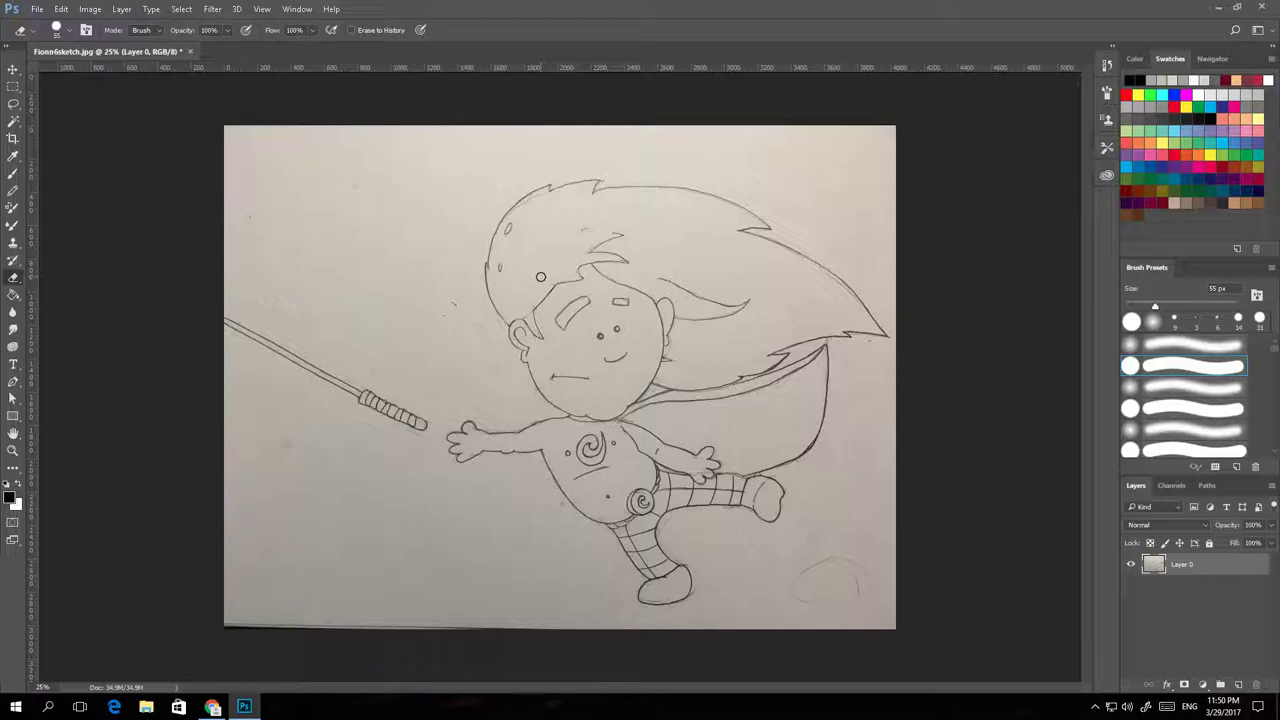
mouse_move(455, 105)
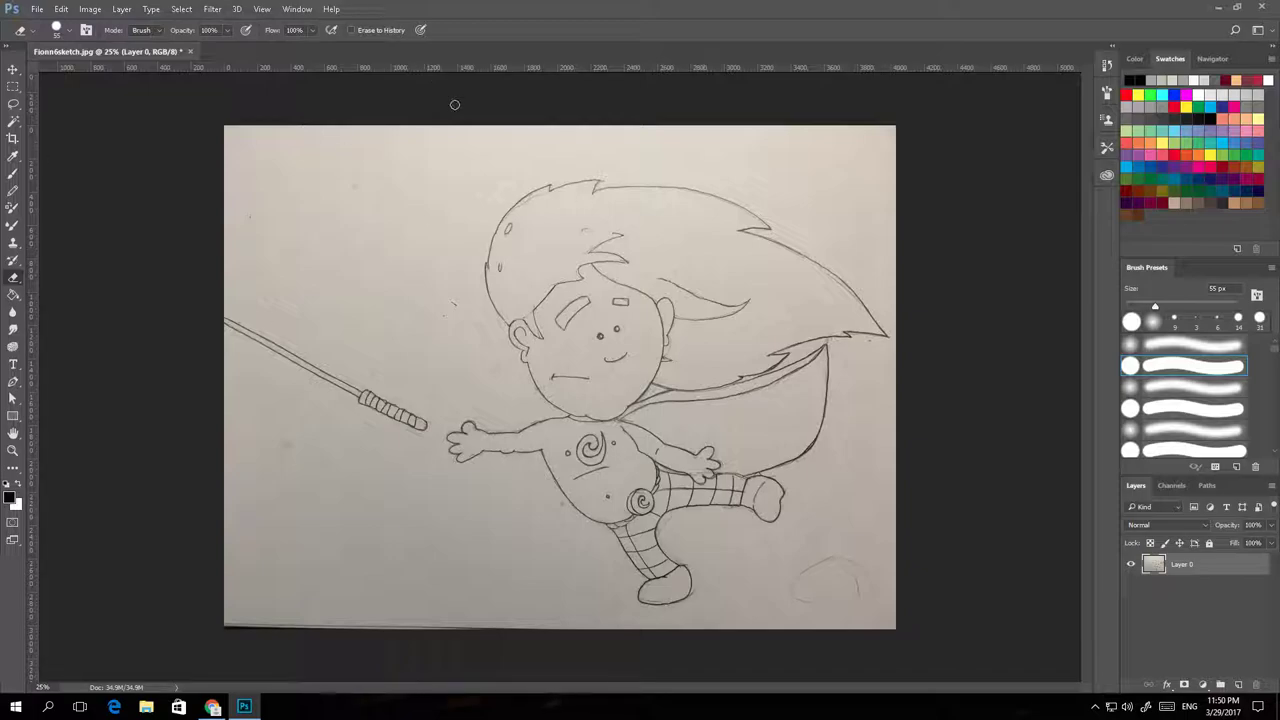
mouse_move(725, 283)
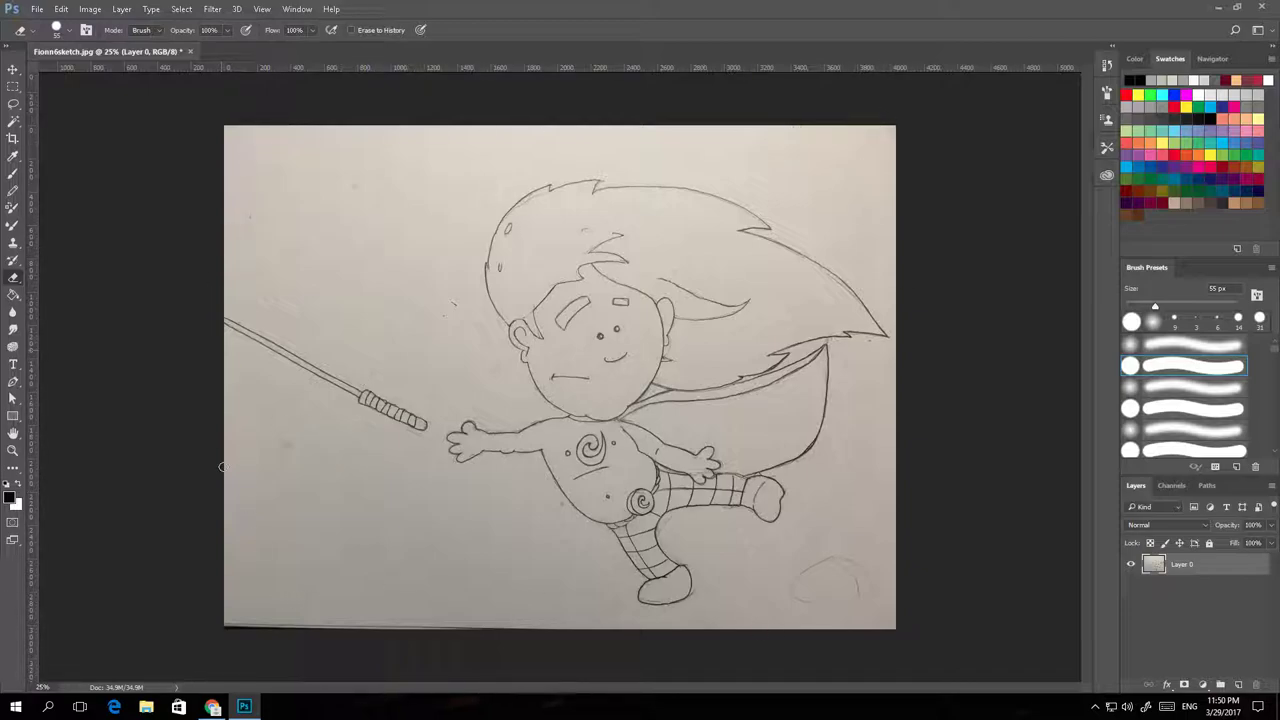
mouse_move(474, 95)
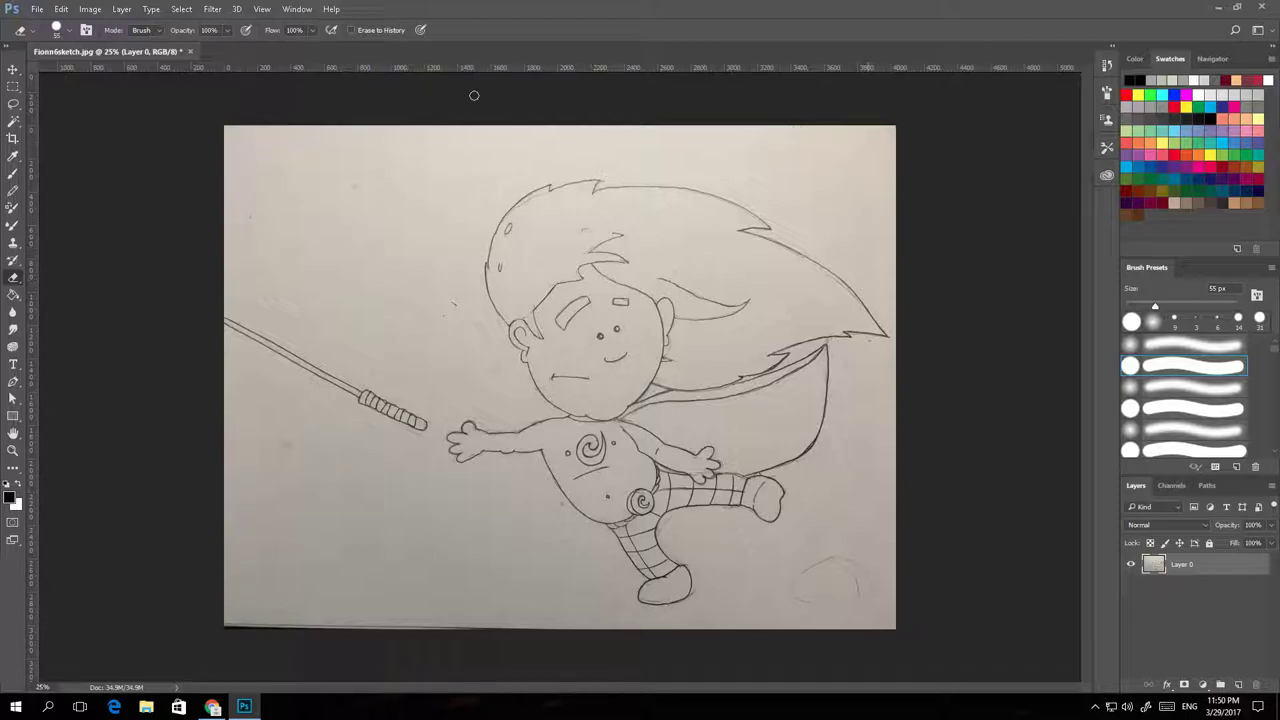
mouse_move(310, 435)
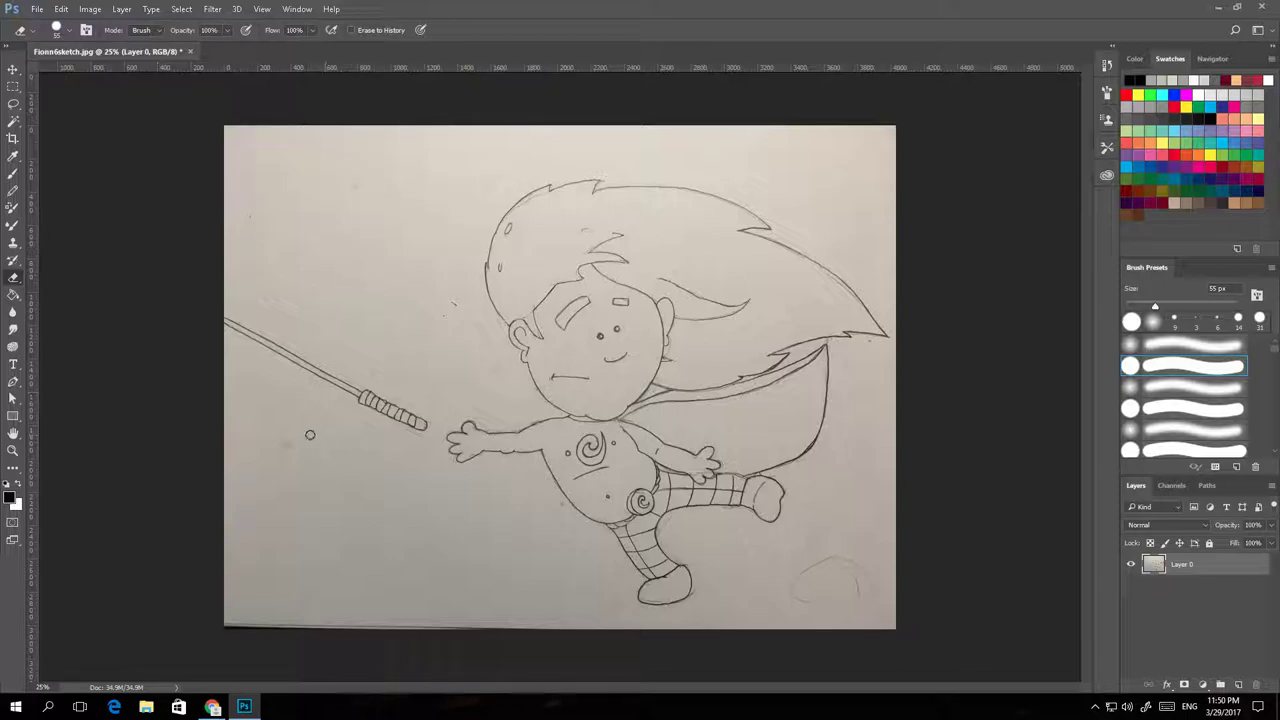
mouse_move(468, 306)
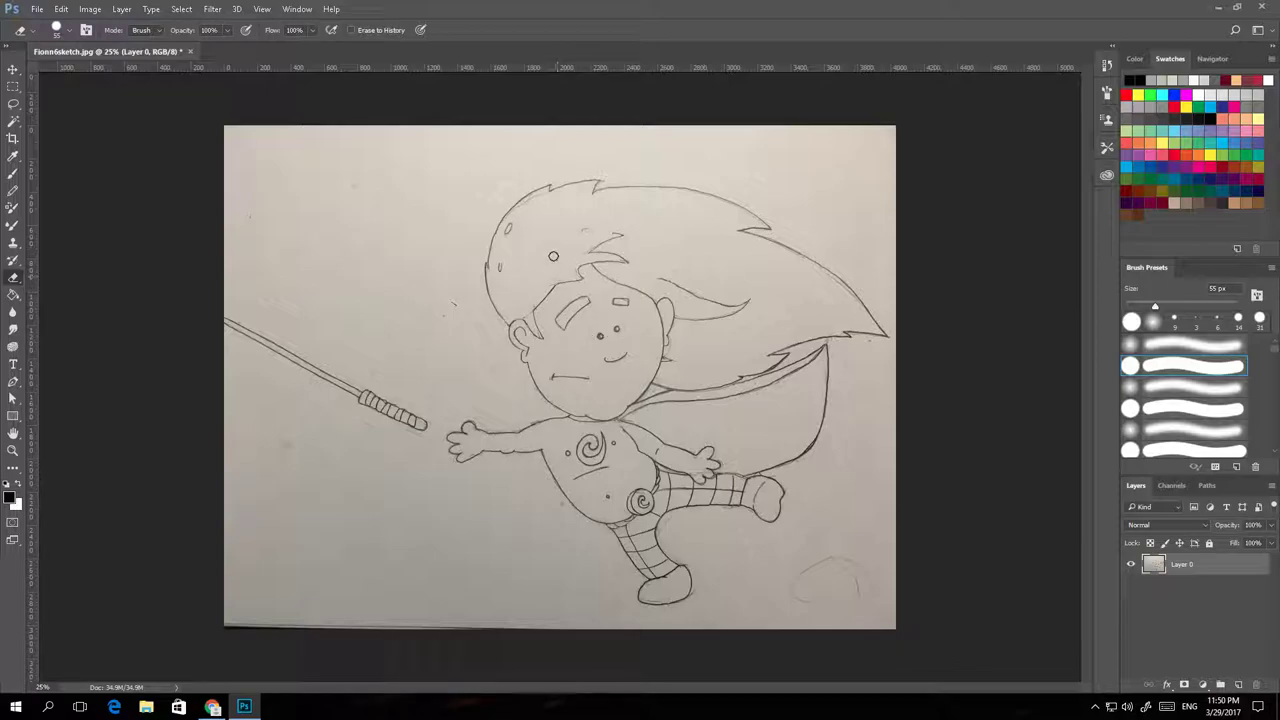
mouse_move(543, 182)
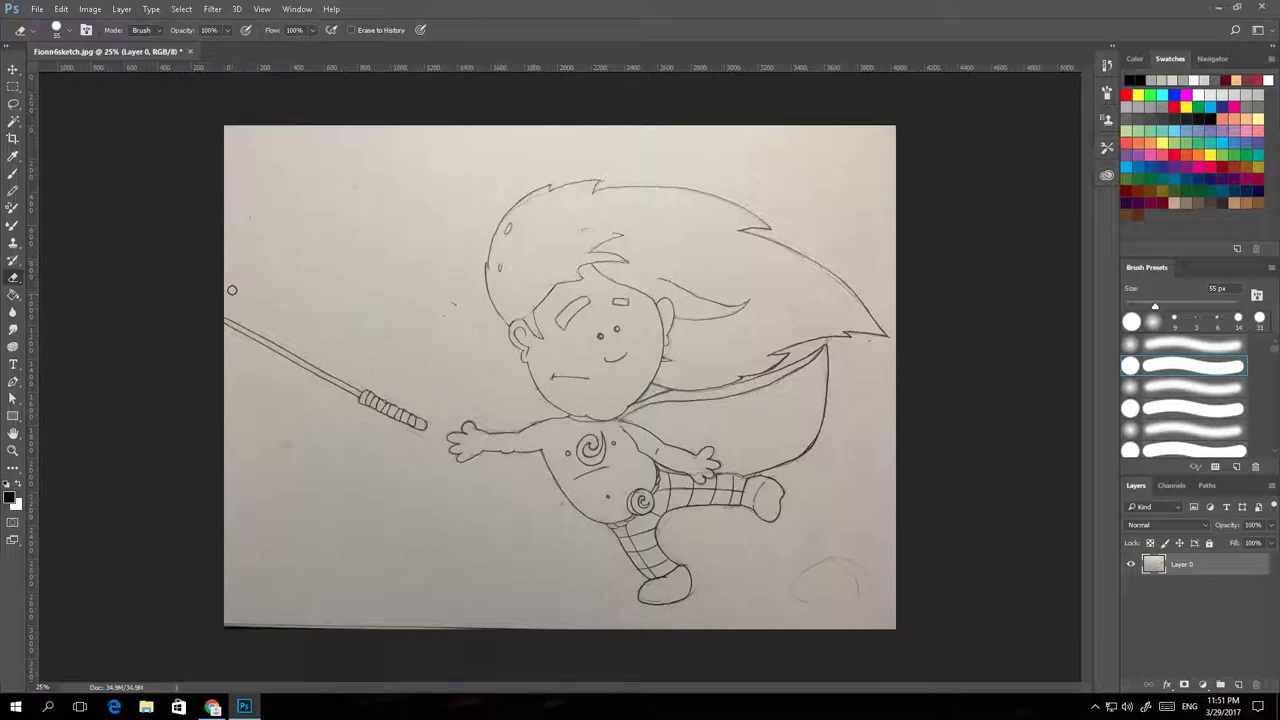
mouse_move(326, 346)
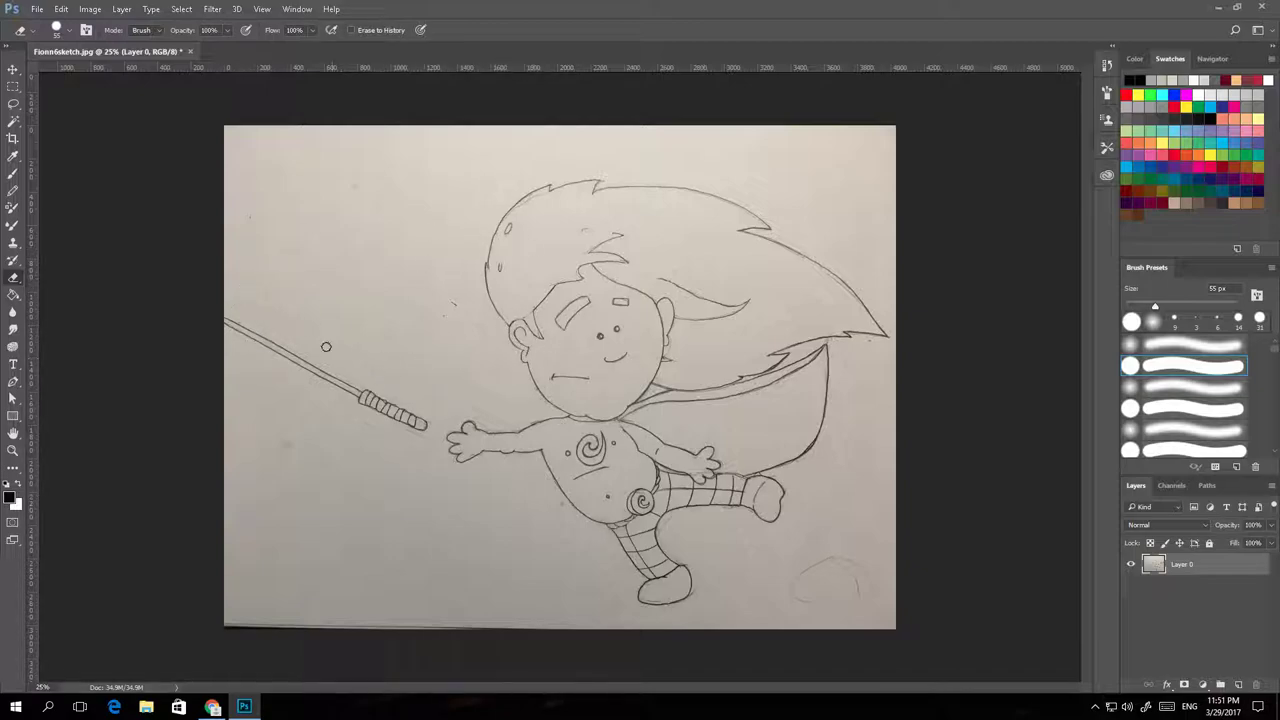
mouse_move(486, 373)
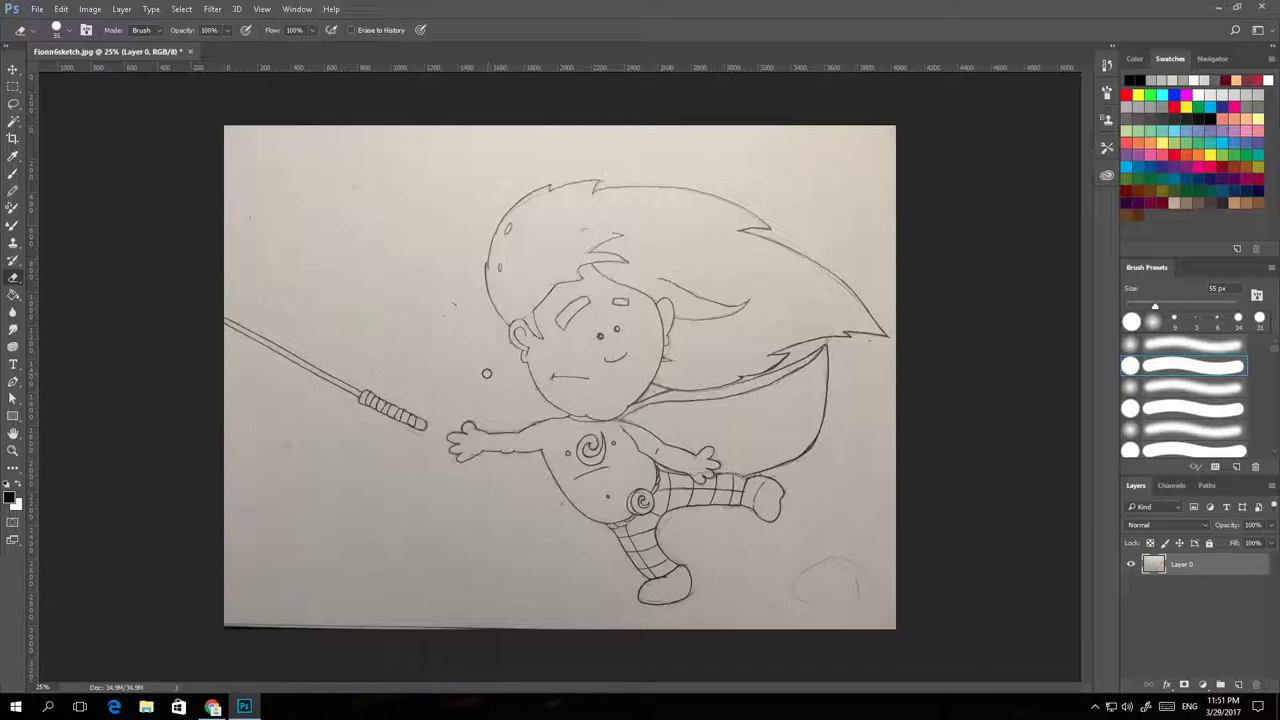
mouse_move(410, 243)
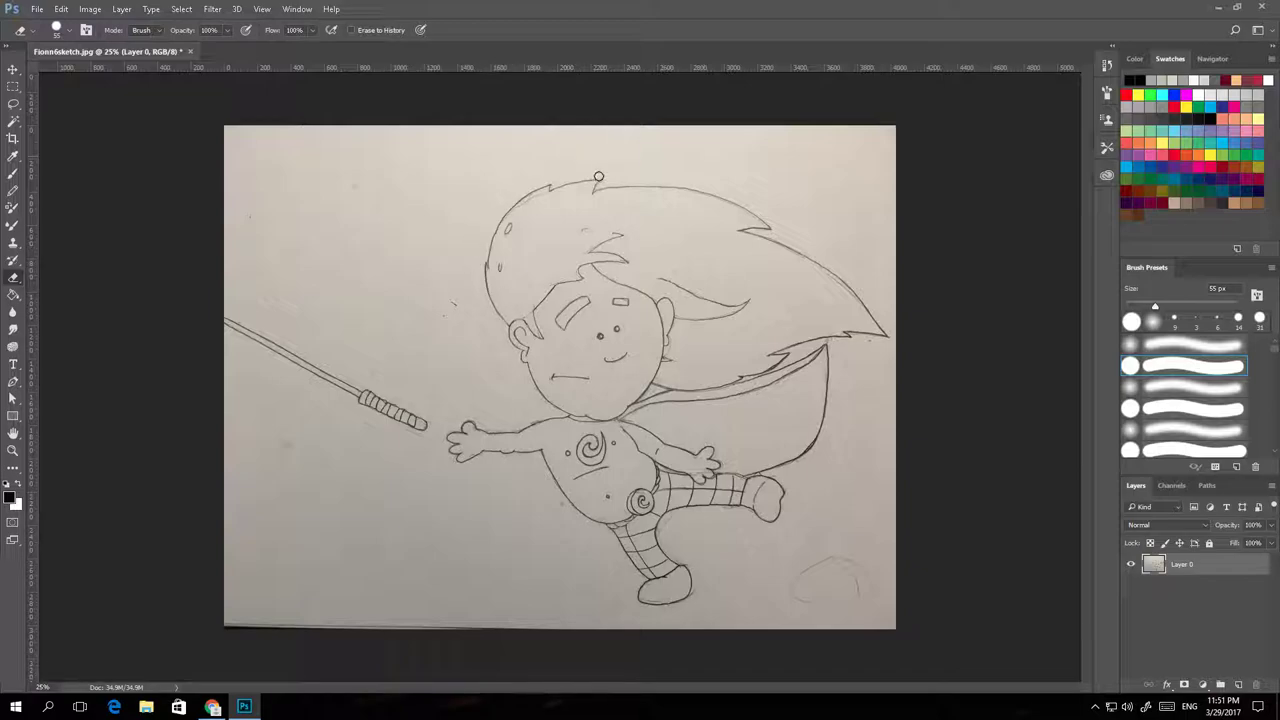
mouse_move(176, 177)
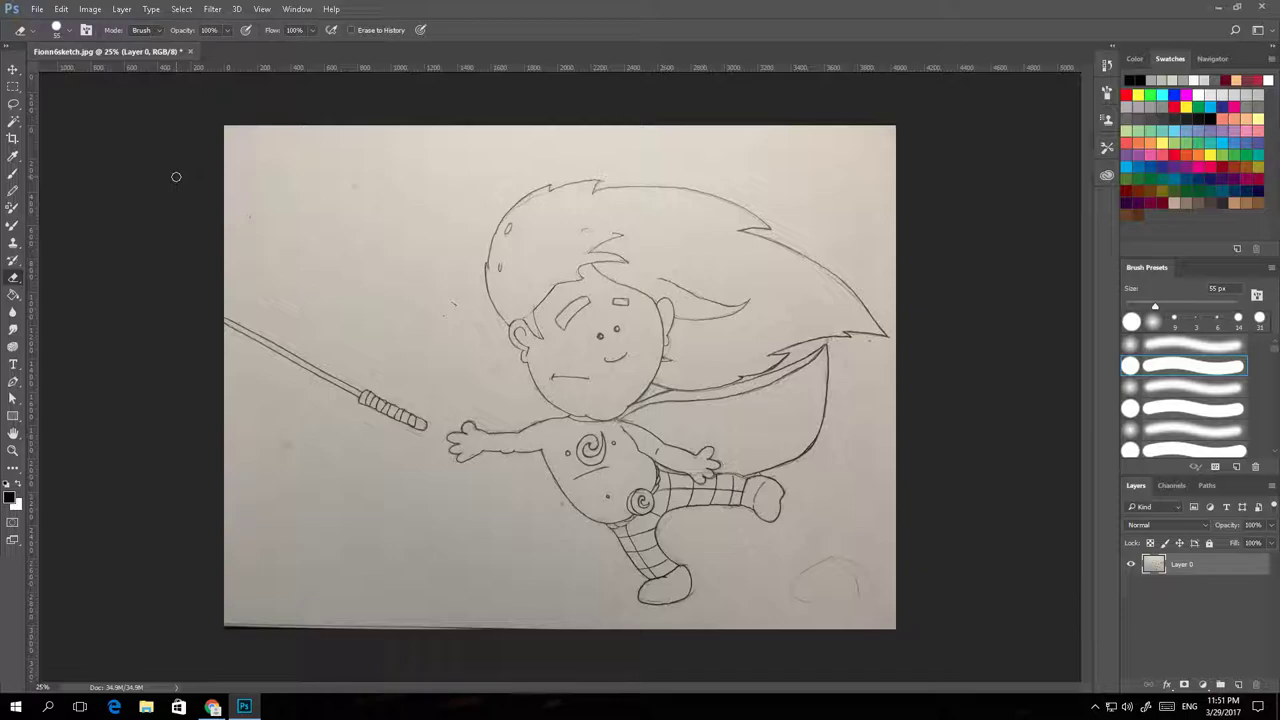
mouse_move(198, 171)
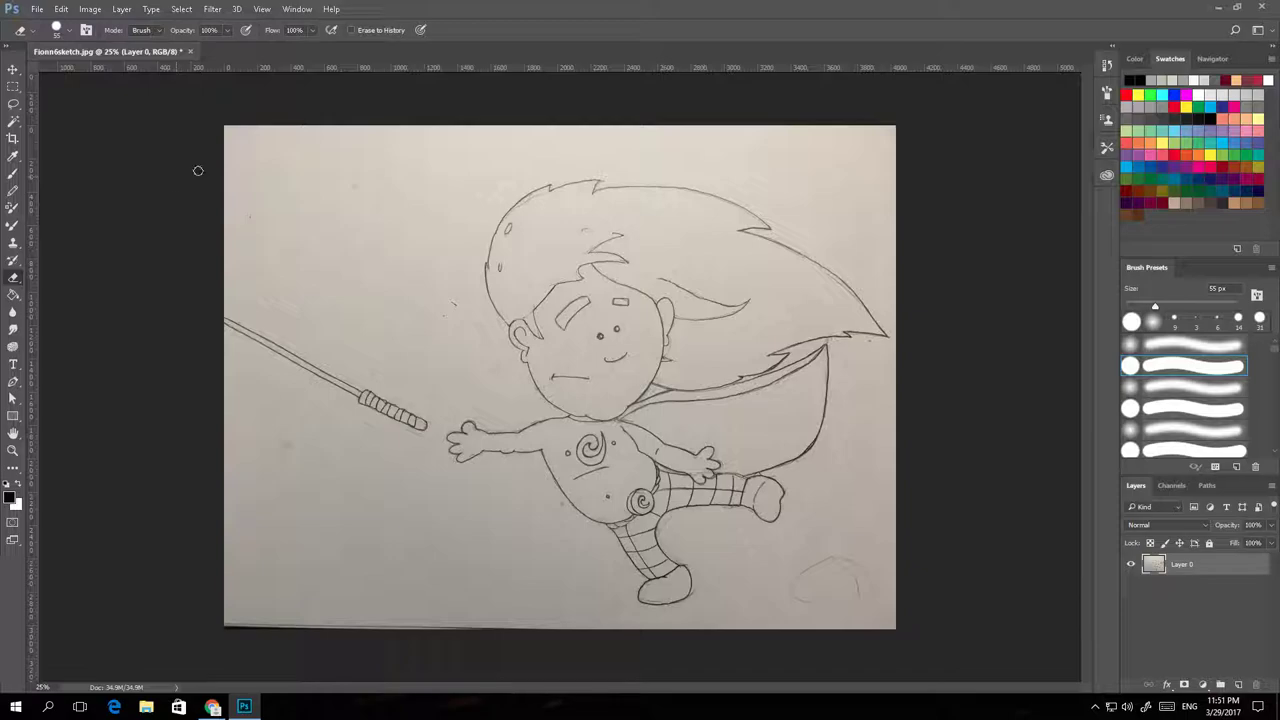
mouse_move(371, 173)
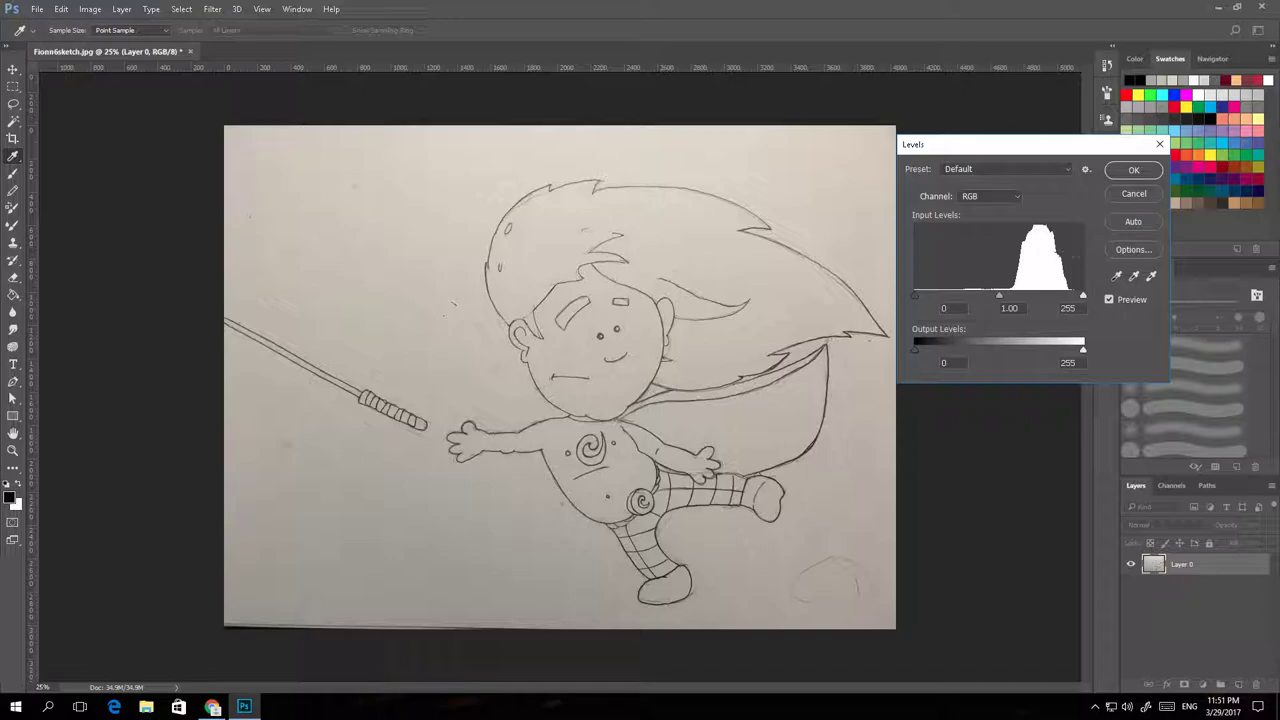
Drag the Levels white and midtone sliders left to whiten the paper, then apply.
left_click_drag(1083, 295, 1074, 295)
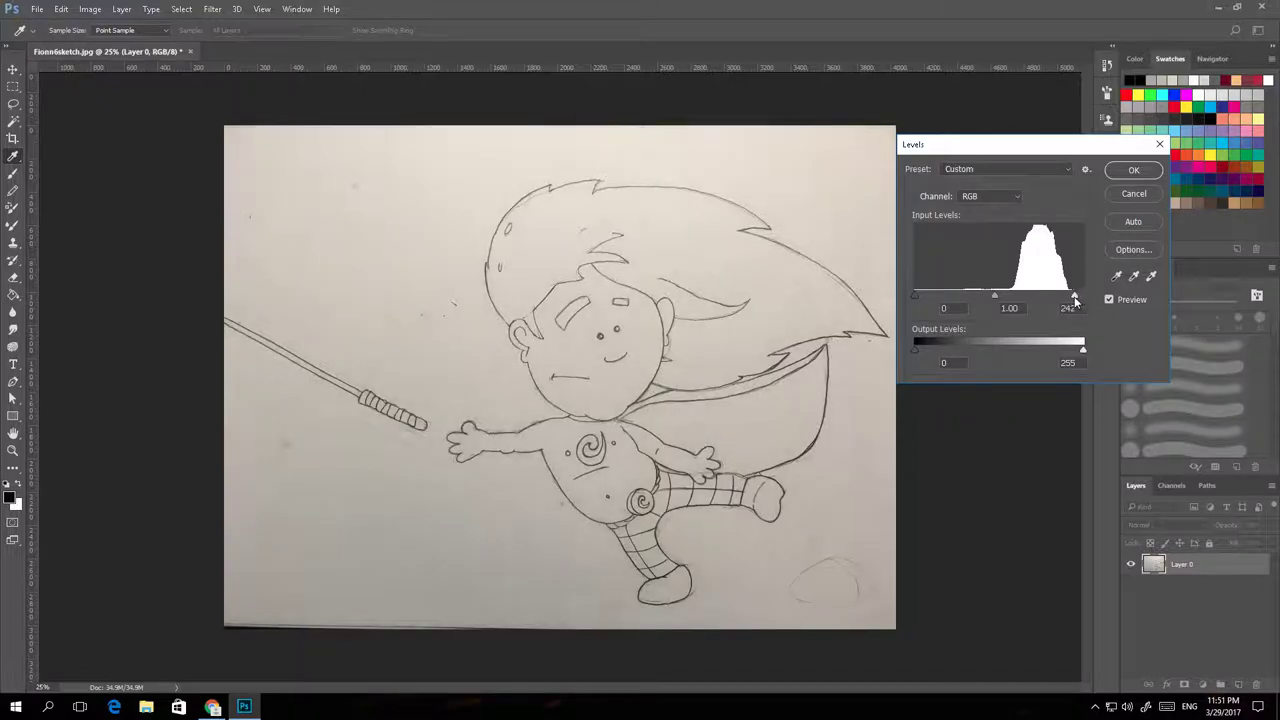
left_click_drag(1074, 295, 1037, 295)
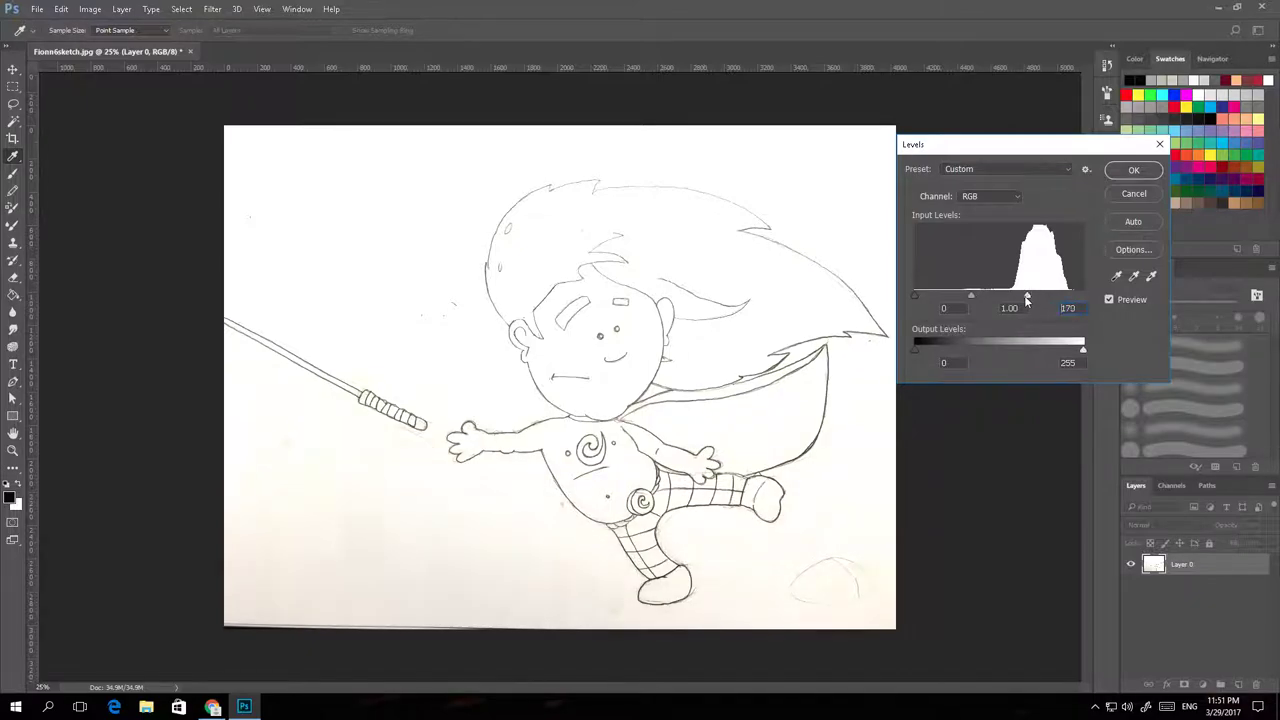
left_click_drag(1027, 295, 1026, 295)
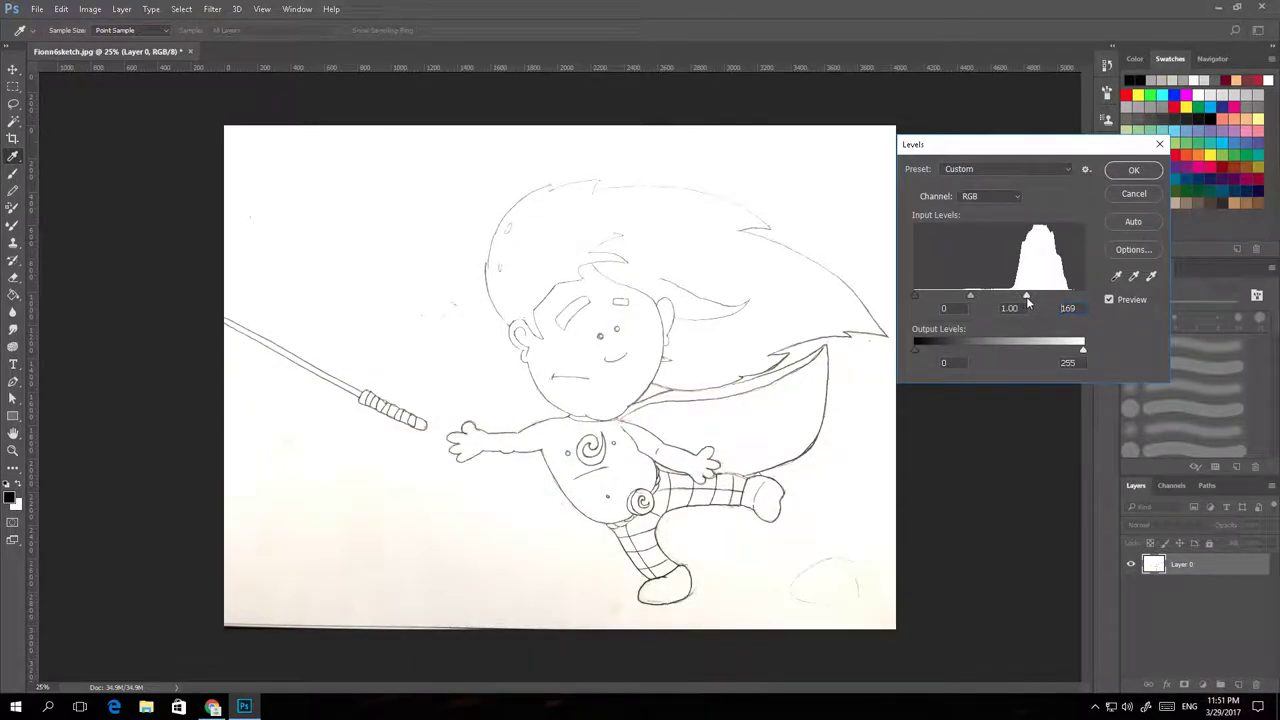
left_click_drag(1026, 295, 1014, 295)
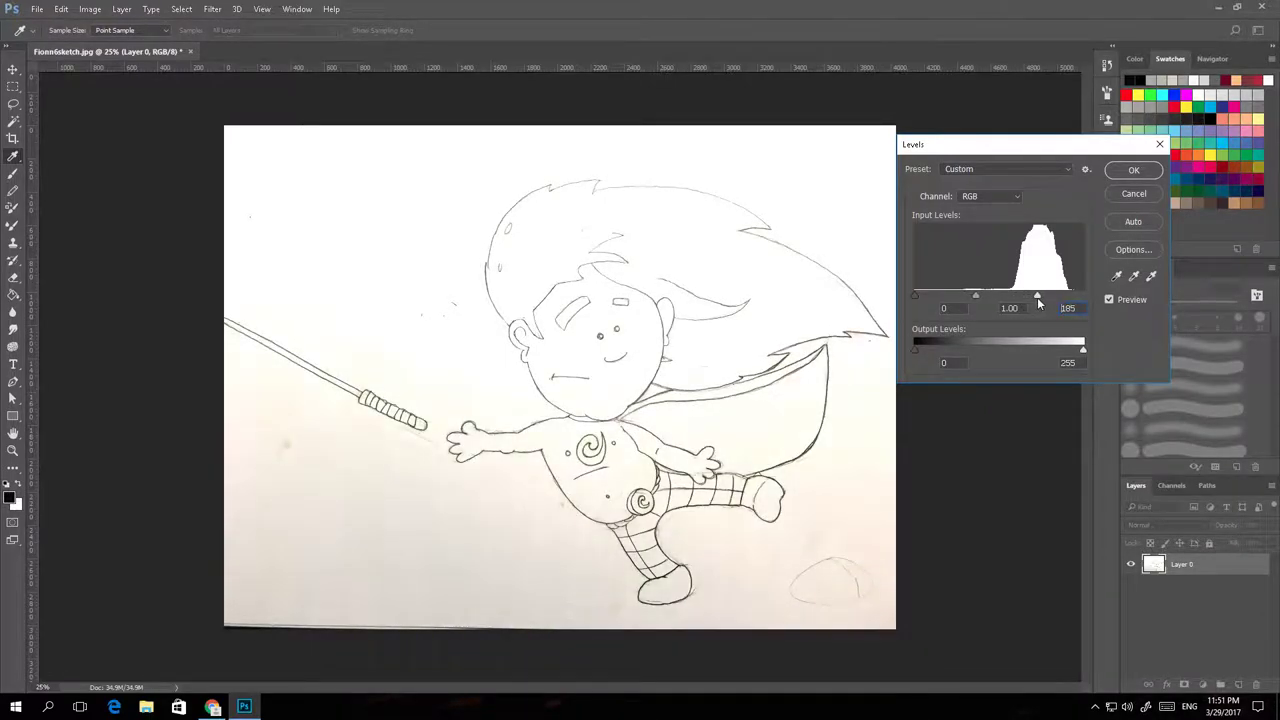
left_click_drag(1045, 296, 1038, 296)
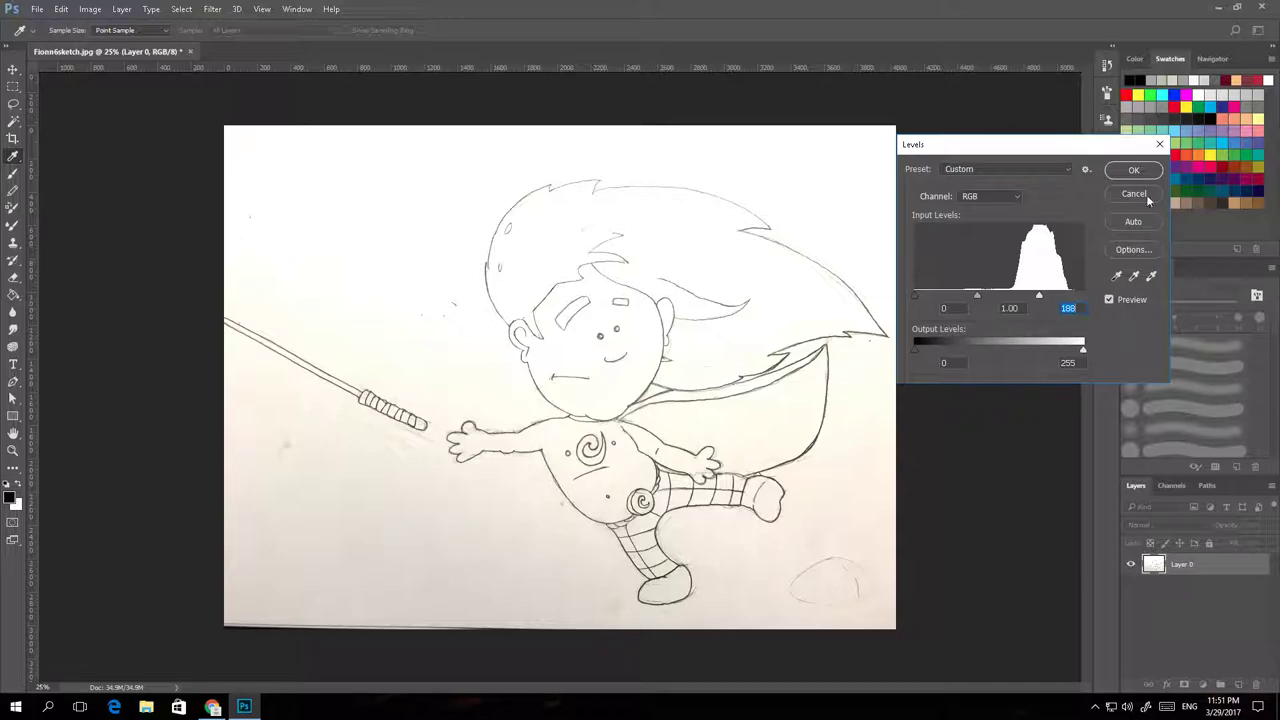
left_click(1134, 193)
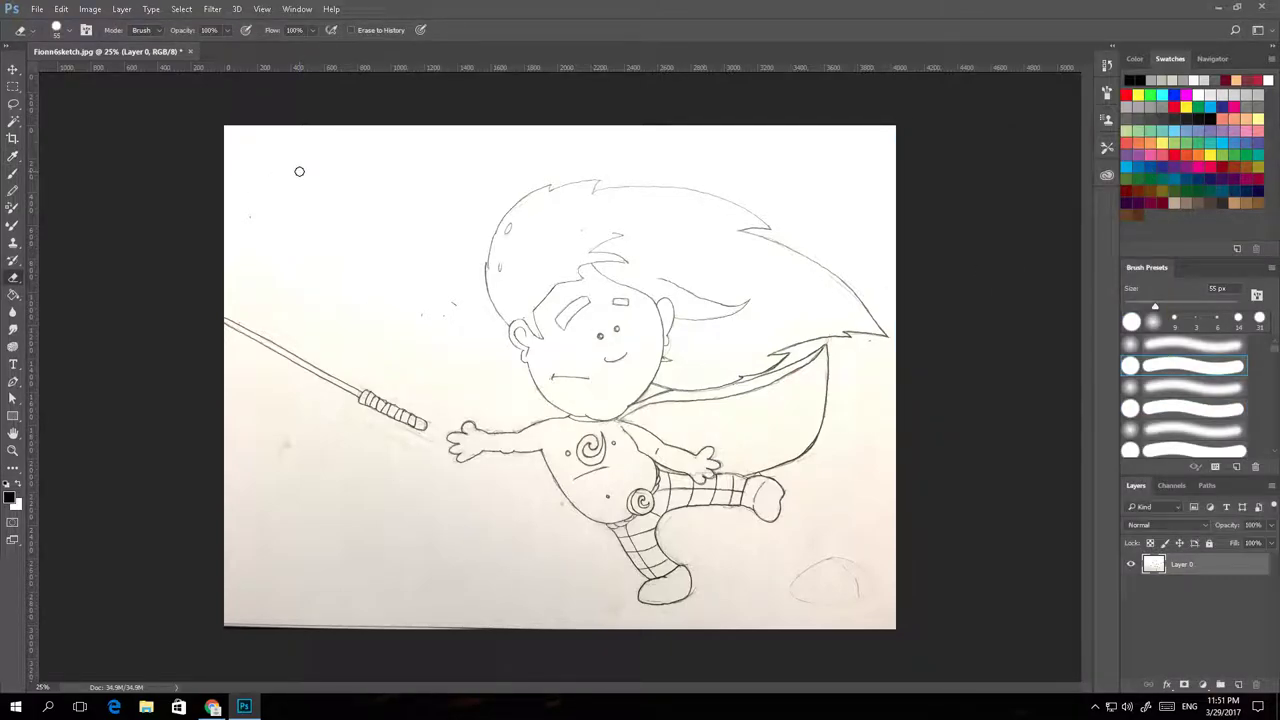
mouse_move(257, 190)
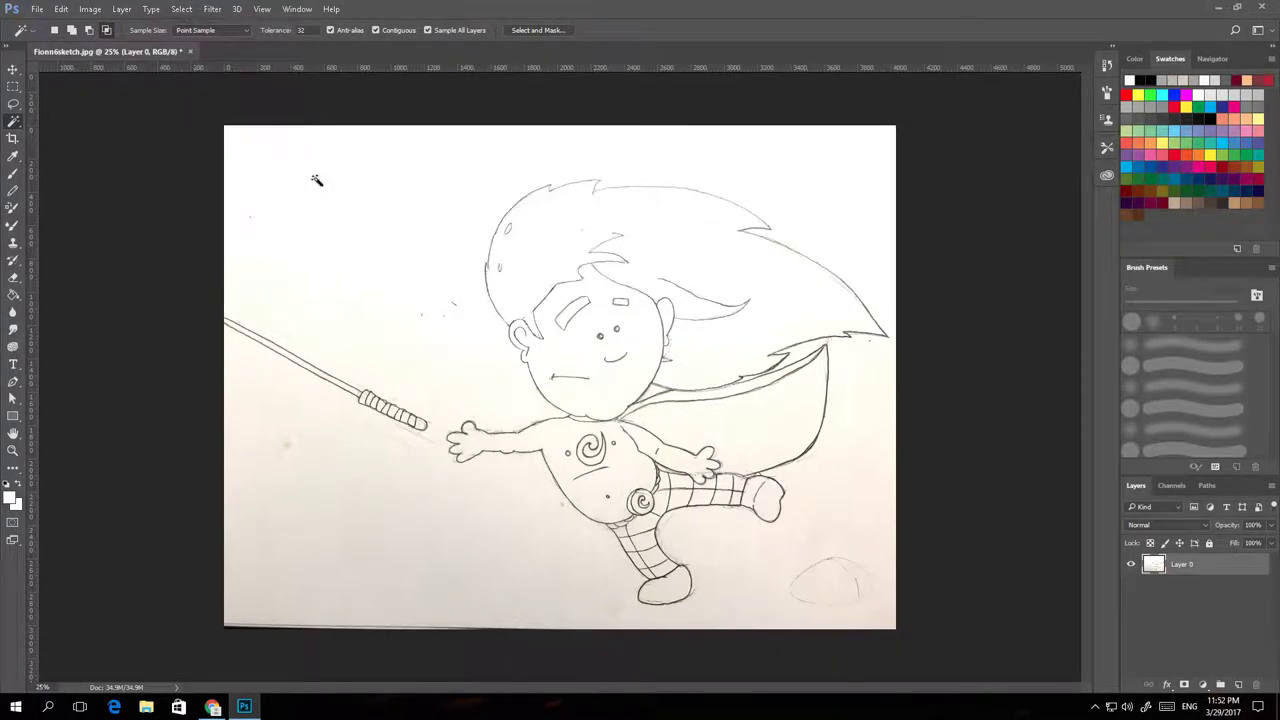
mouse_move(793, 480)
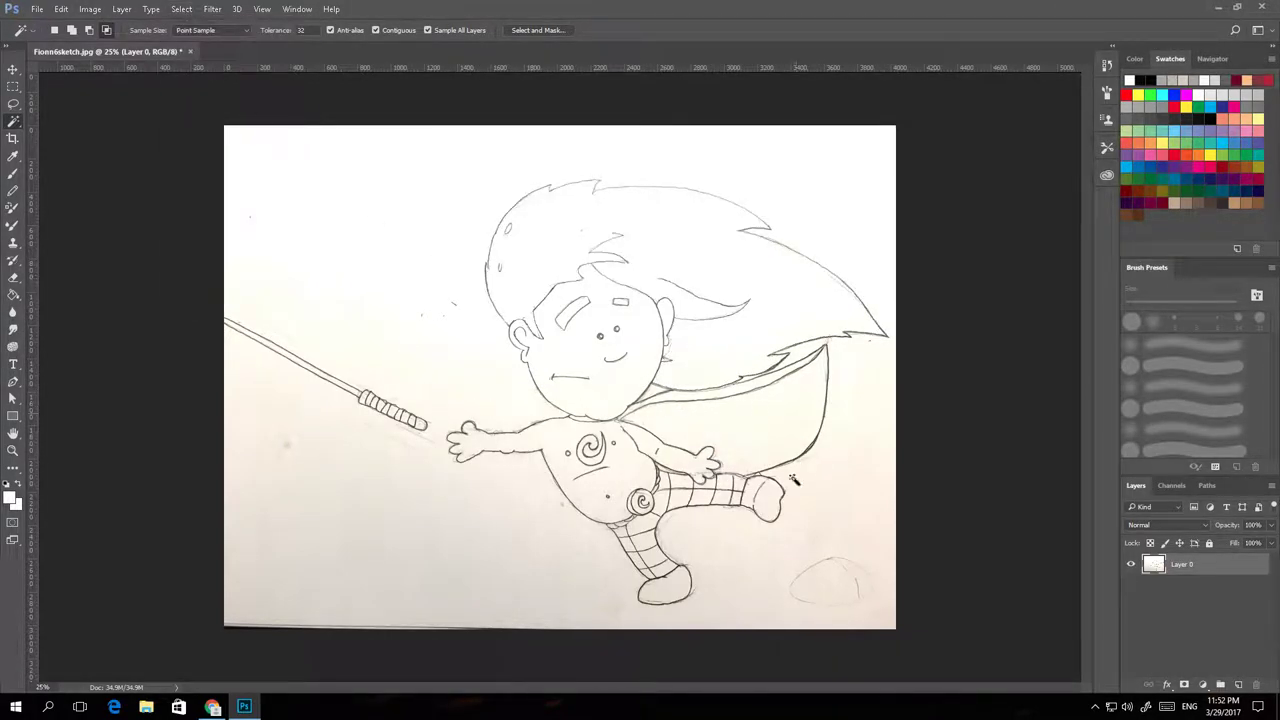
Select the white paper area around the flying boy figure.
left_click(151, 9)
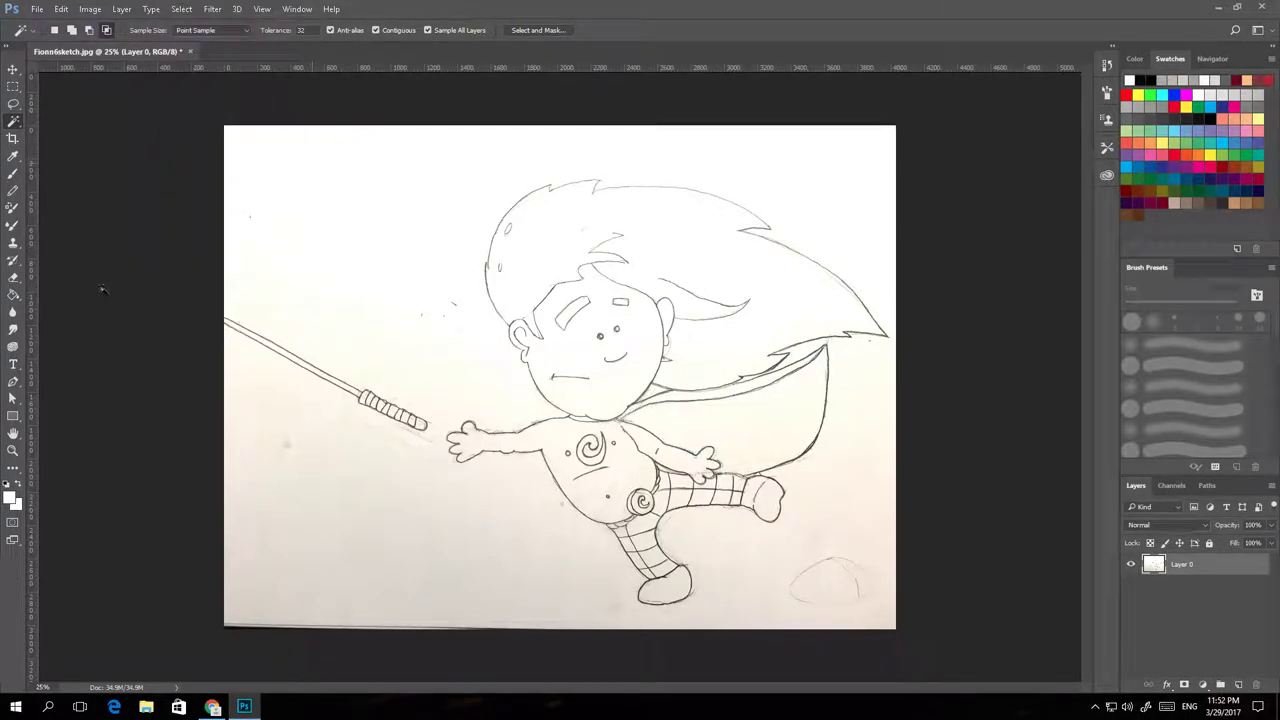
mouse_move(765, 370)
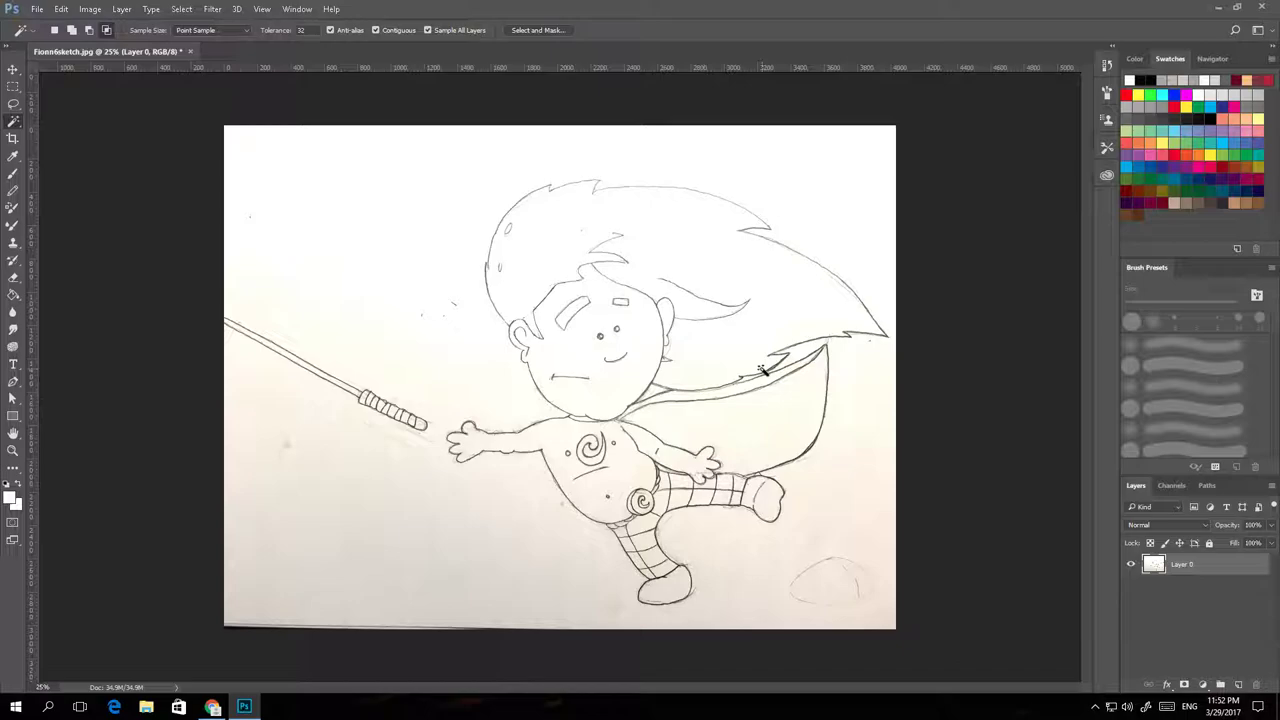
mouse_move(335, 275)
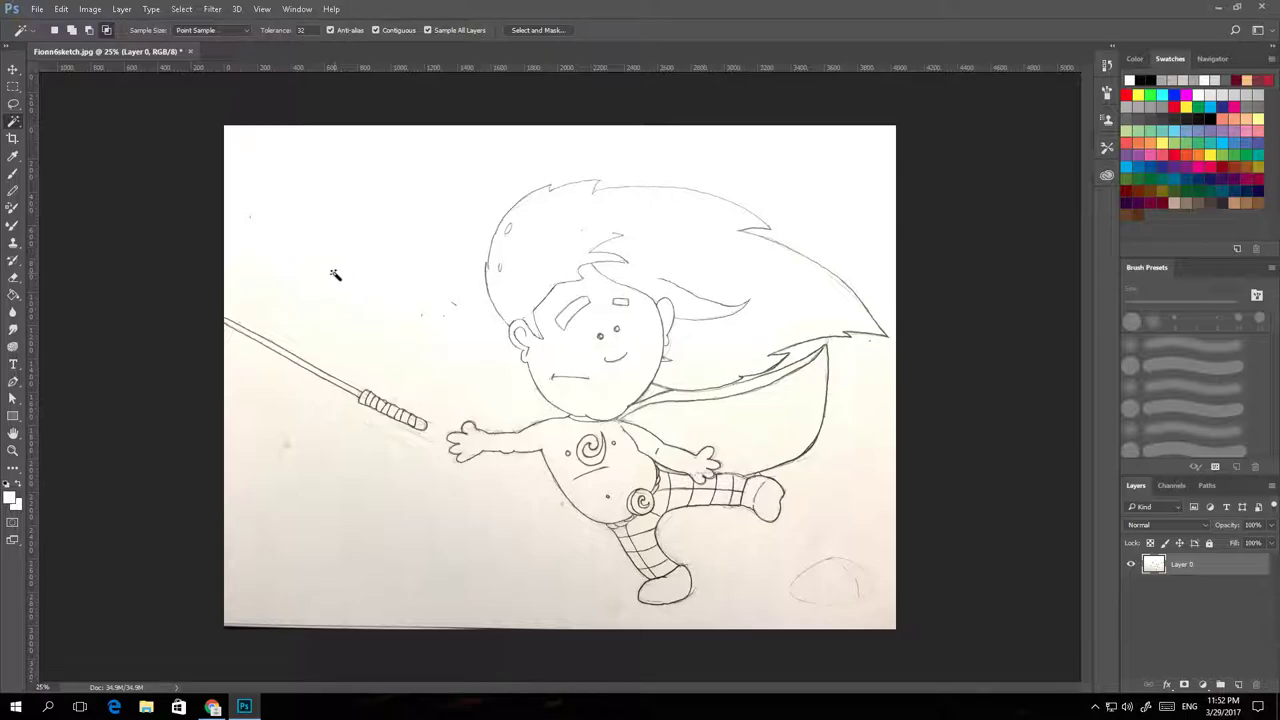
mouse_move(1220, 578)
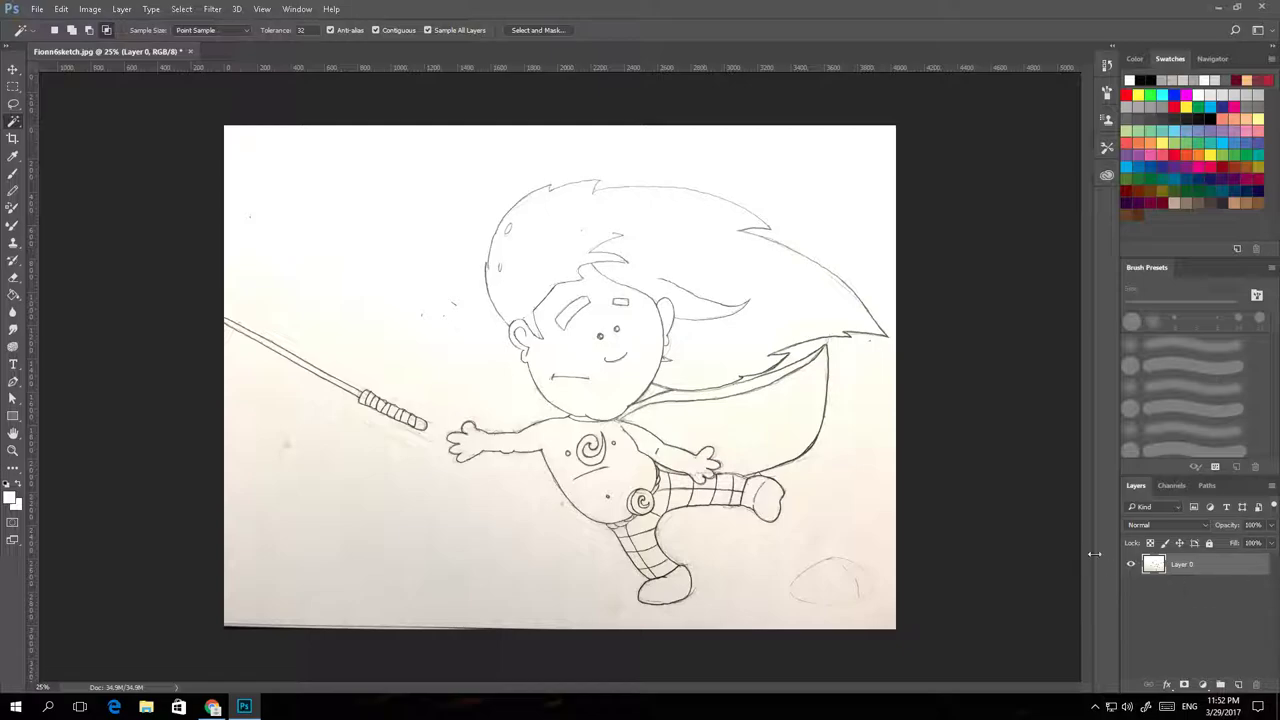
mouse_move(835, 490)
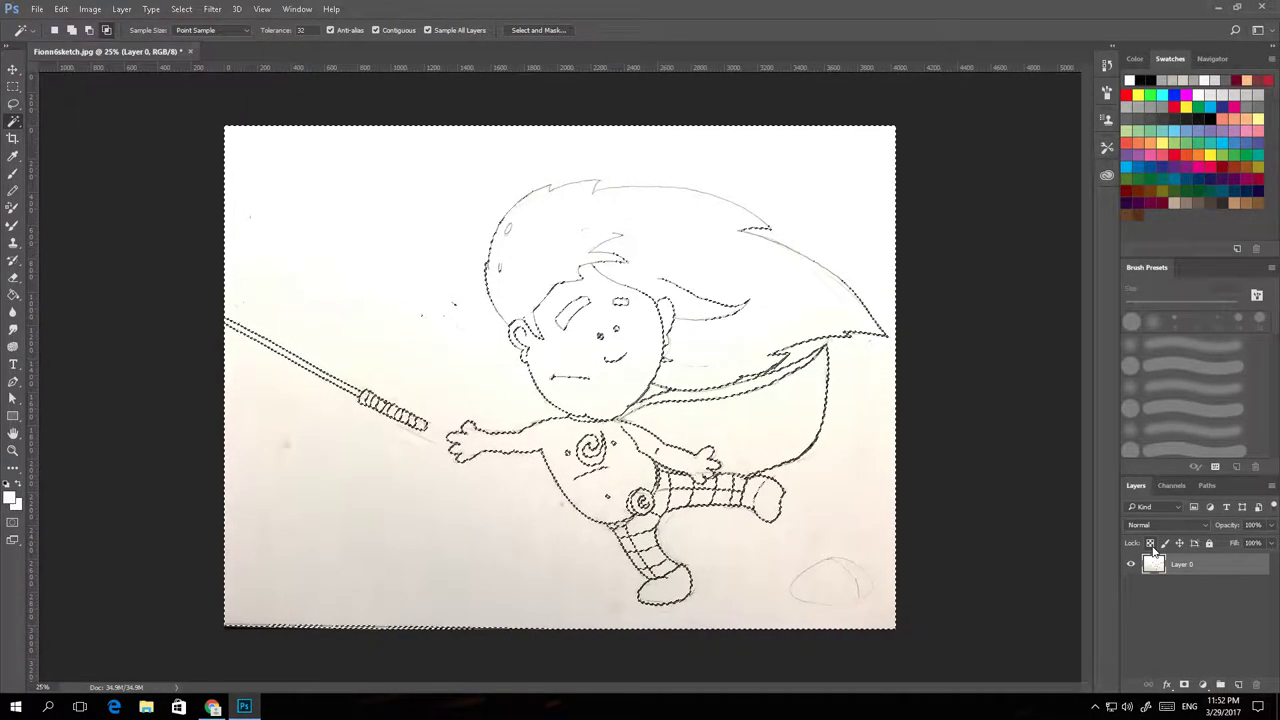
mouse_move(1150, 543)
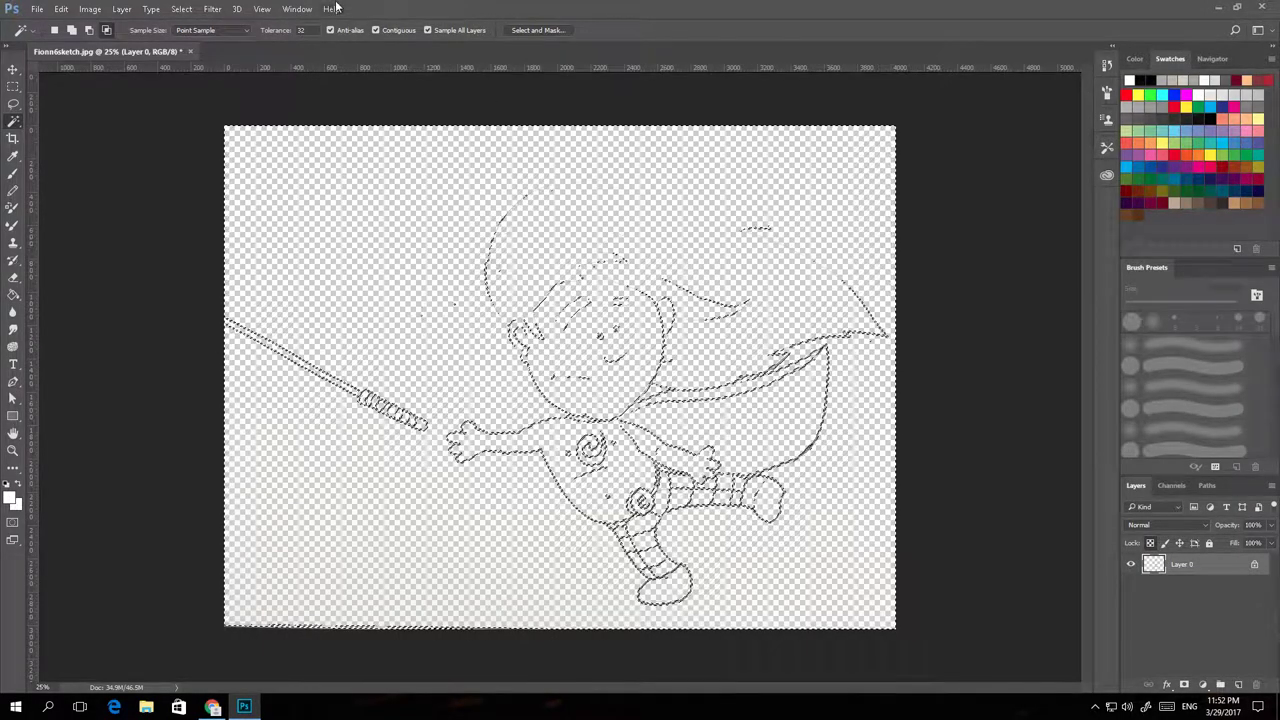
Deselect the selection outline around the transparent line art.
left_click(181, 9)
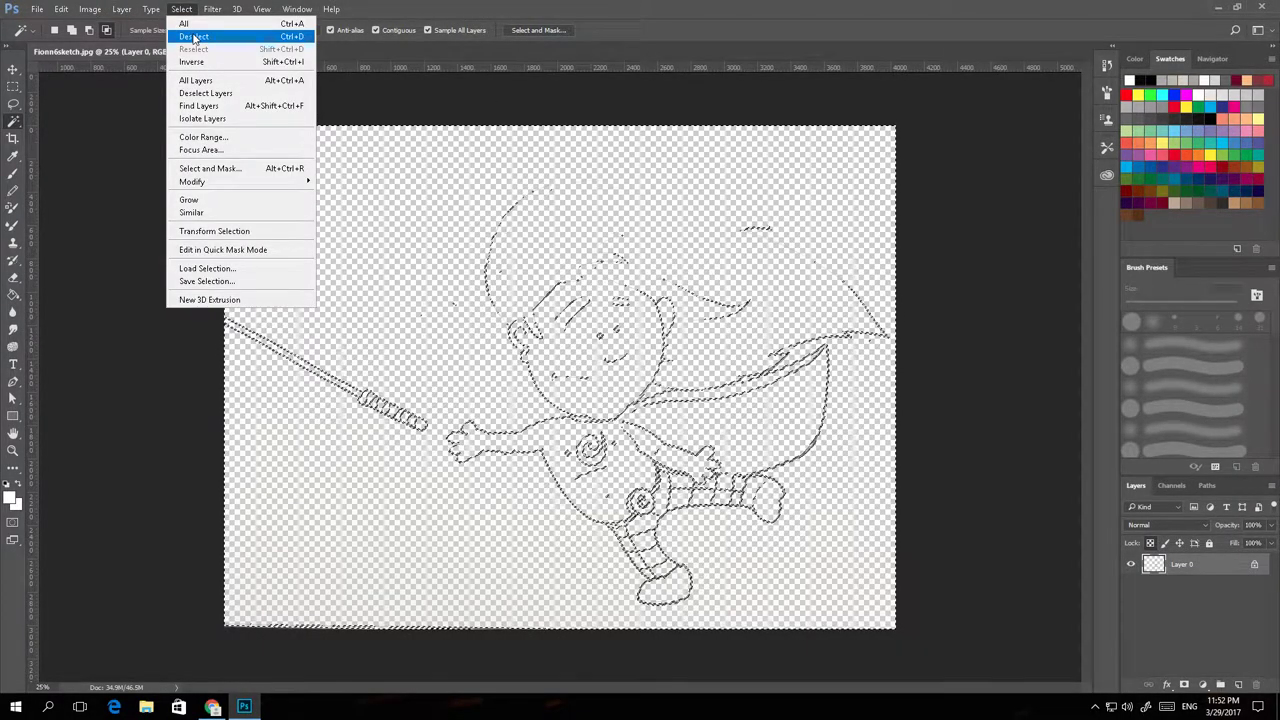
left_click(193, 36)
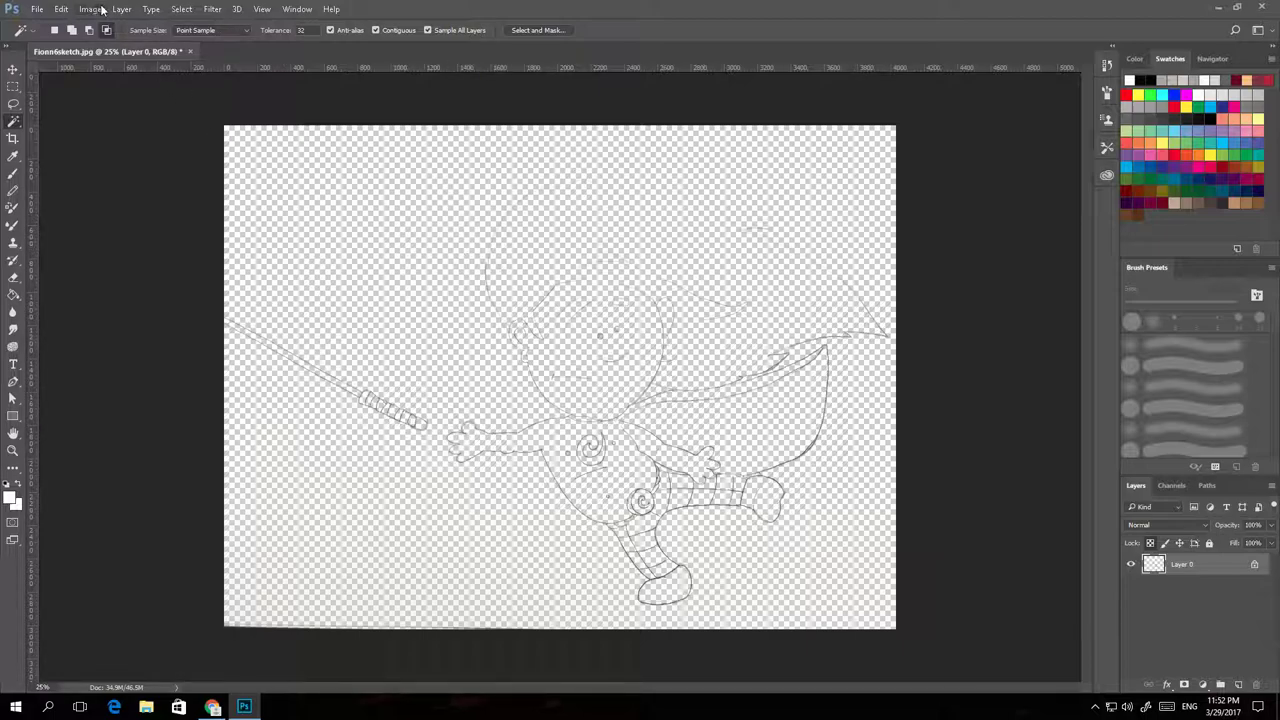
left_click(62, 9)
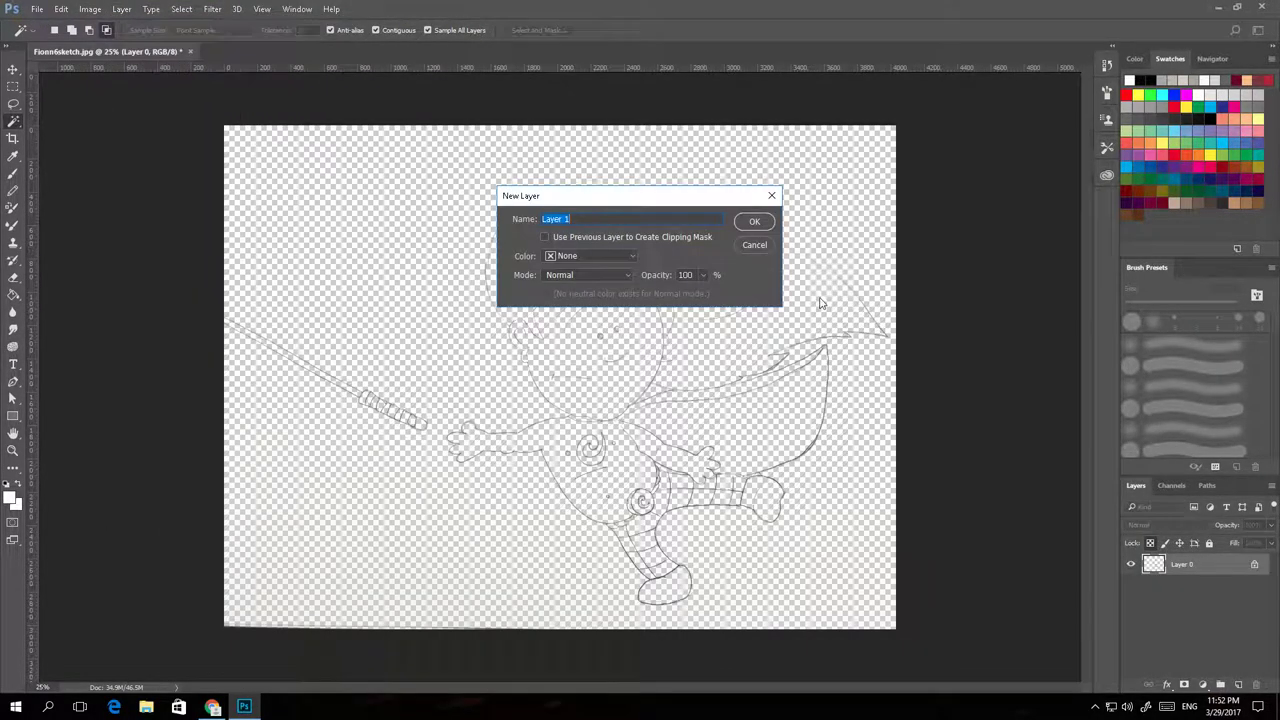
Create a layer named 'background' and fill it with white.
type("back")
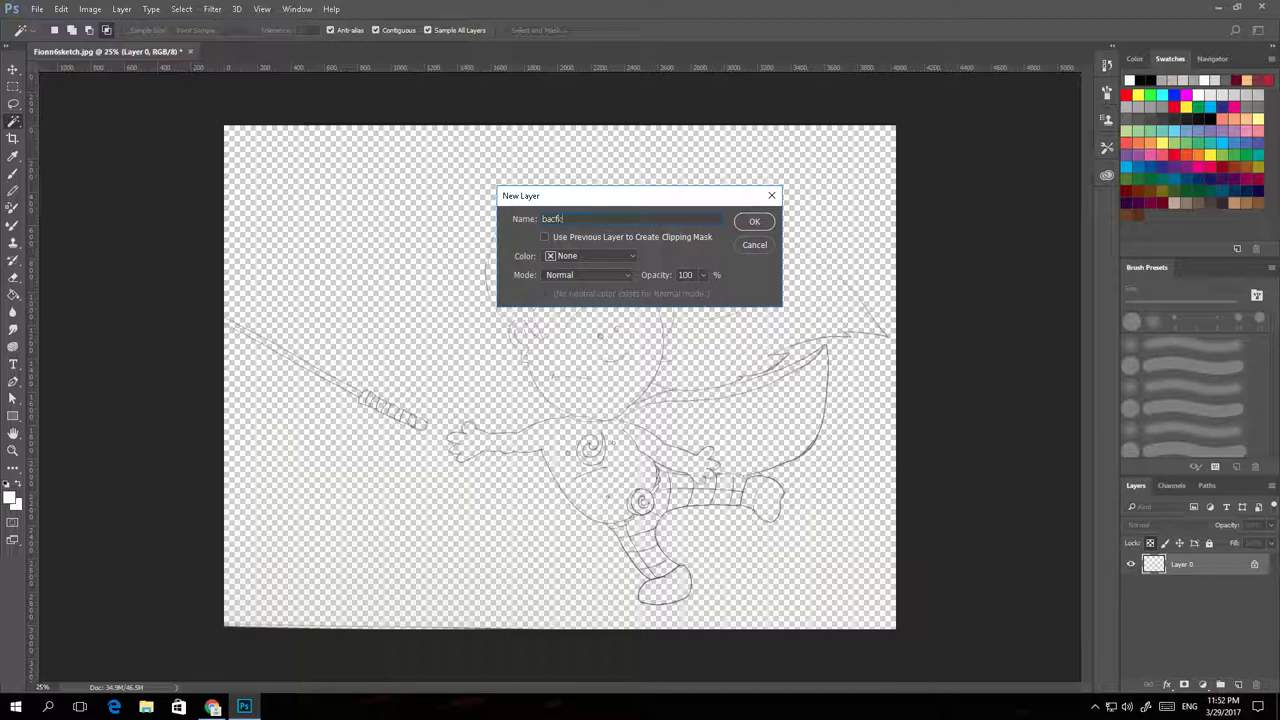
left_click(754, 221)
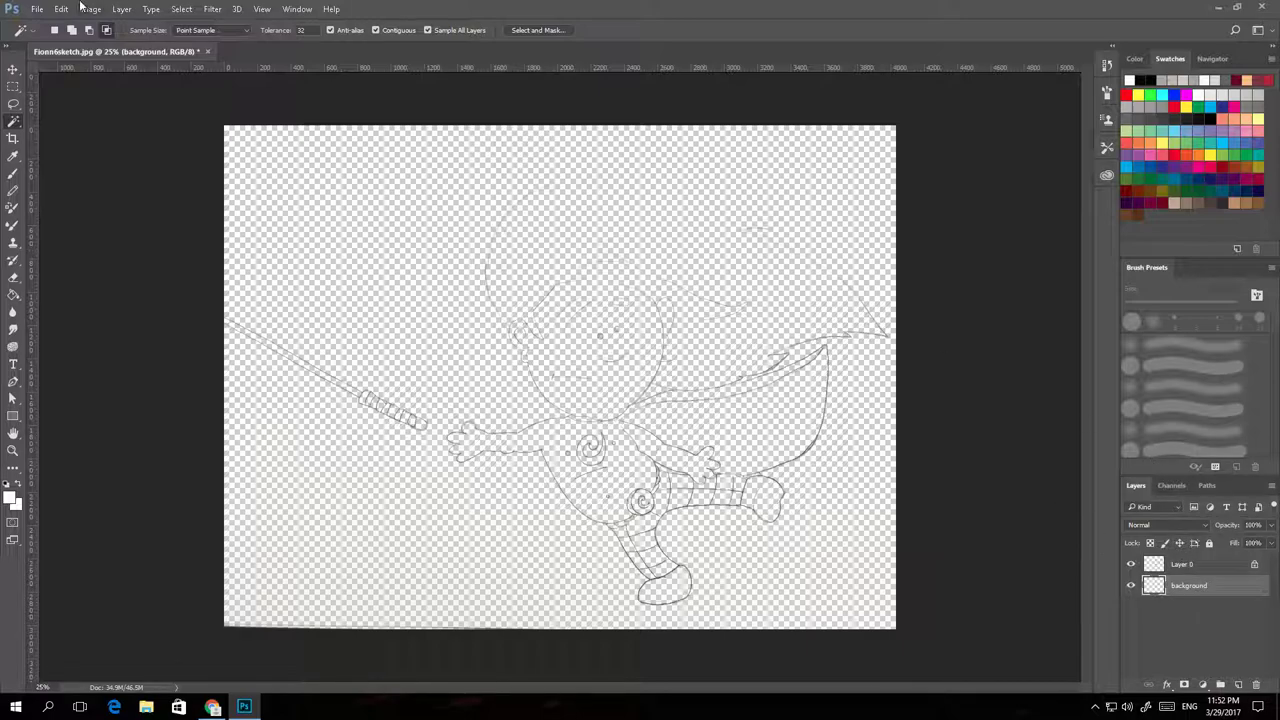
left_click(61, 9)
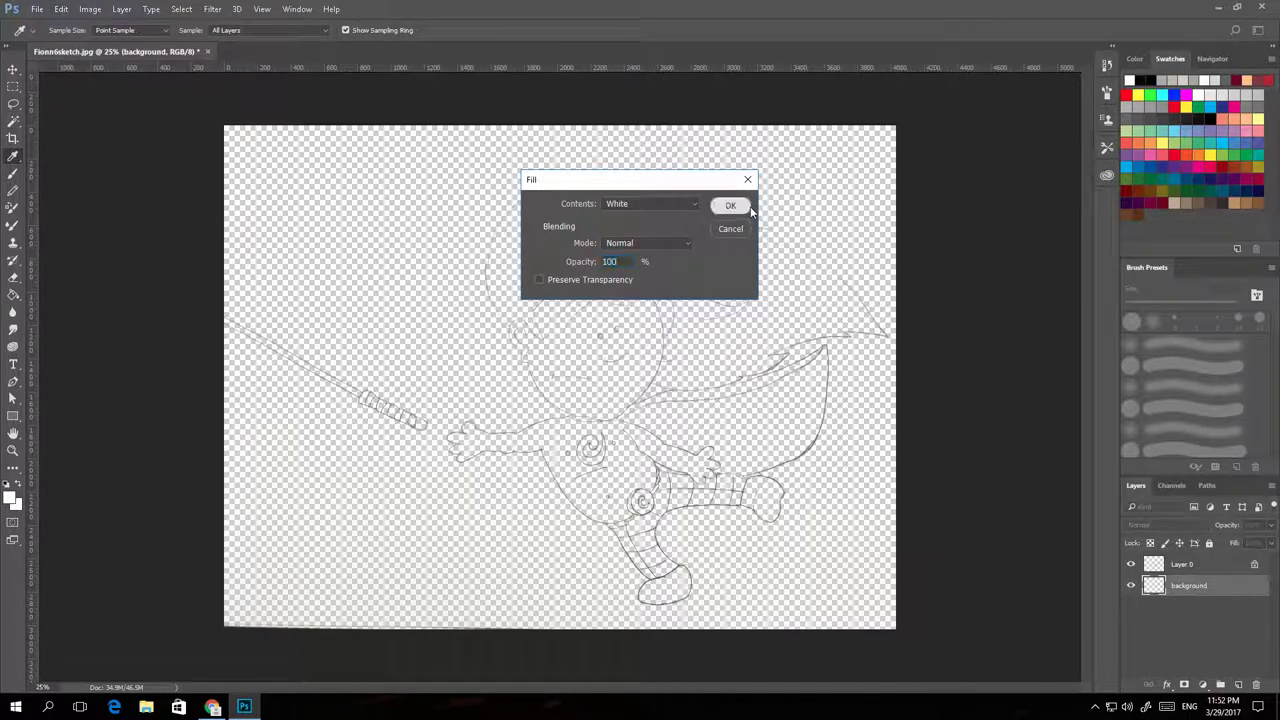
left_click(730, 205)
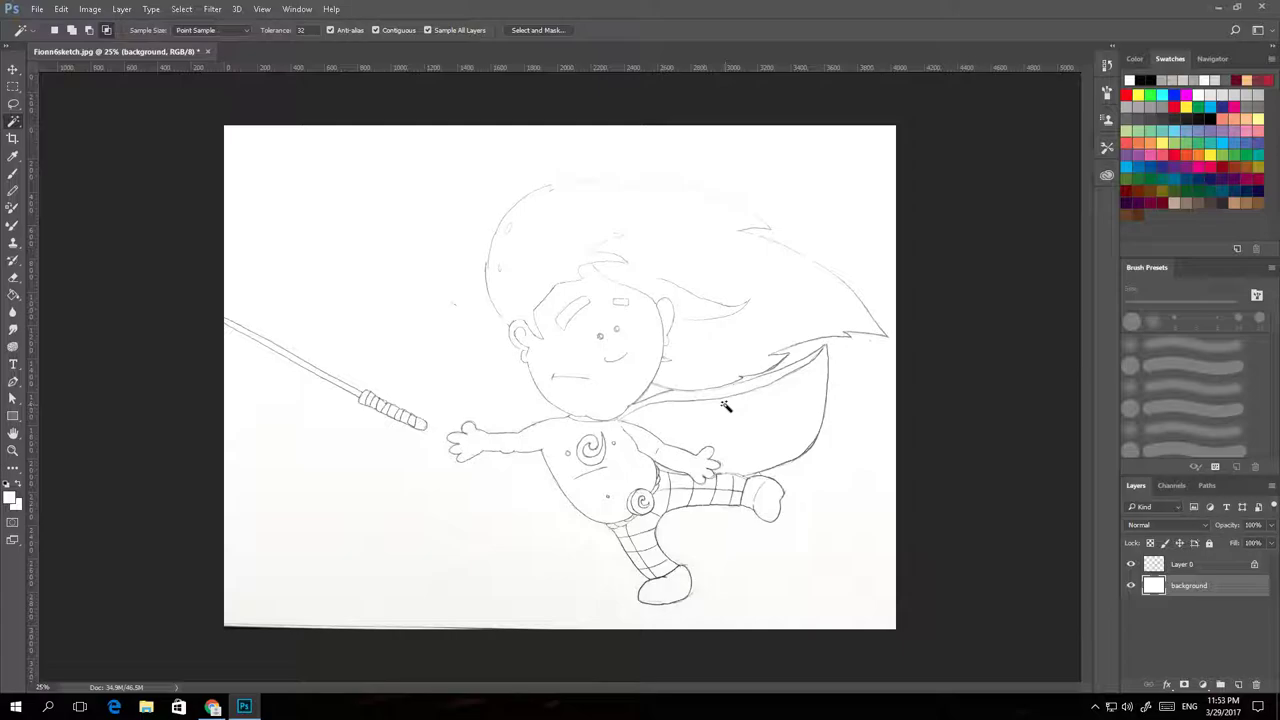
mouse_move(393, 233)
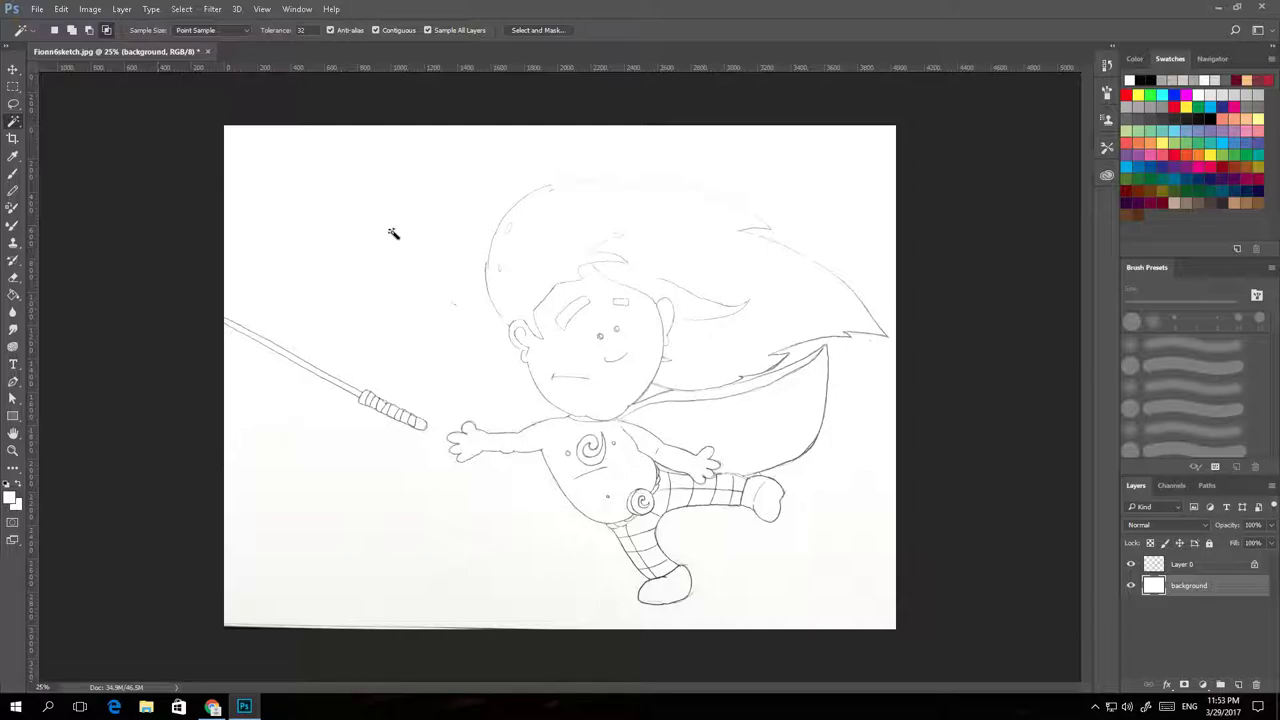
mouse_move(600, 257)
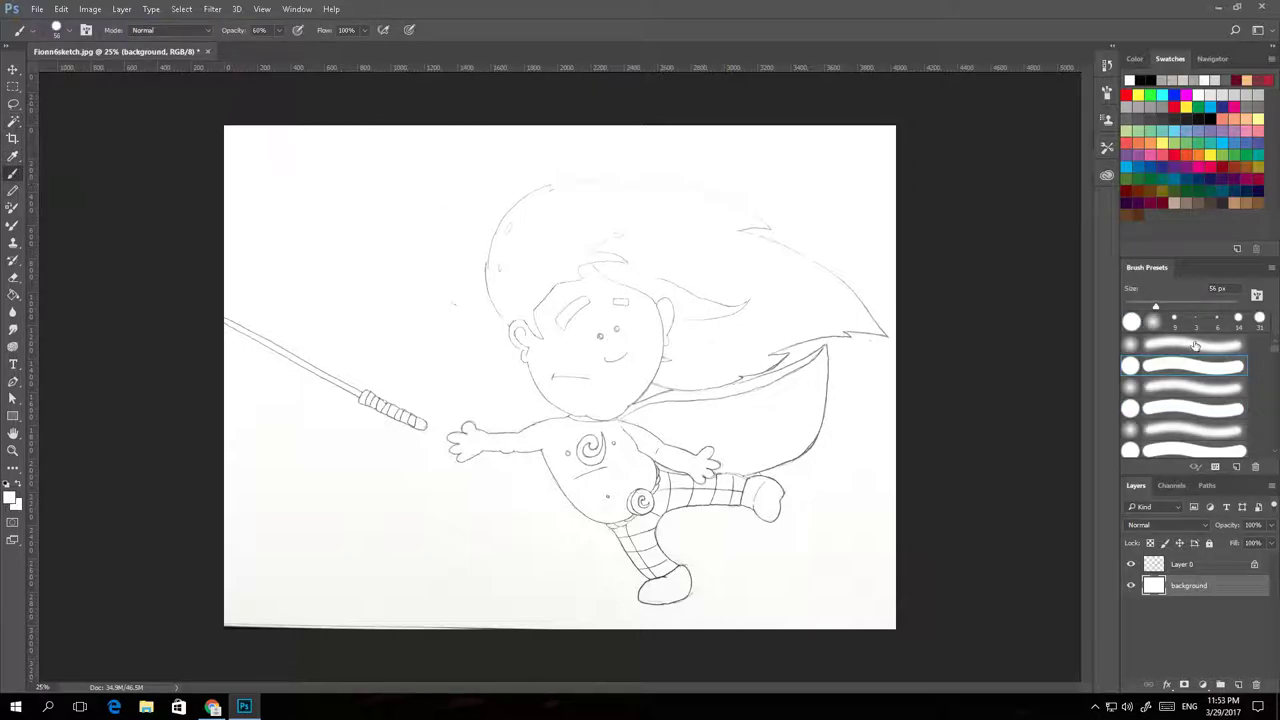
Add a new layer and start renaming Layer 1 to 'skin'.
left_click(121, 9)
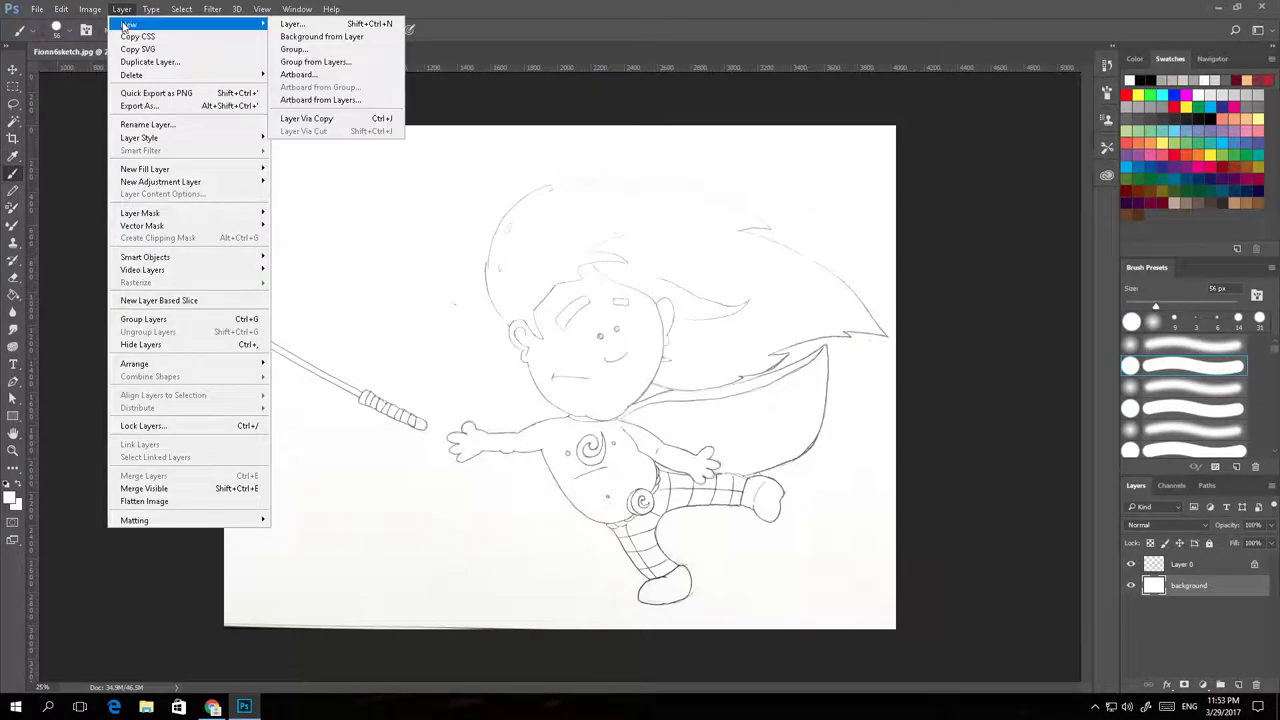
left_click(291, 23)
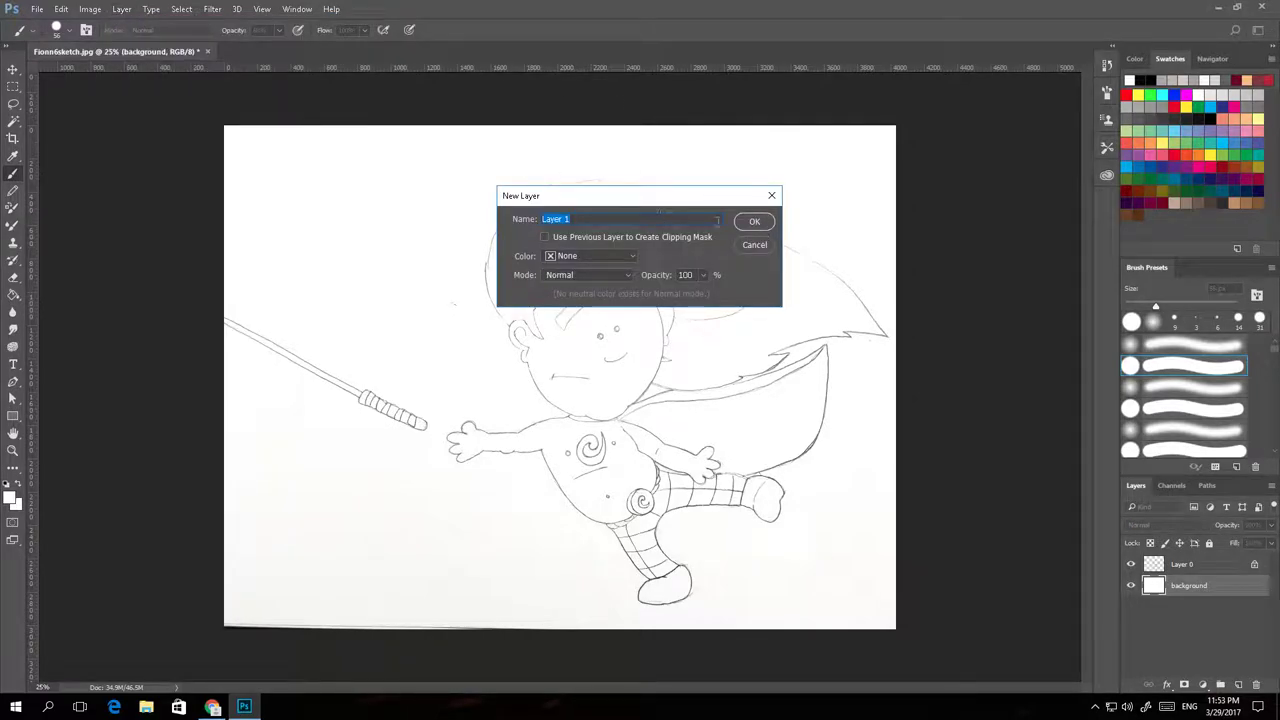
left_click(754, 221)
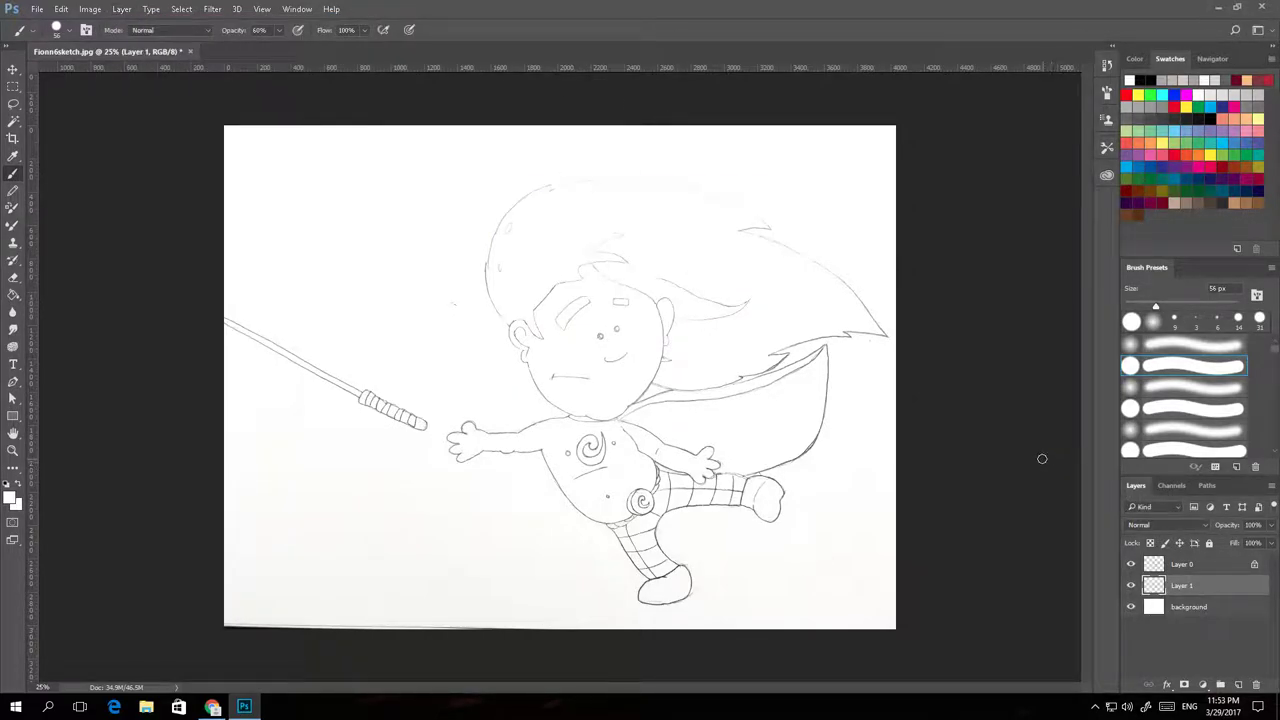
left_click(1131, 607)
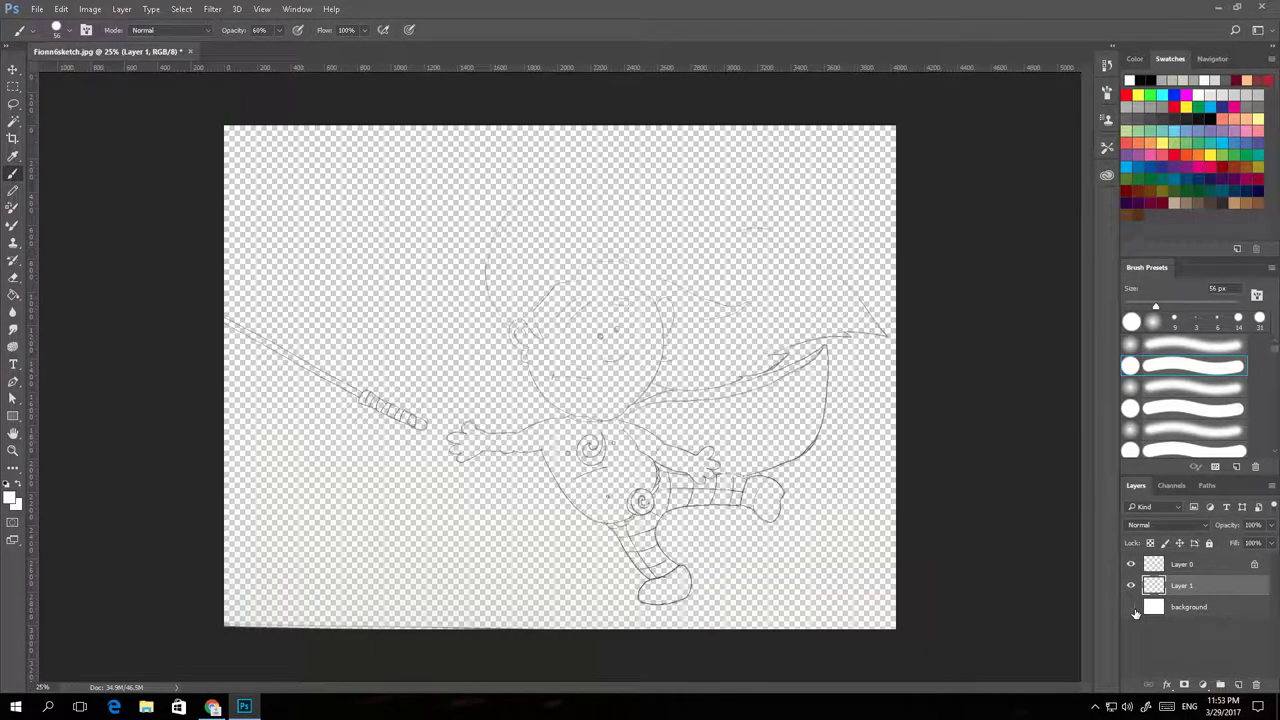
left_click(1131, 607)
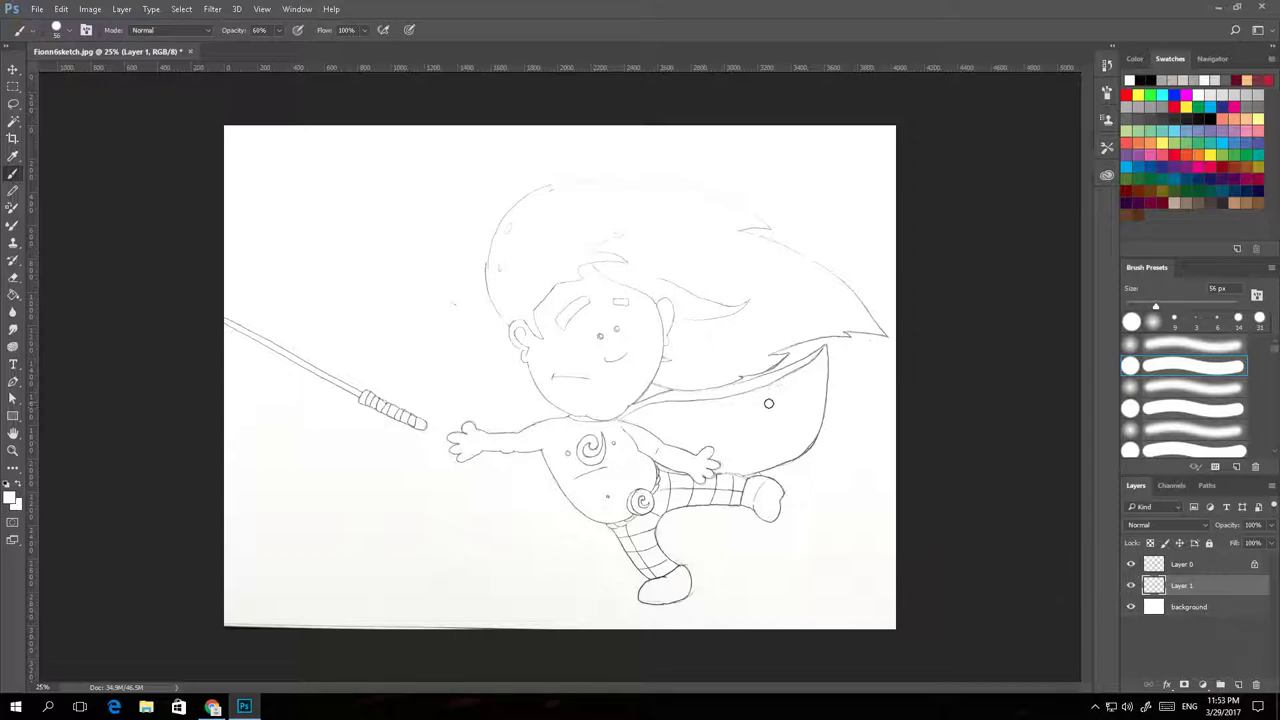
left_click(1189, 606)
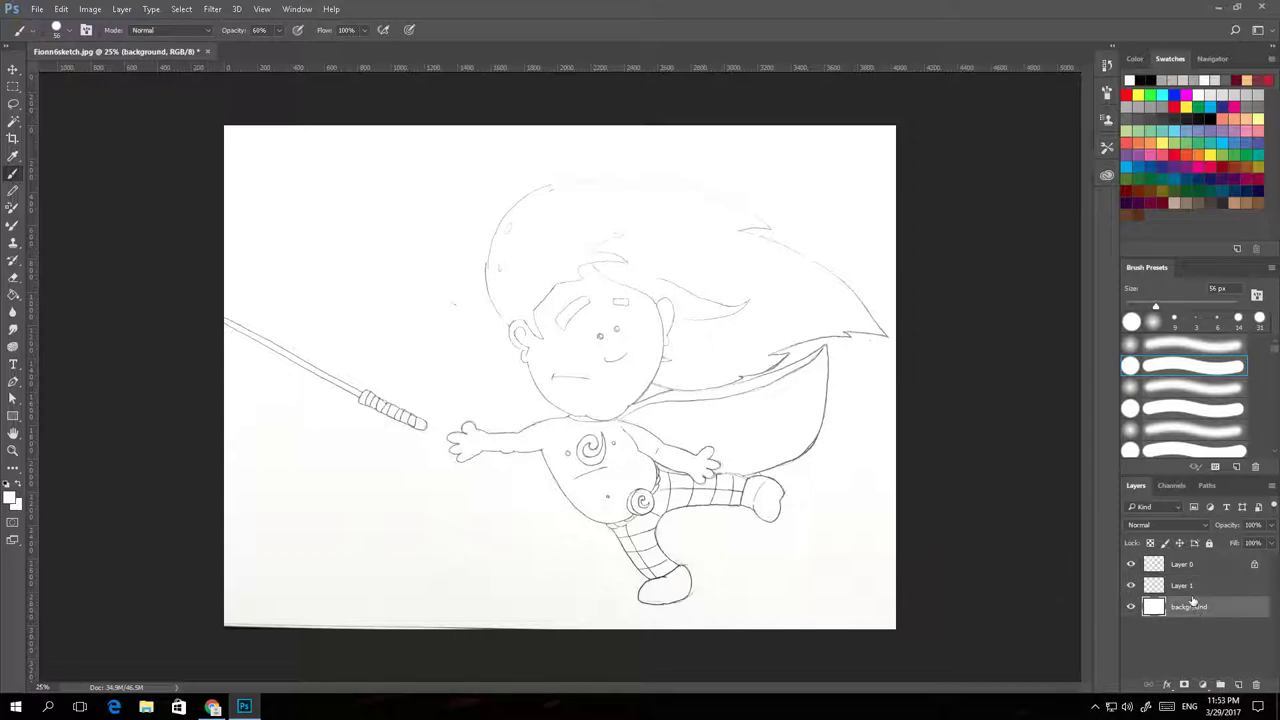
left_click(1185, 585)
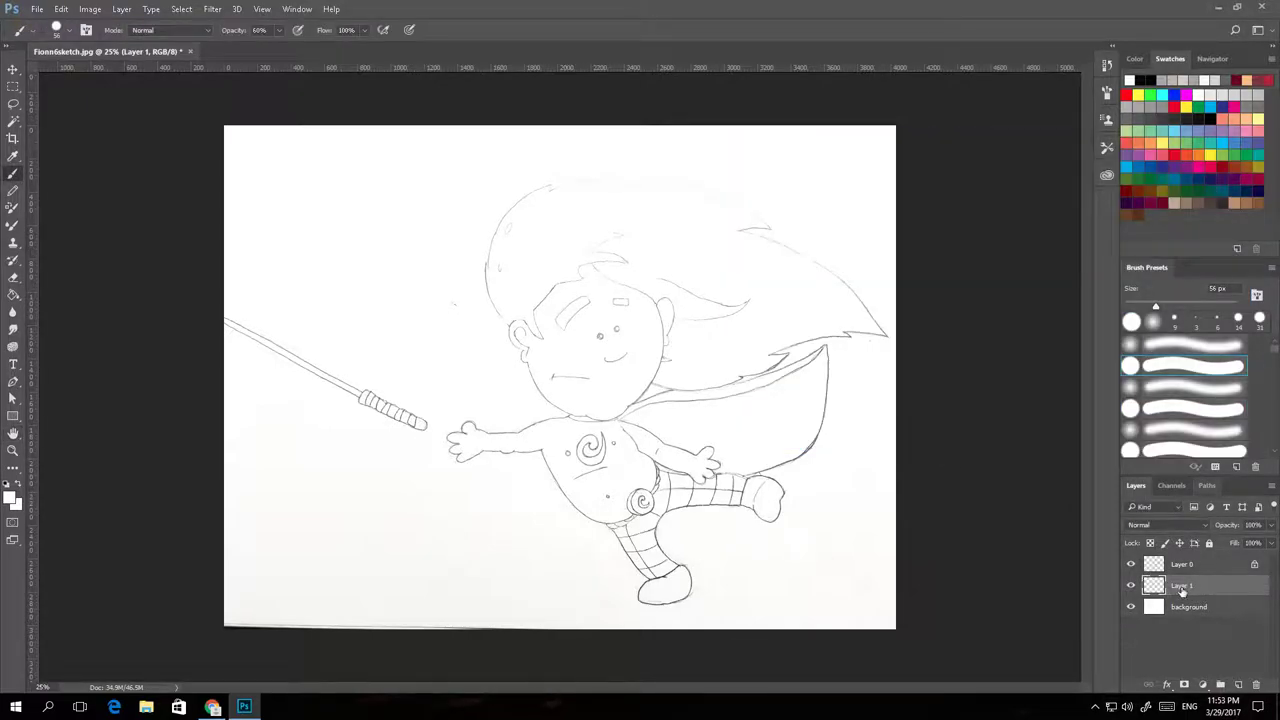
double_click(1183, 585)
type("skin")
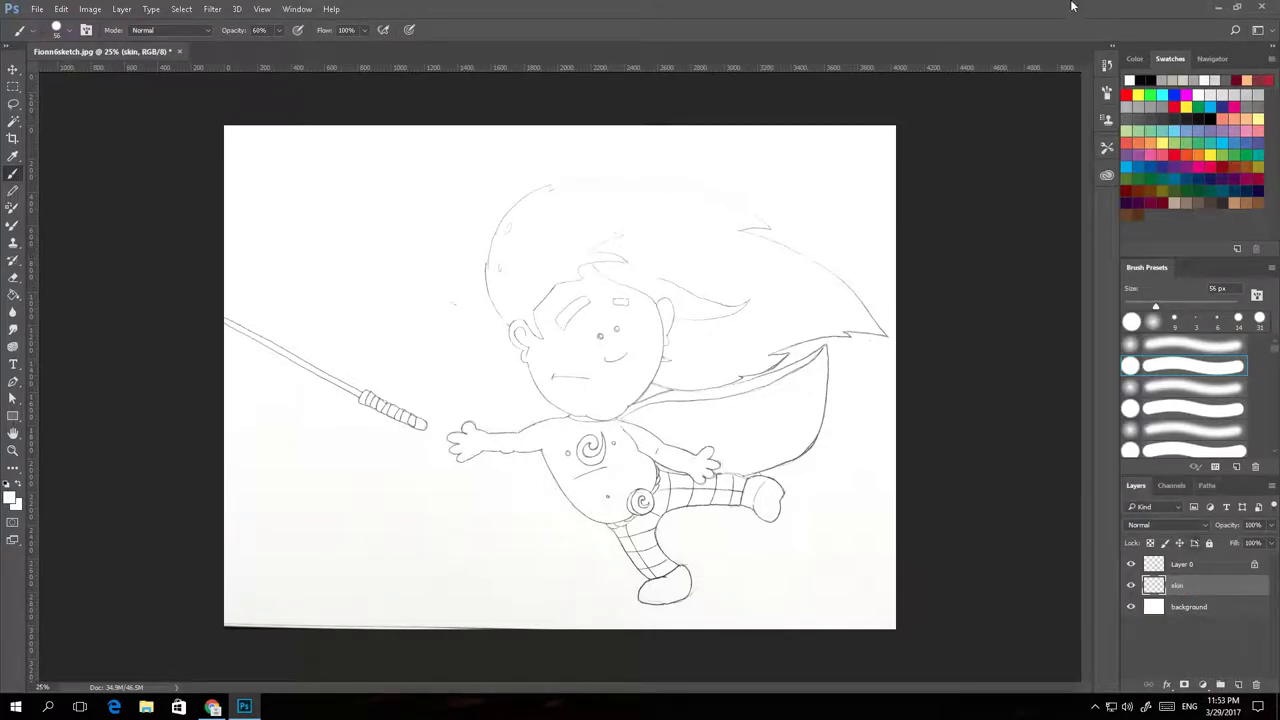
Pick a peach swatch and paint skin tone over the face, arm, hand and torso.
left_click(1135, 58)
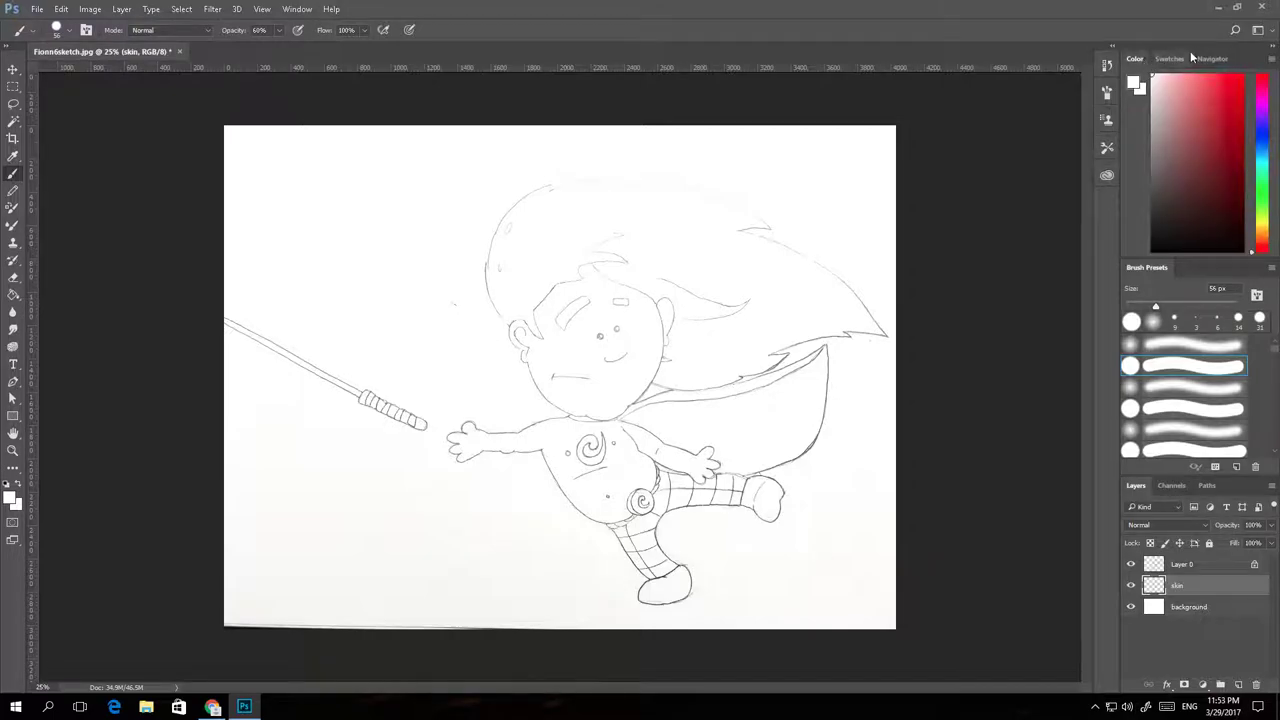
left_click(1169, 58)
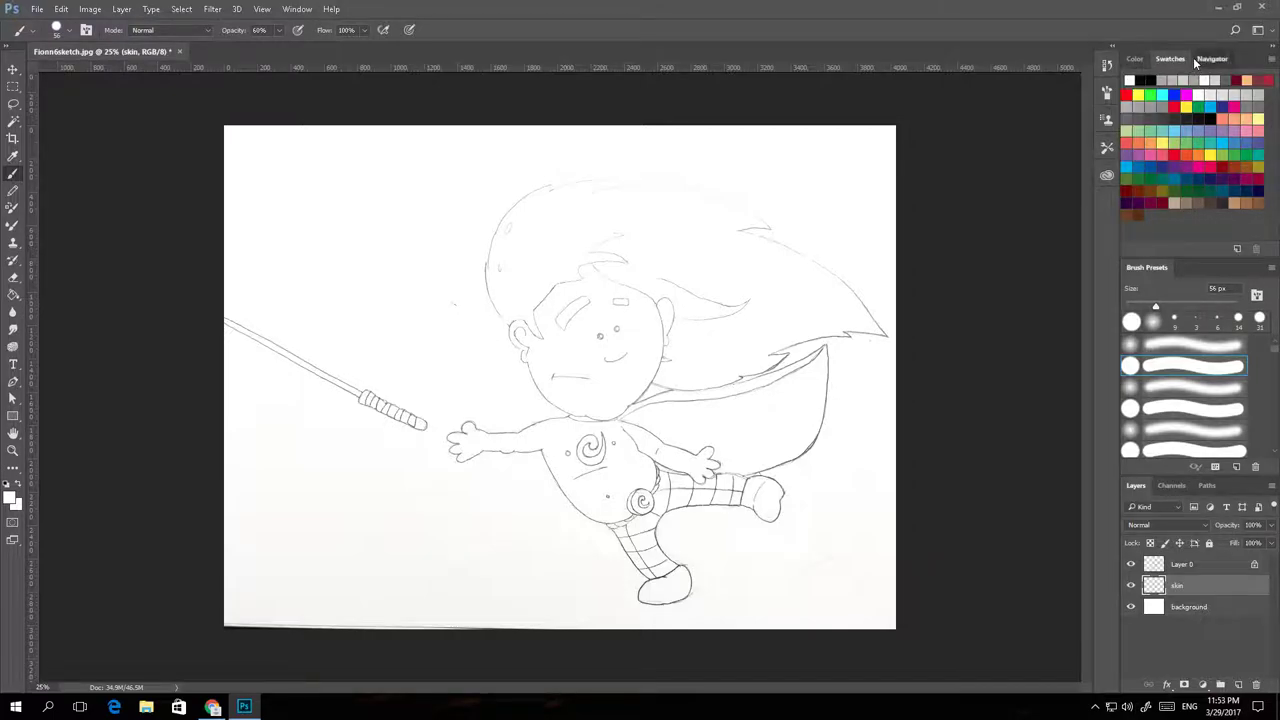
left_click(1170, 58)
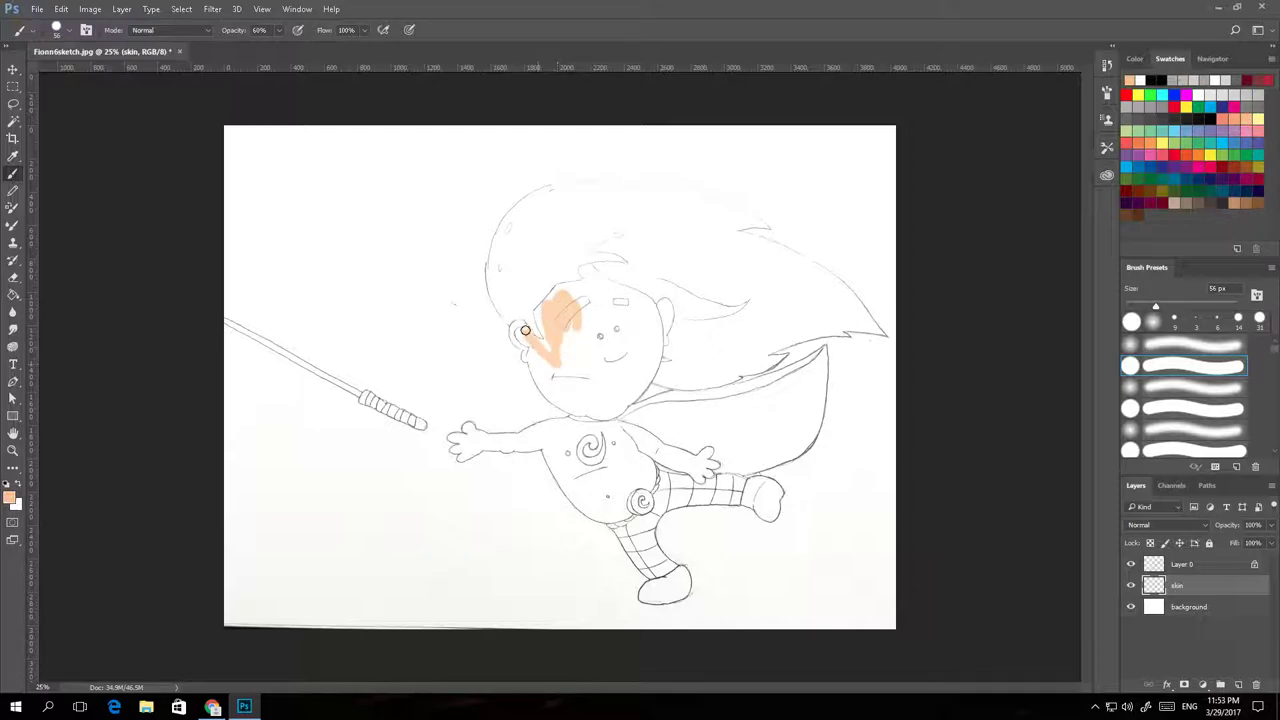
left_click_drag(525, 331, 575, 394)
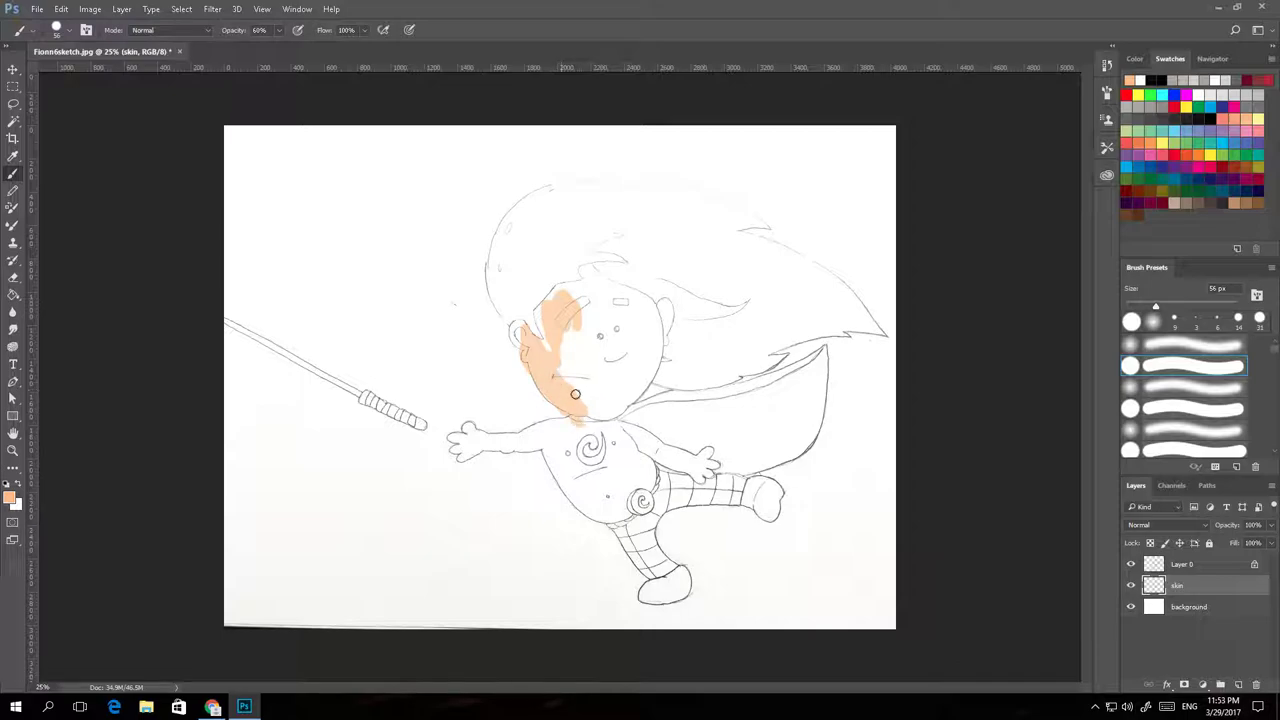
left_click_drag(575, 393, 528, 430)
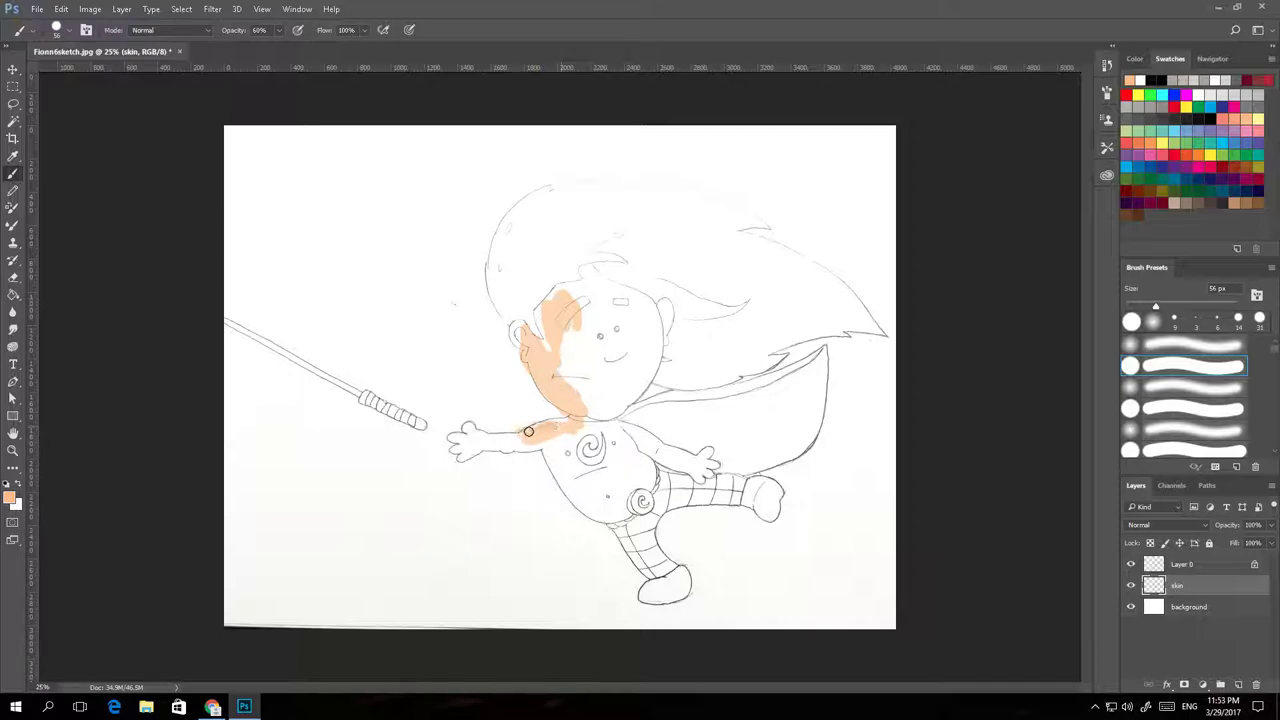
left_click_drag(528, 432, 478, 415)
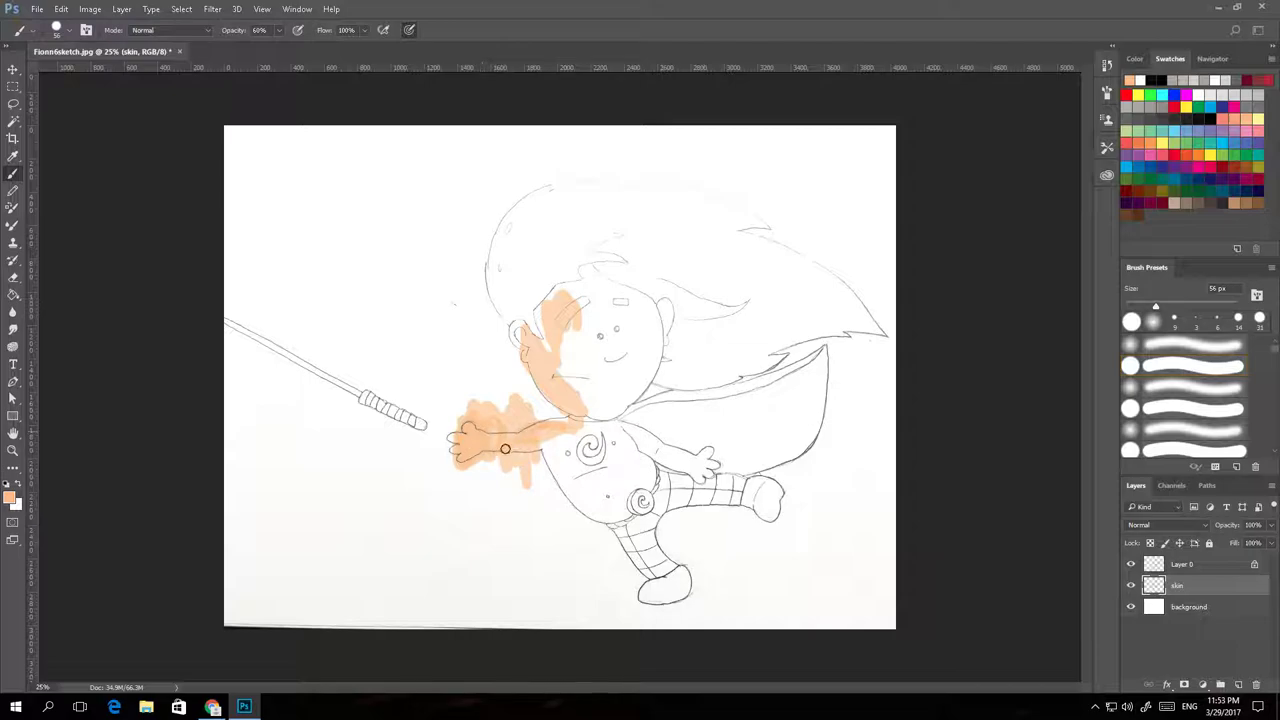
left_click_drag(505, 448, 583, 505)
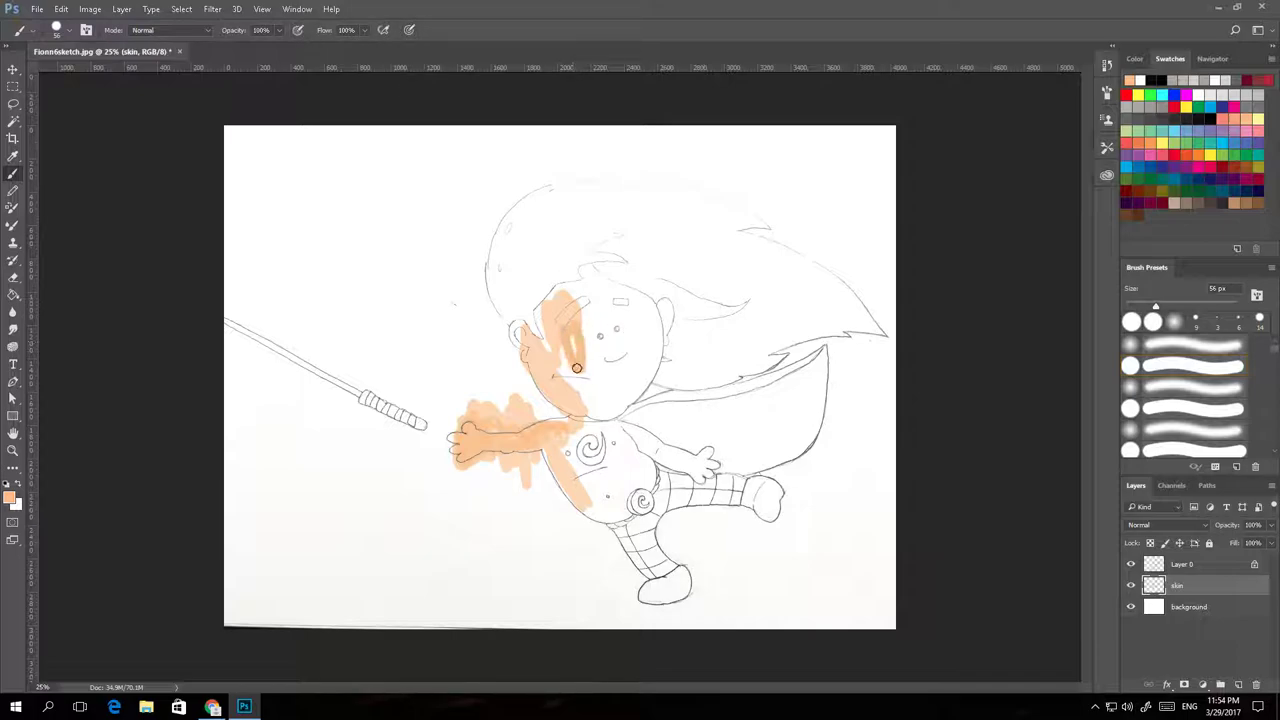
left_click_drag(576, 368, 565, 433)
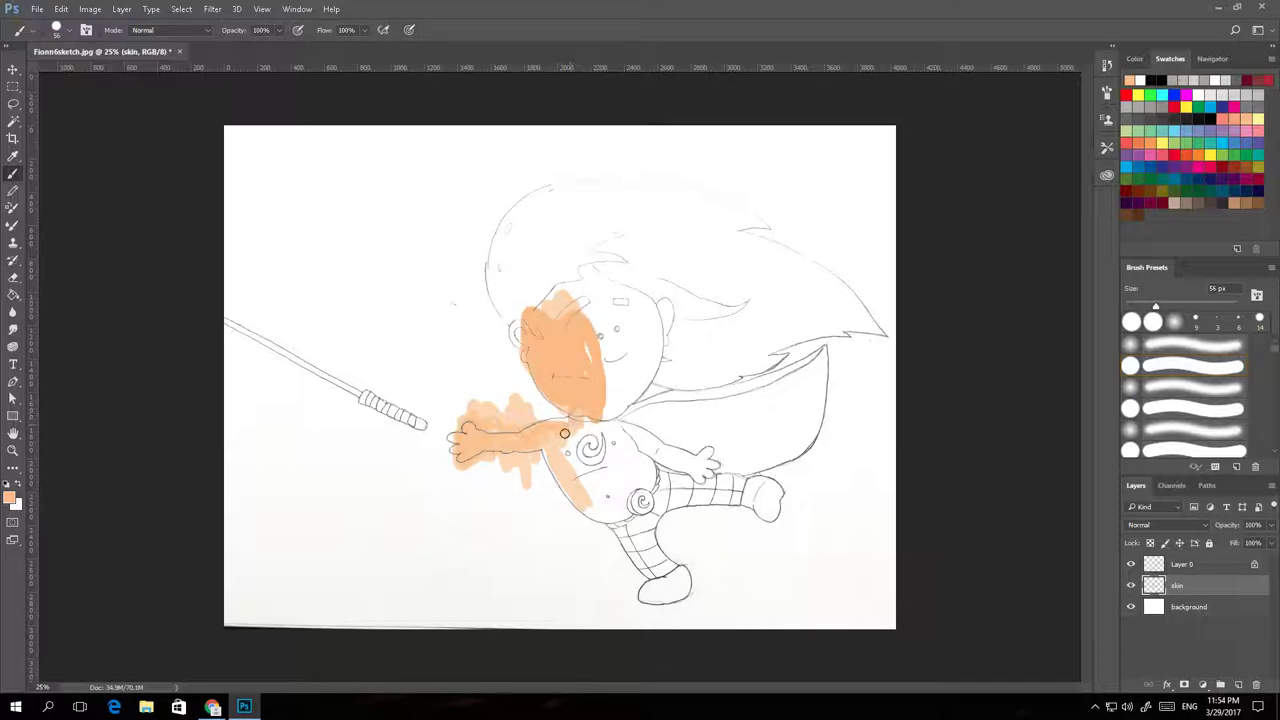
left_click_drag(565, 432, 455, 453)
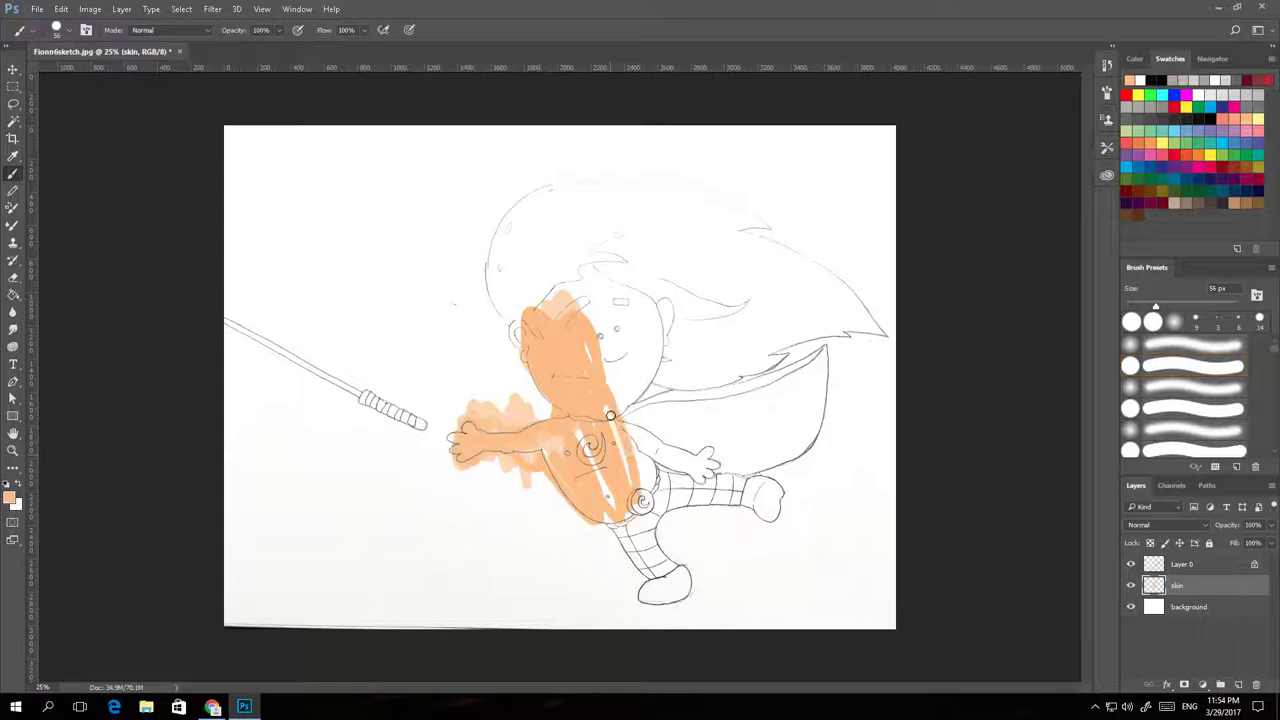
left_click_drag(610, 415, 545, 280)
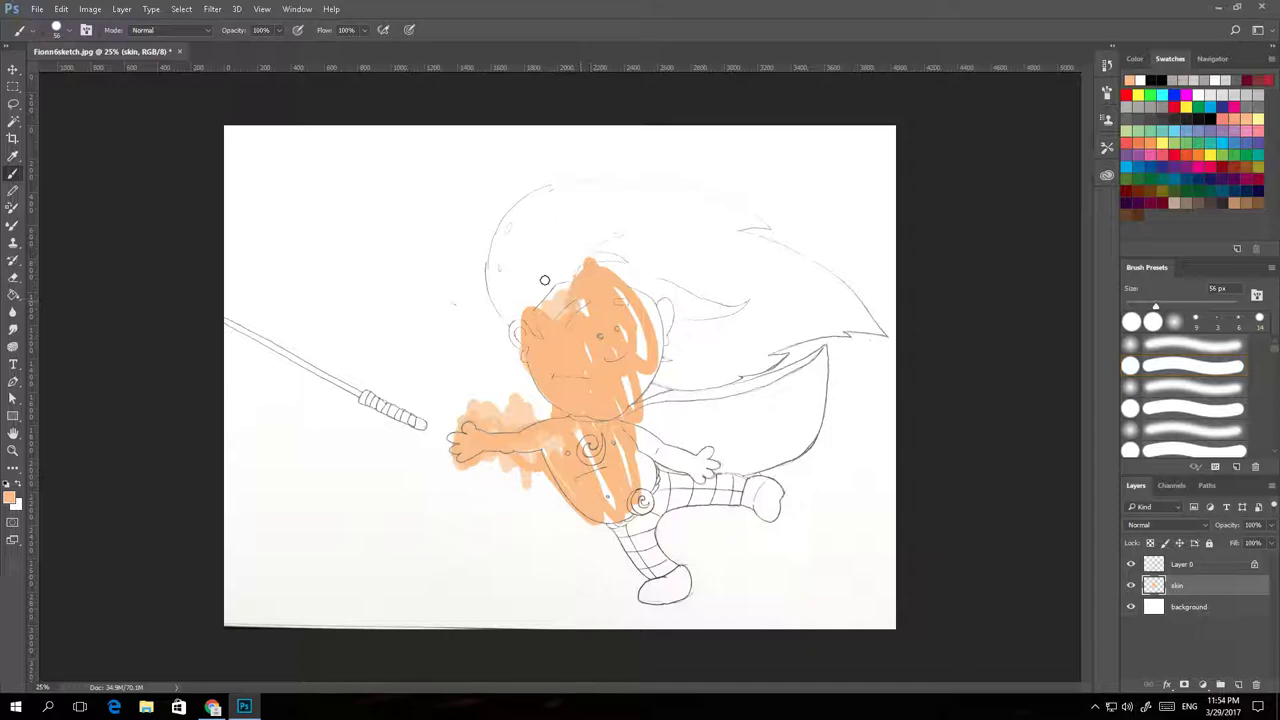
left_click(121, 9)
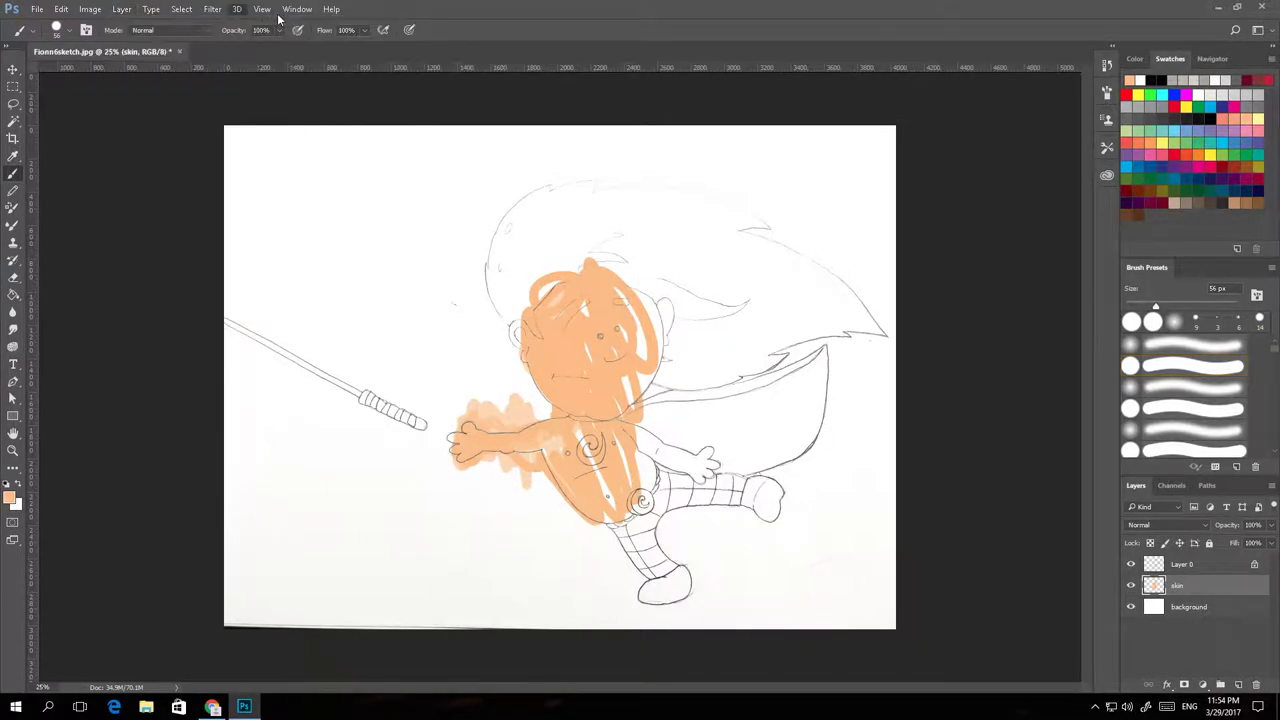
Add the hari layer and paint the boy's hair dark maroon.
left_click(181, 9)
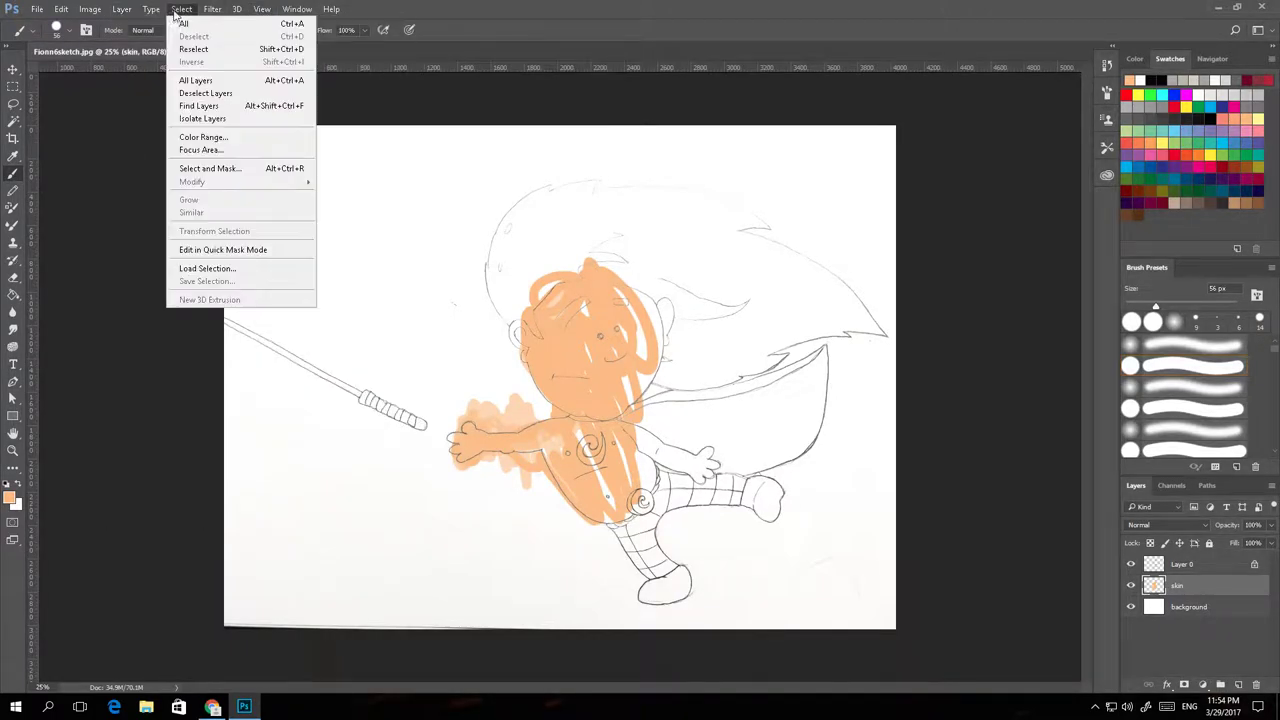
left_click(122, 9)
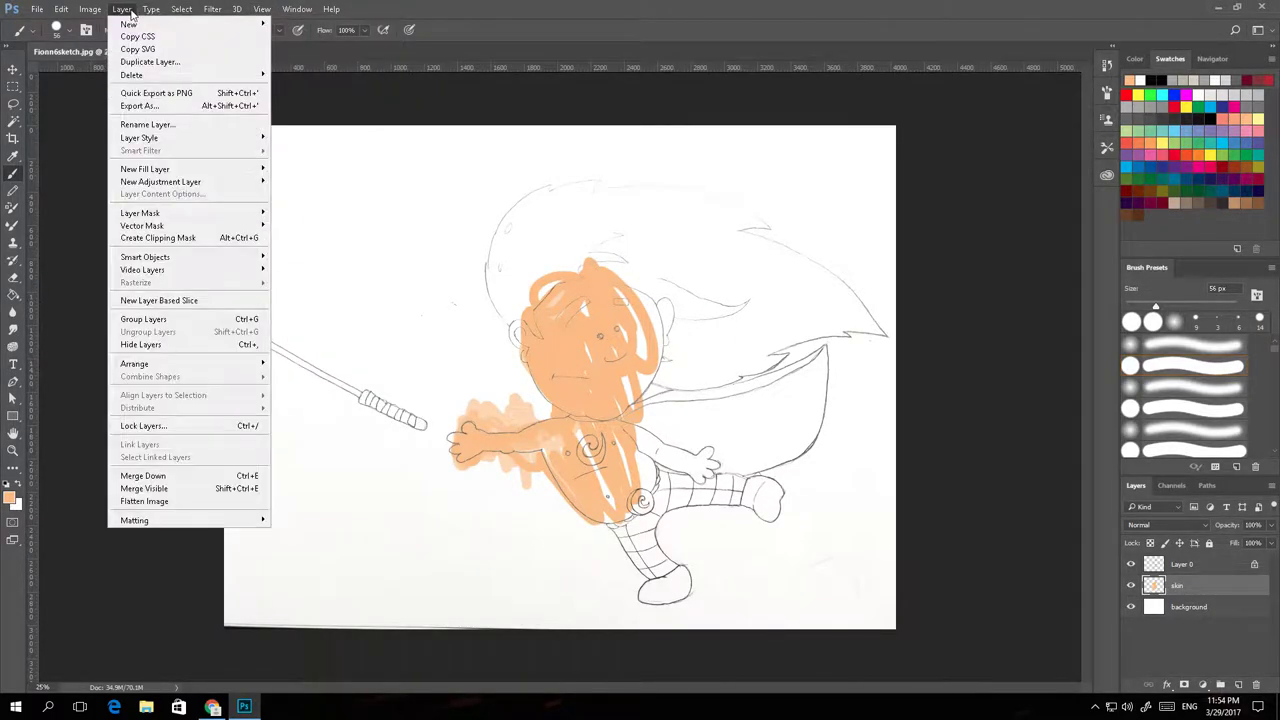
mouse_move(128, 24)
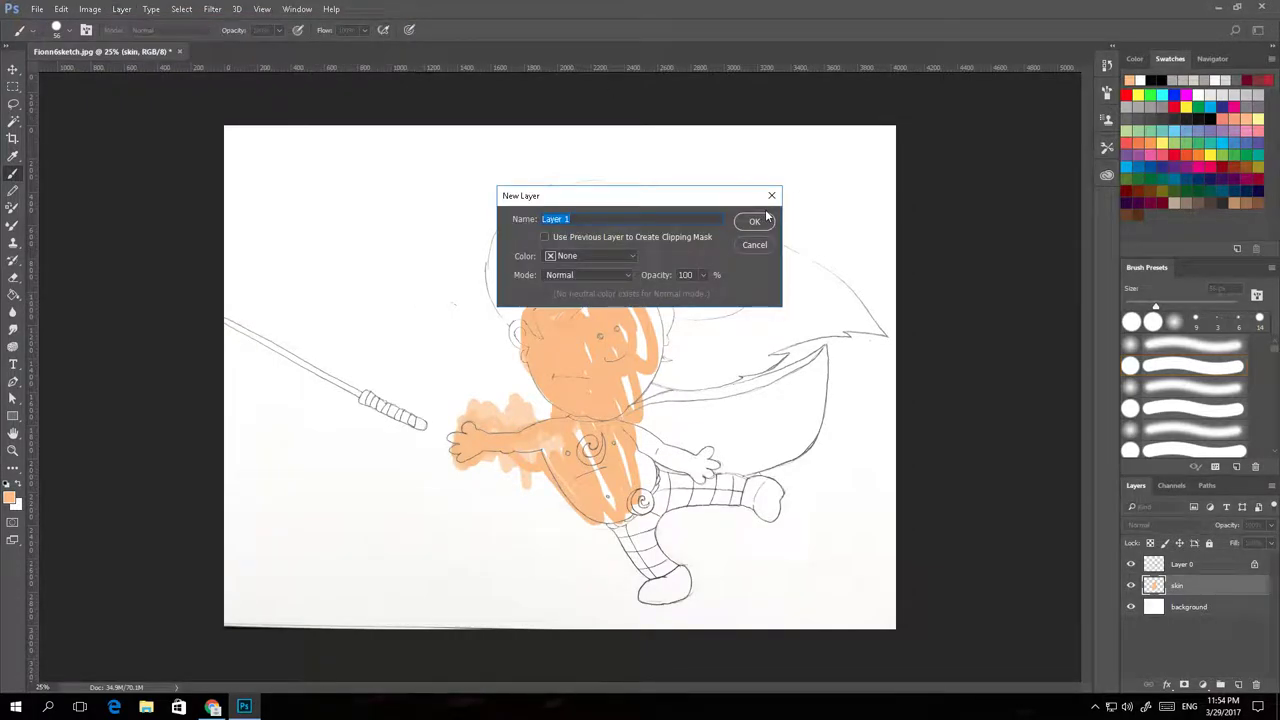
left_click(754, 220)
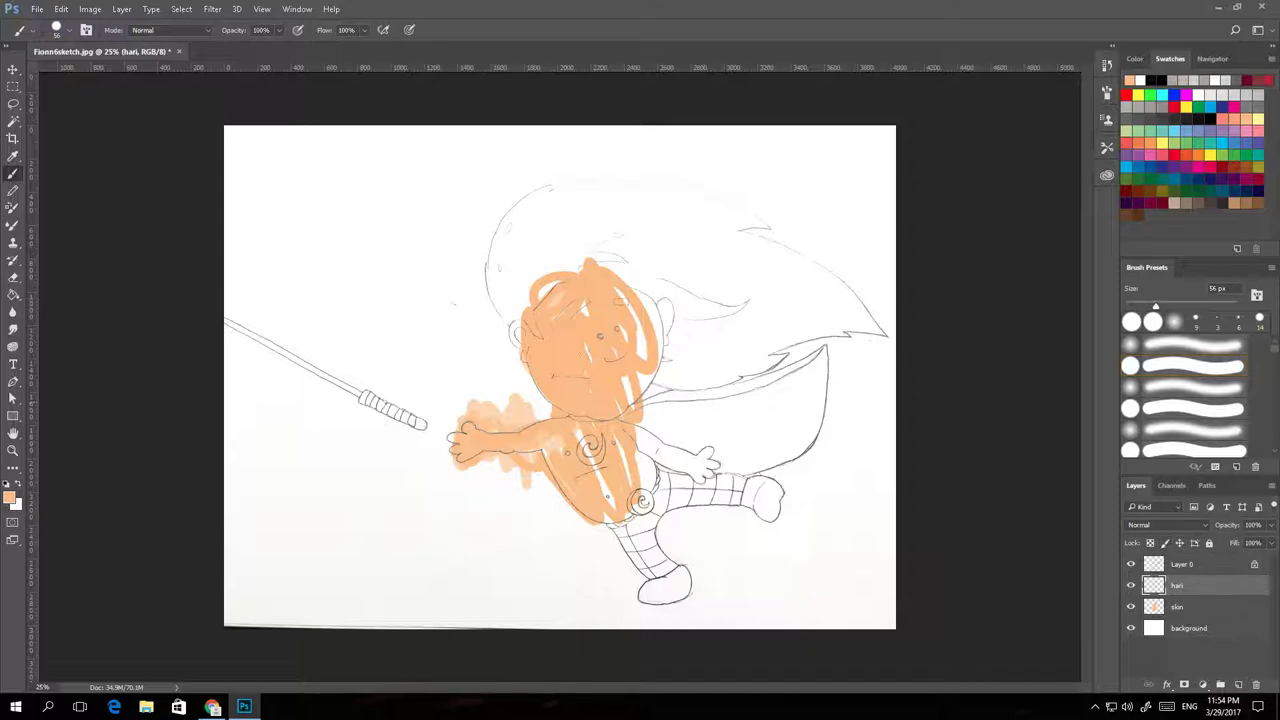
mouse_move(549, 195)
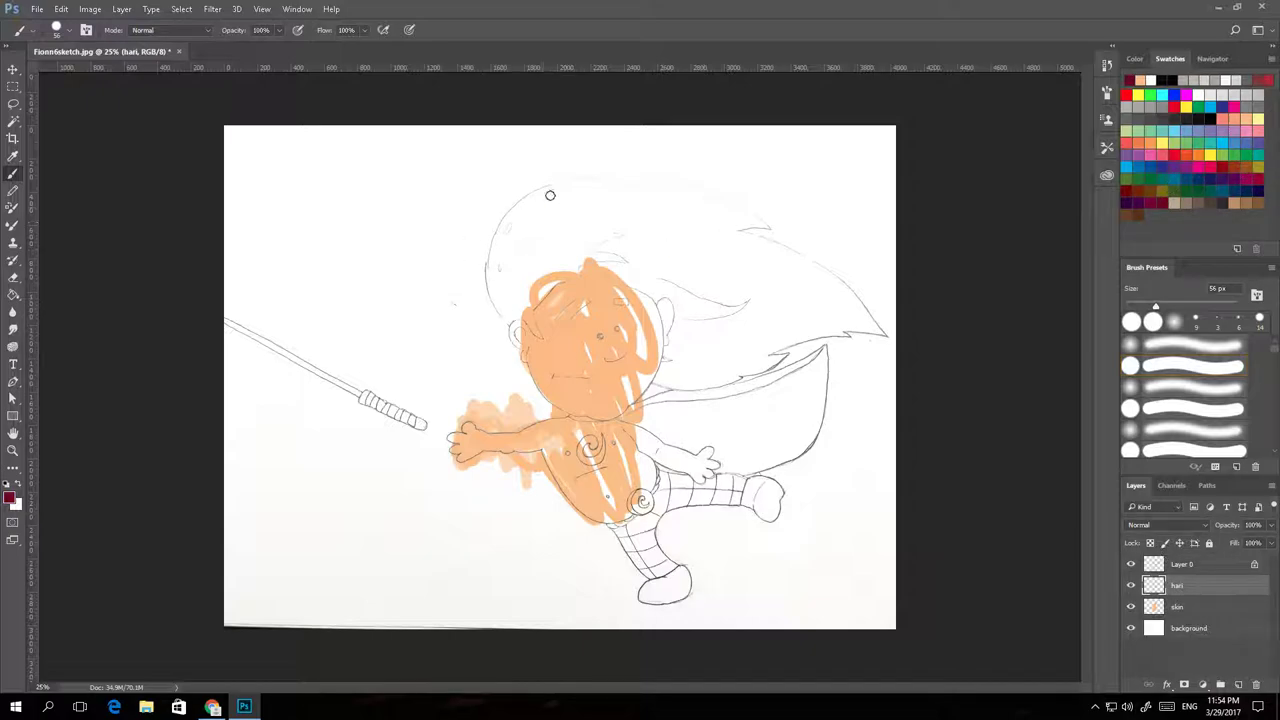
left_click_drag(555, 195, 510, 325)
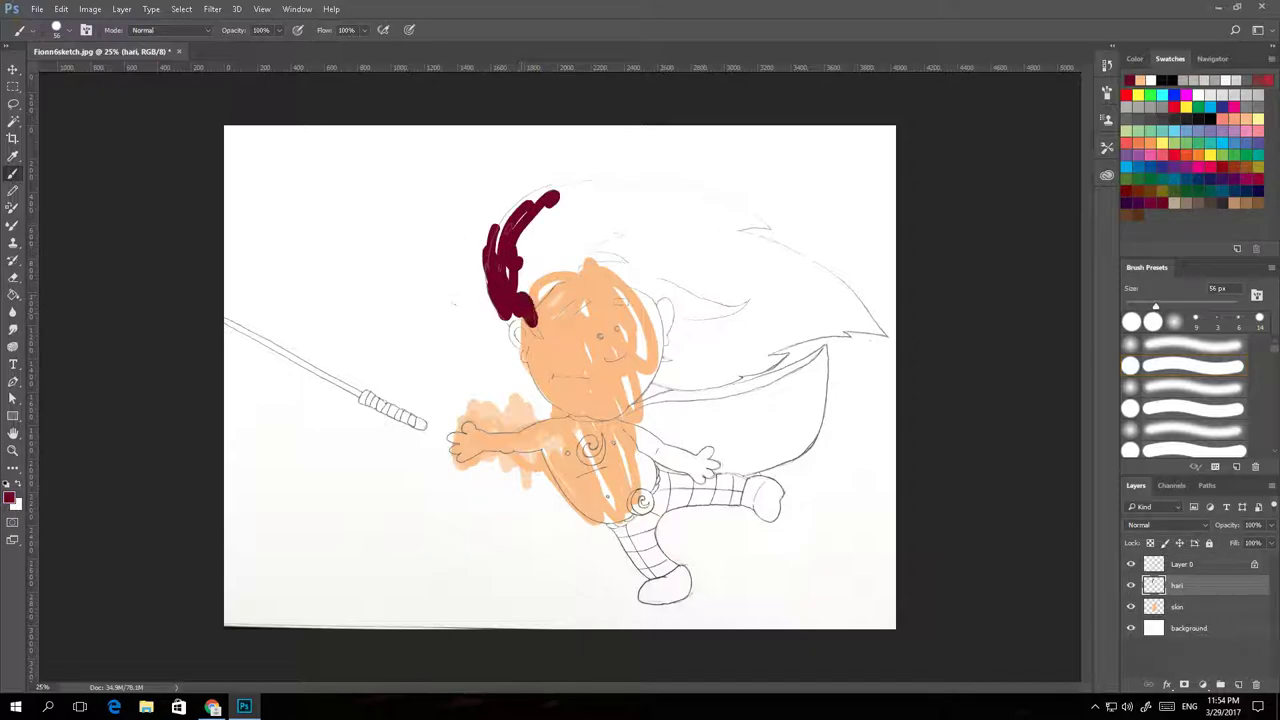
left_click_drag(560, 260, 615, 270)
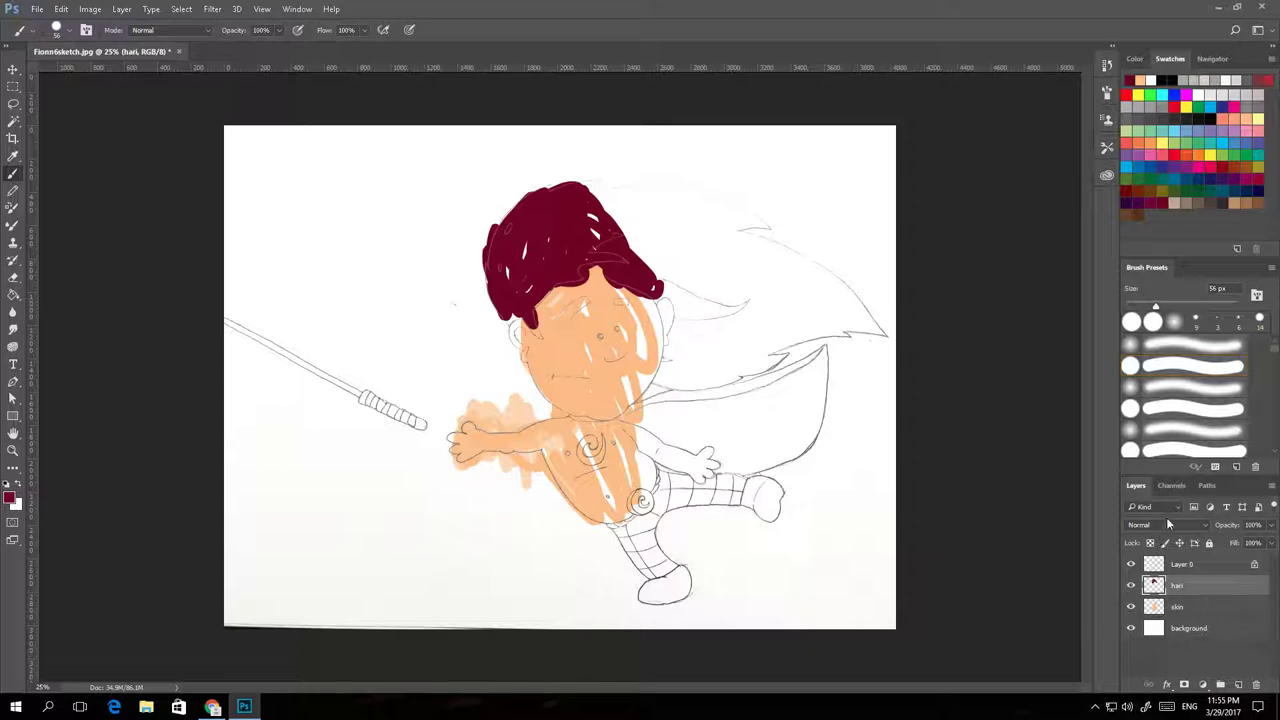
Select the line-art layer and hide the coloured layers to show bare pencil lines.
left_click(1165, 524)
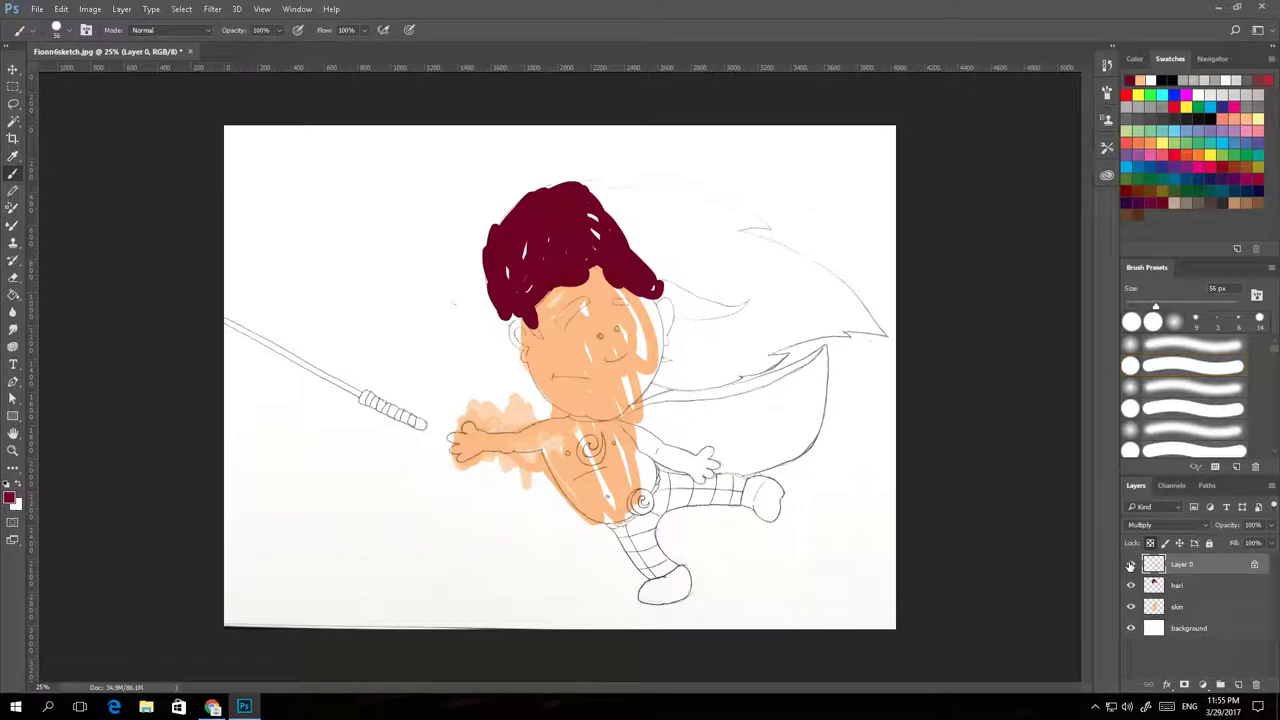
left_click(1189, 628)
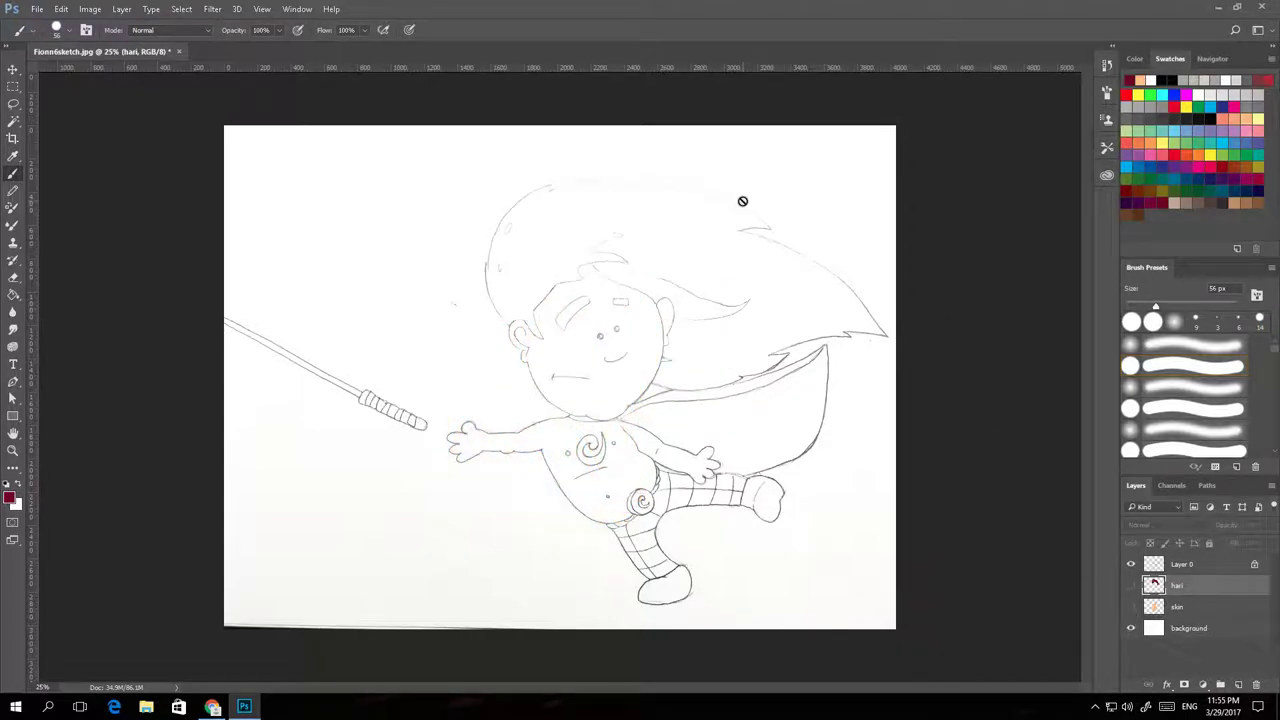
mouse_move(365, 543)
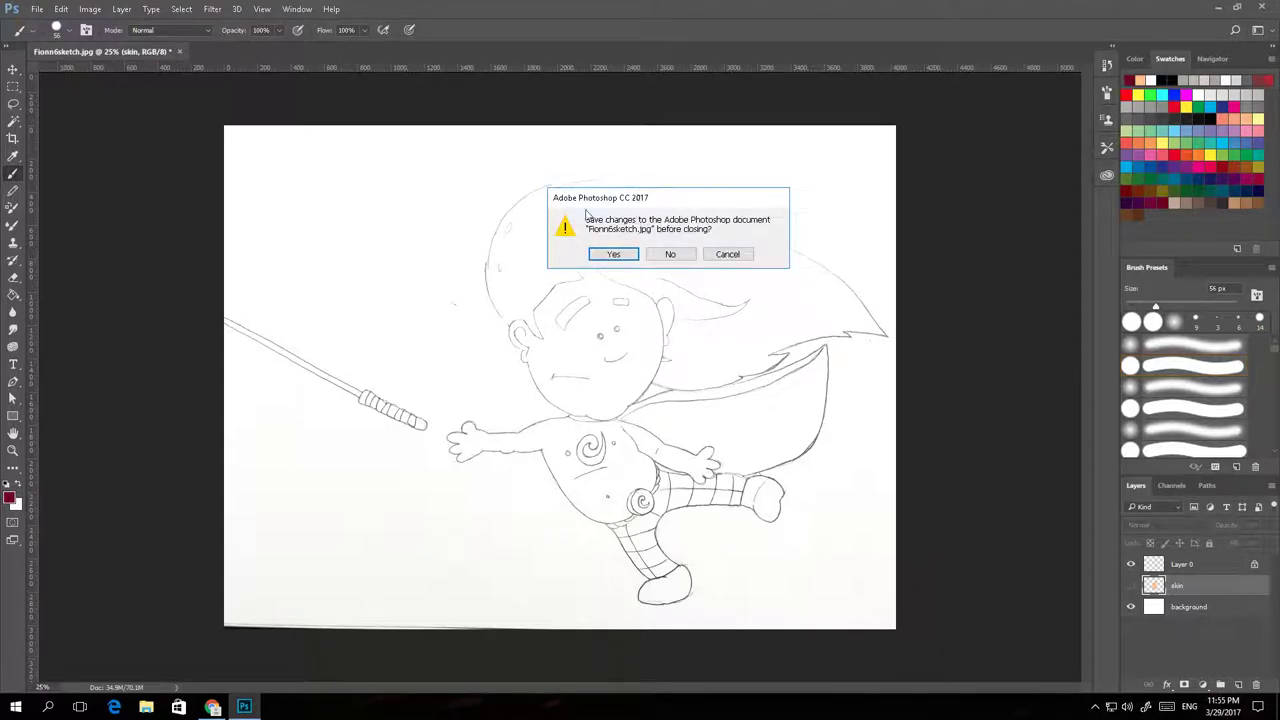
Close the sketch without saving and whiten the reopened photo's paper with Levels.
left_click(613, 253)
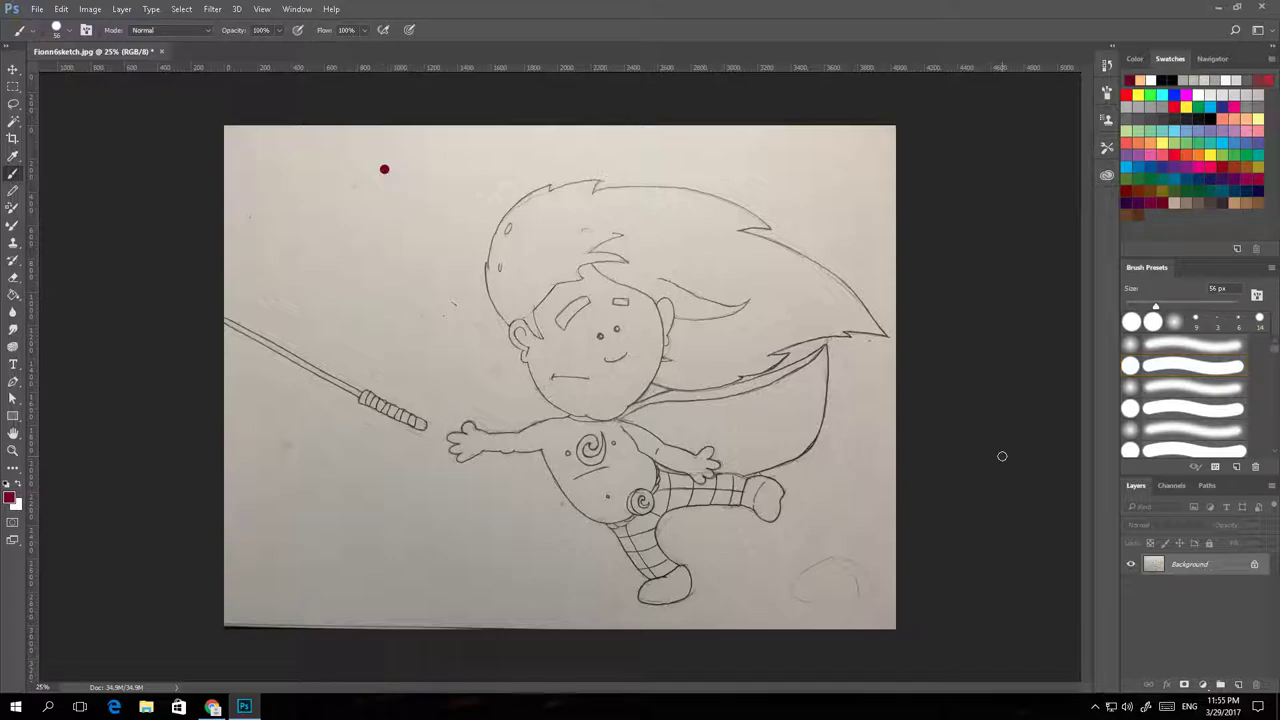
mouse_move(1005, 461)
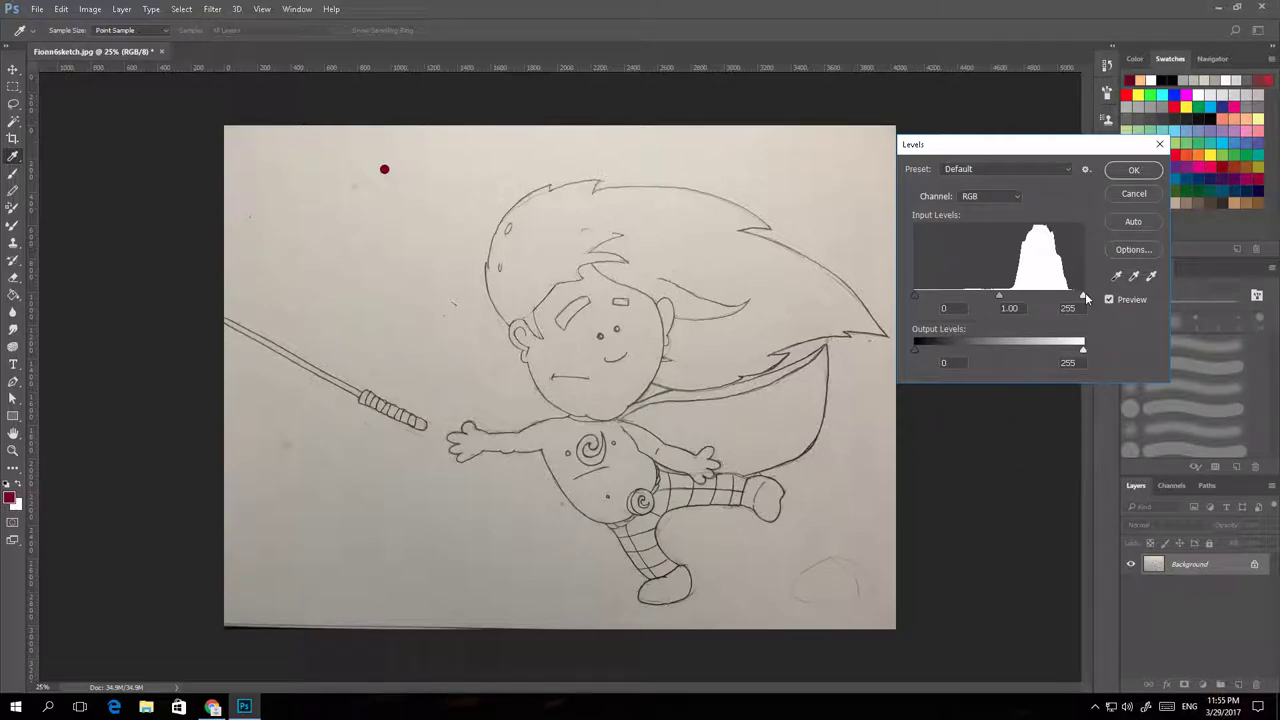
left_click_drag(1082, 295, 1037, 295)
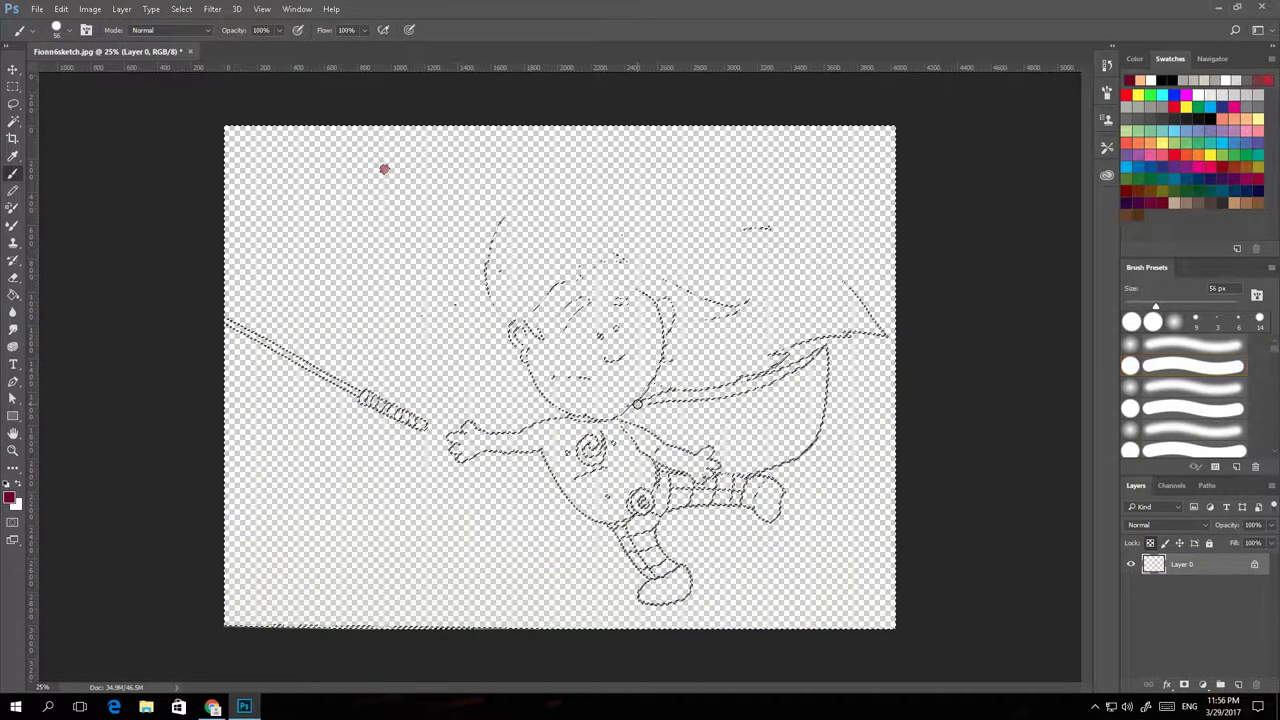
Drop the selection around the extracted pencil line art.
left_click(151, 9)
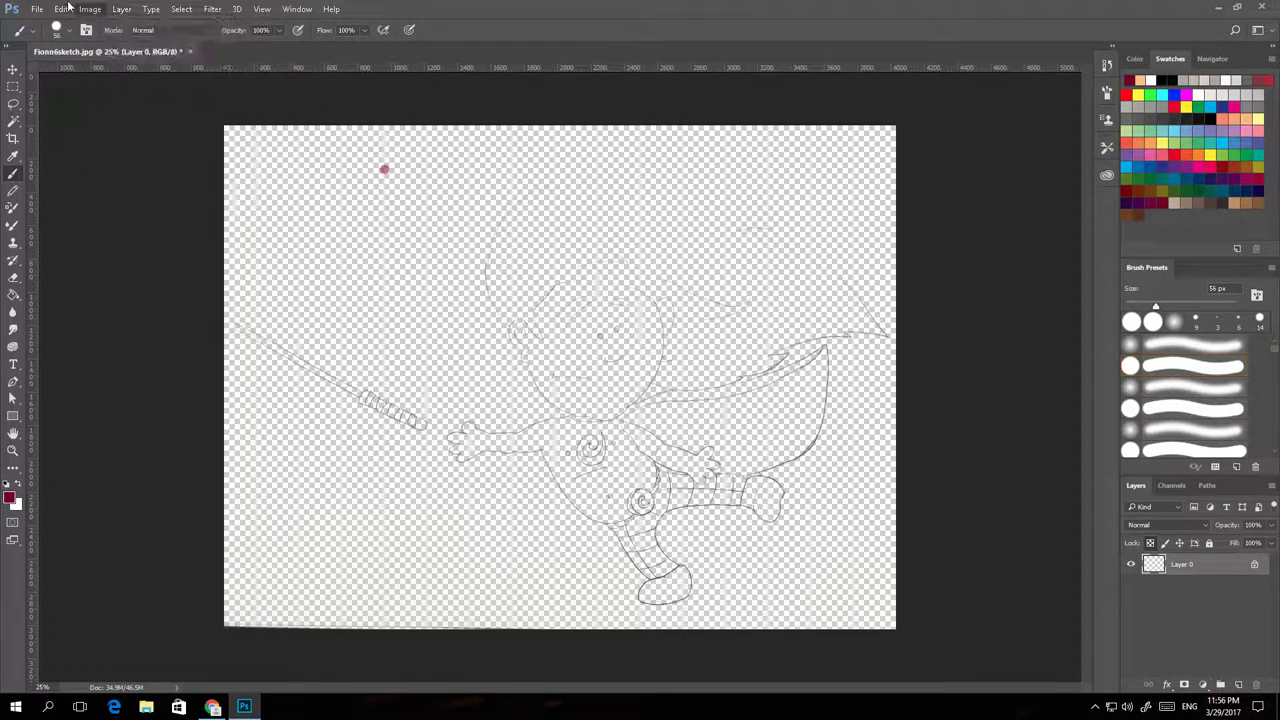
Create a layer named 'background' and fill it with white.
left_click(90, 9)
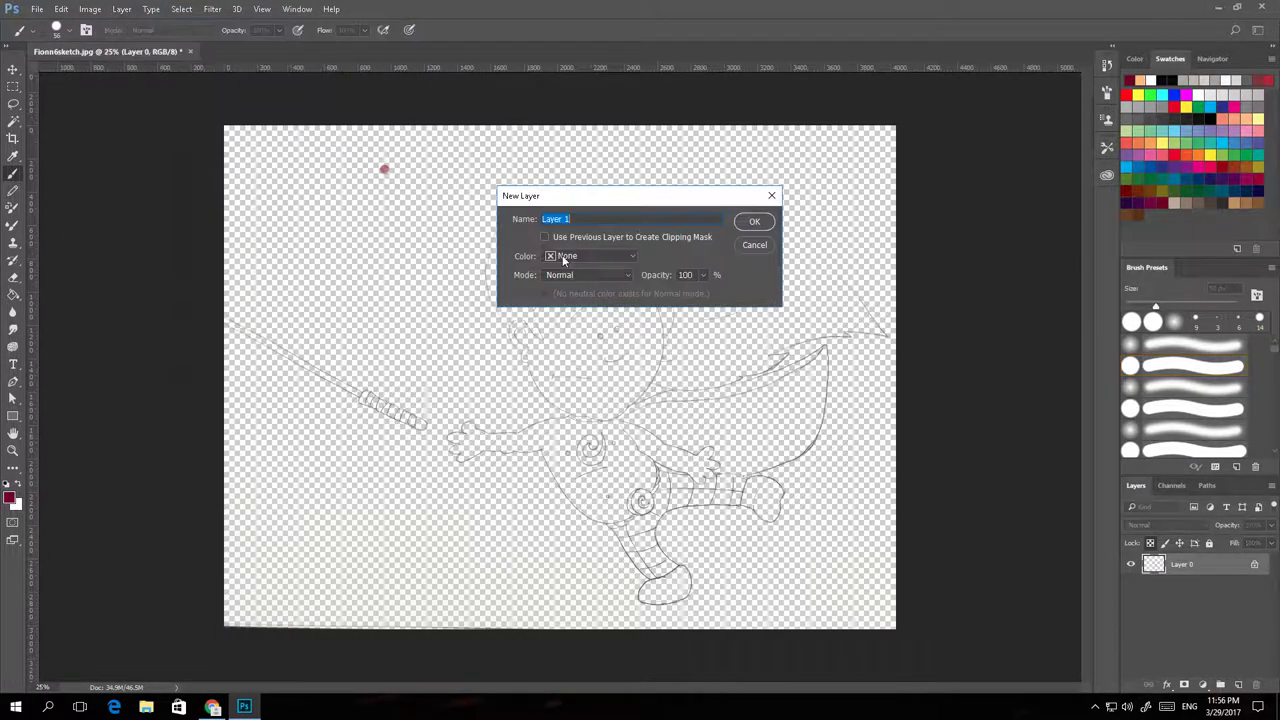
type("background")
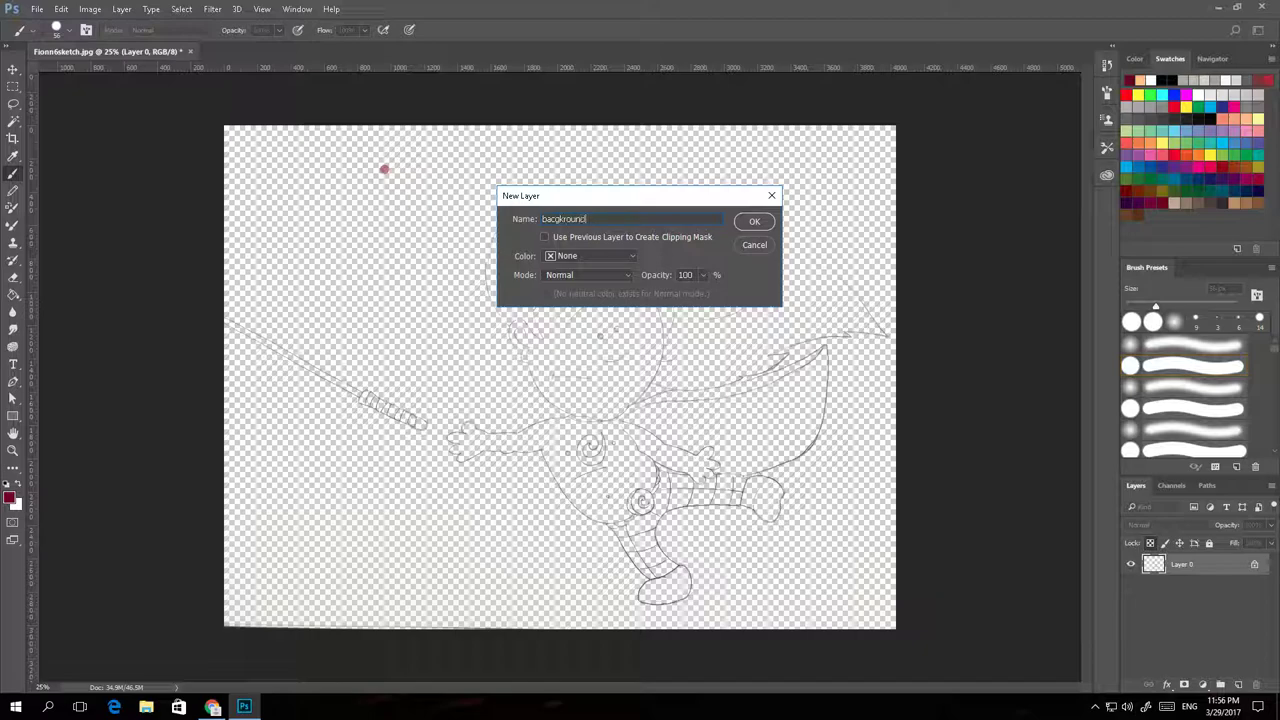
left_click(754, 221)
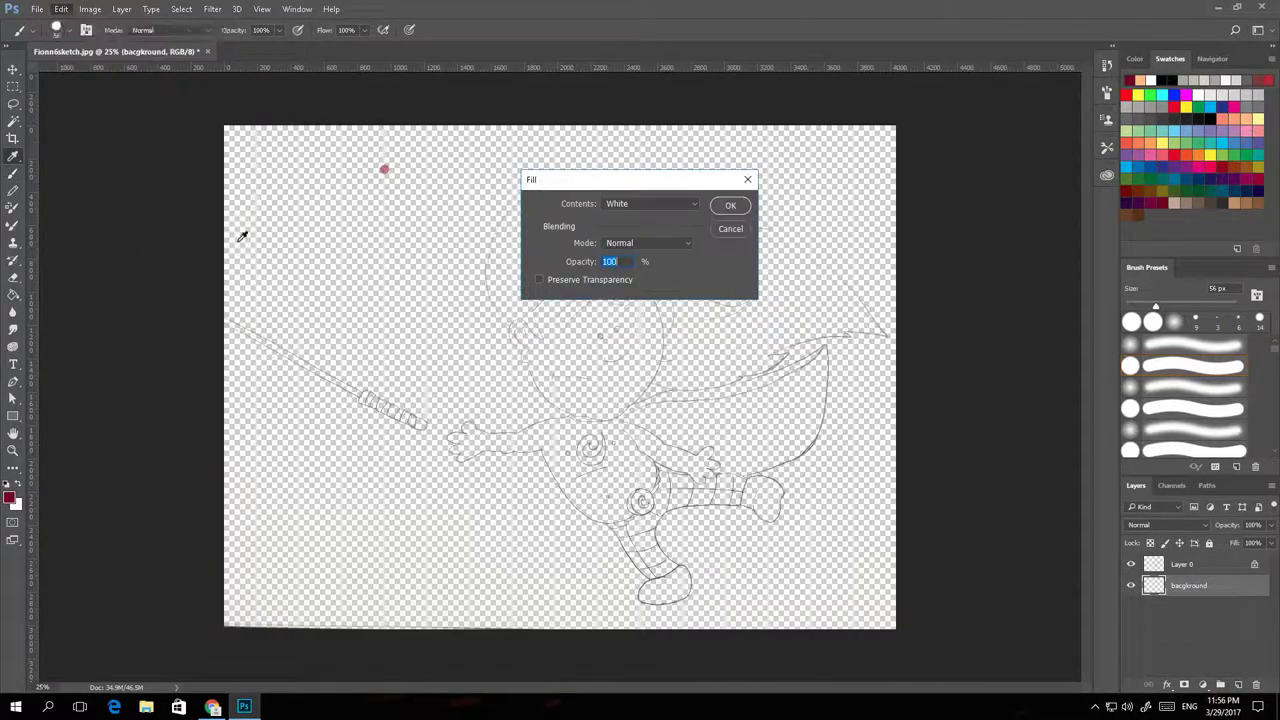
left_click(730, 205)
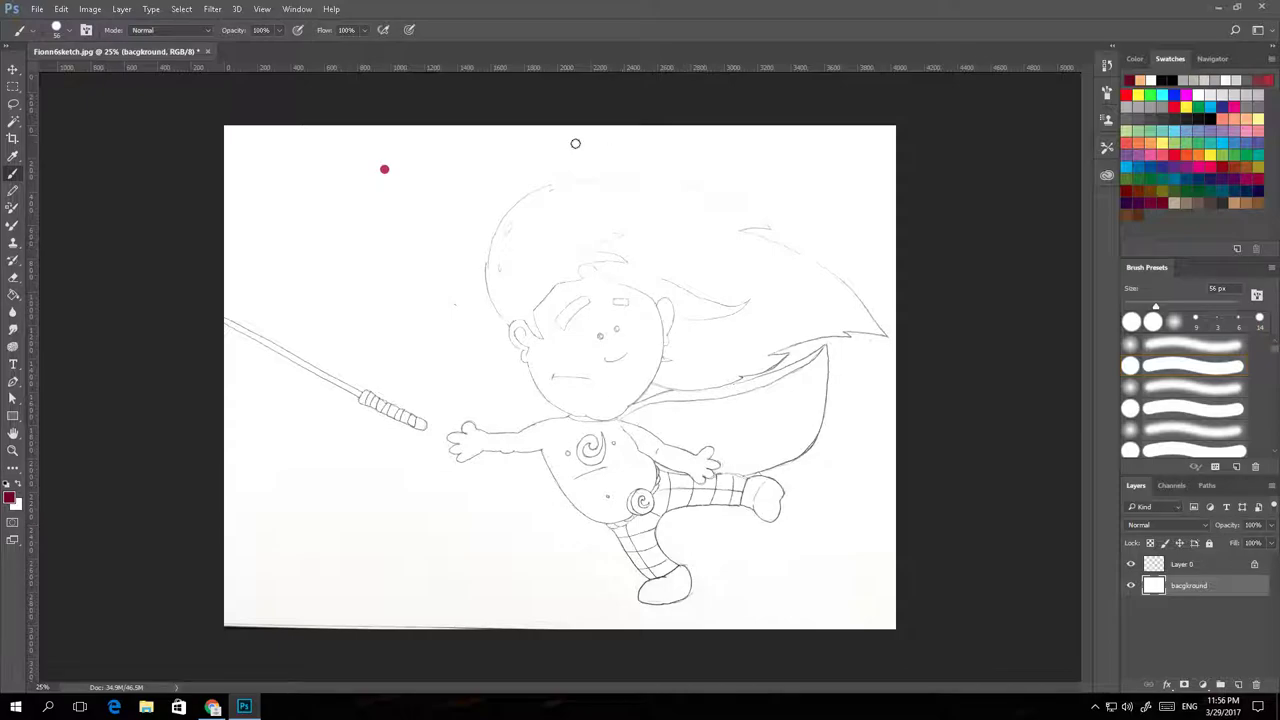
mouse_move(364, 338)
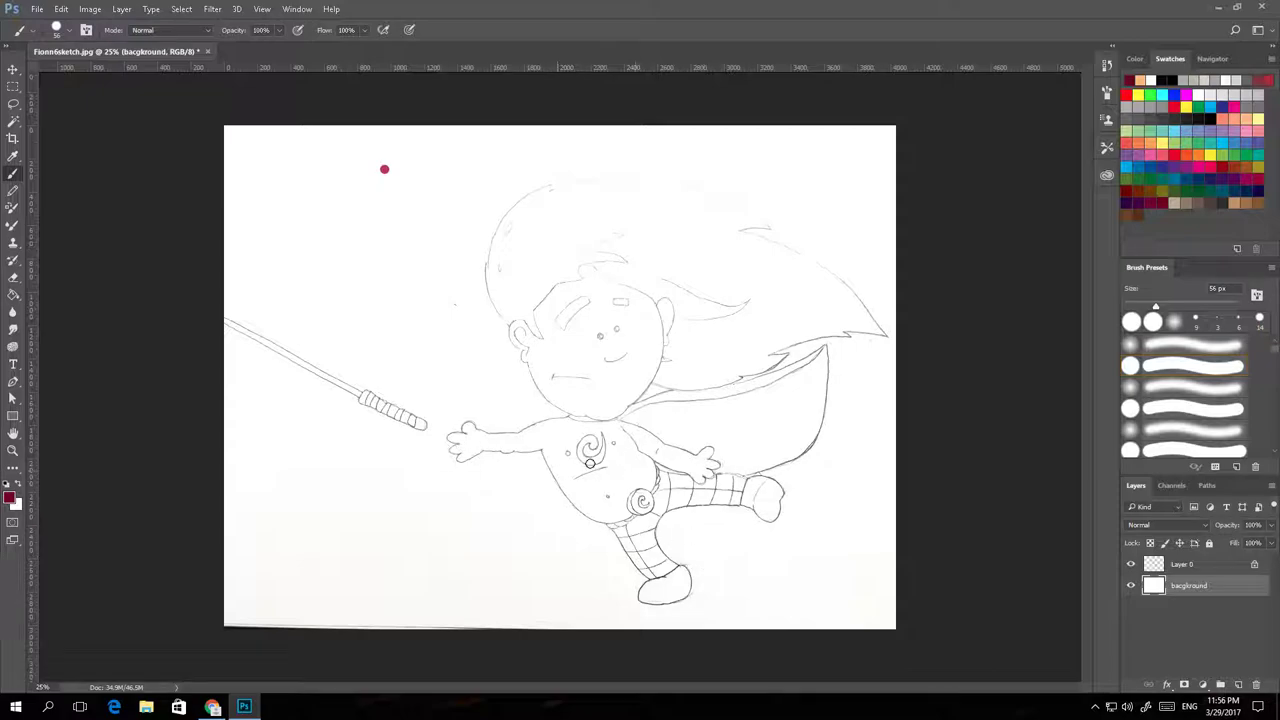
mouse_move(450, 373)
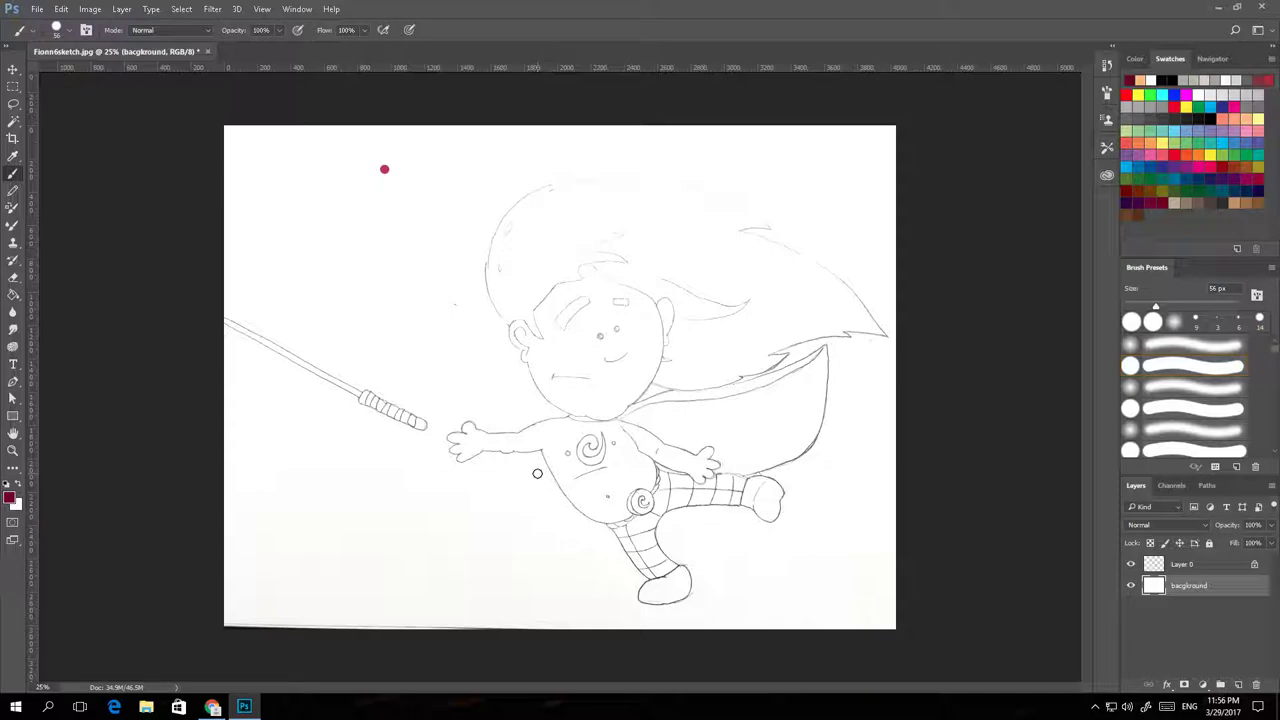
left_click(1170, 58)
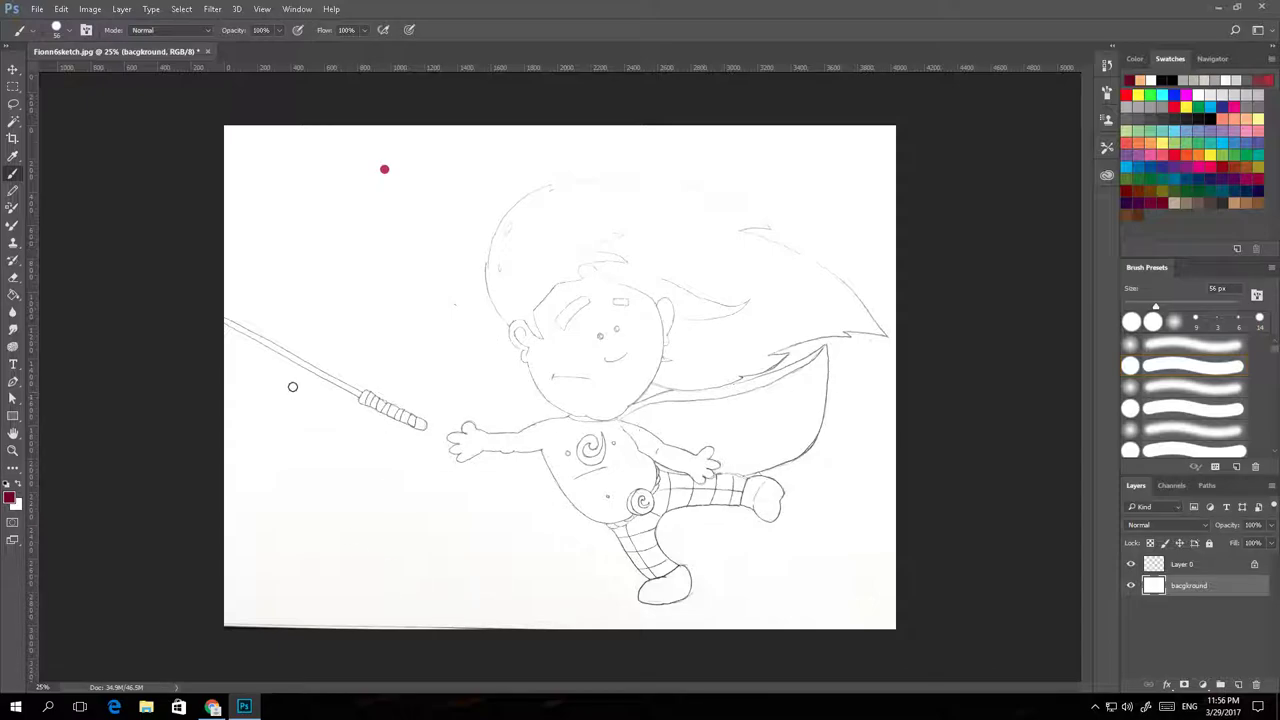
mouse_move(294, 378)
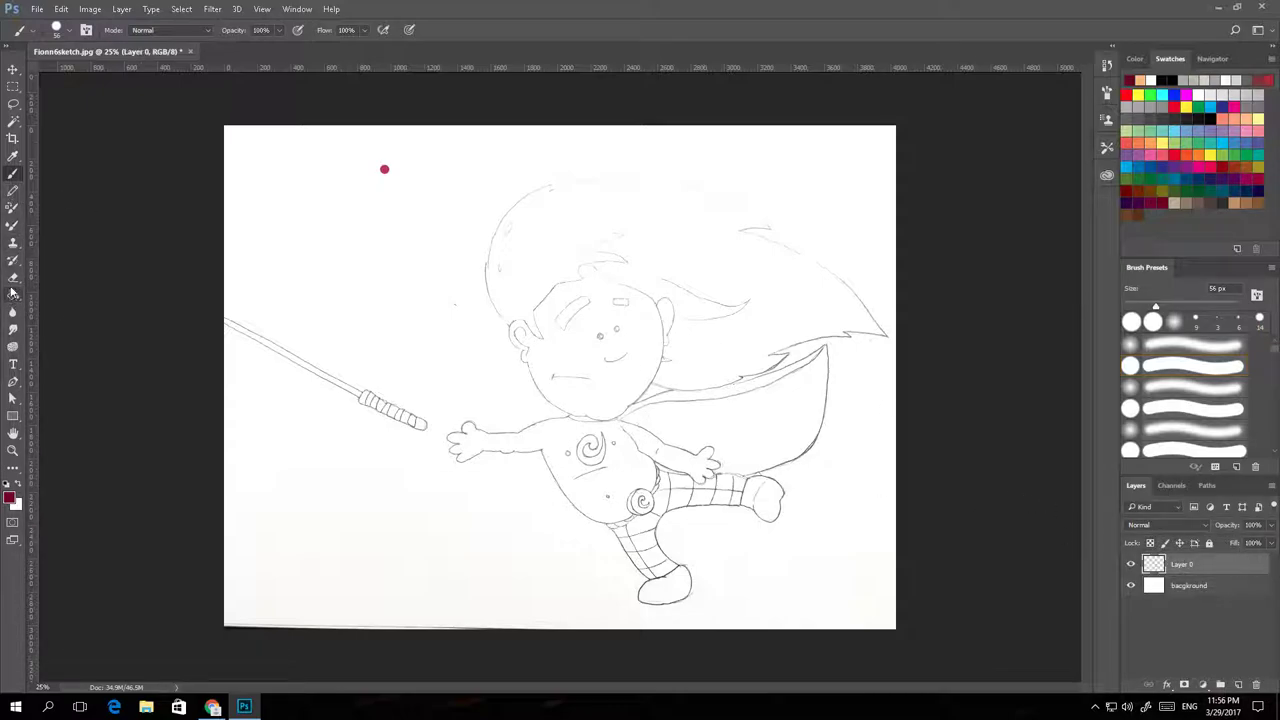
Switch to the Eraser tool for cleaning up the line-art layer.
left_click(1190, 365)
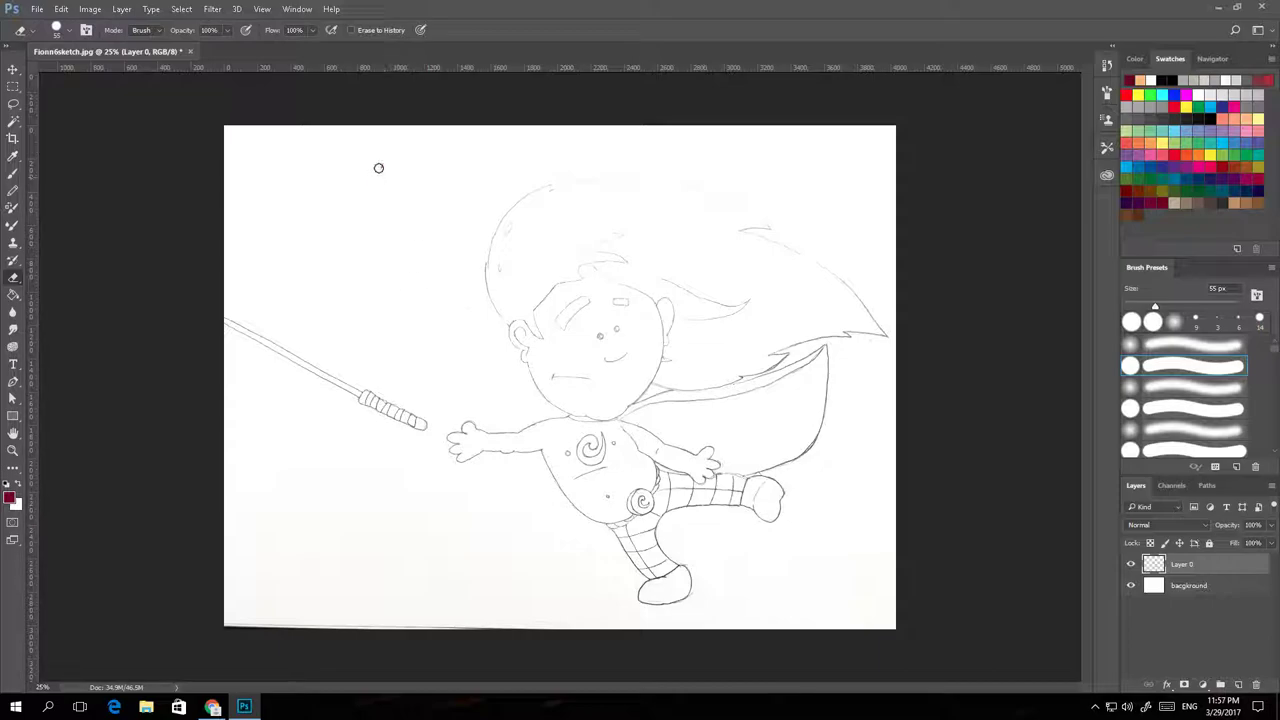
mouse_move(267, 512)
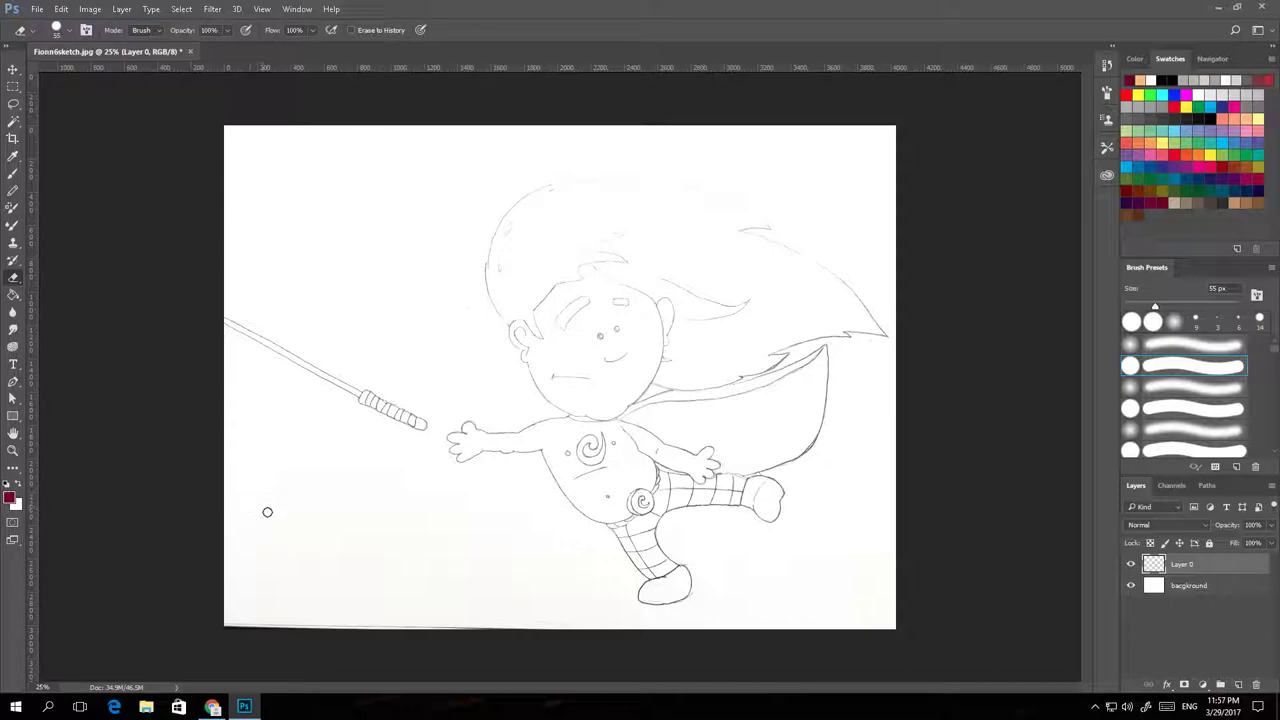
mouse_move(854, 595)
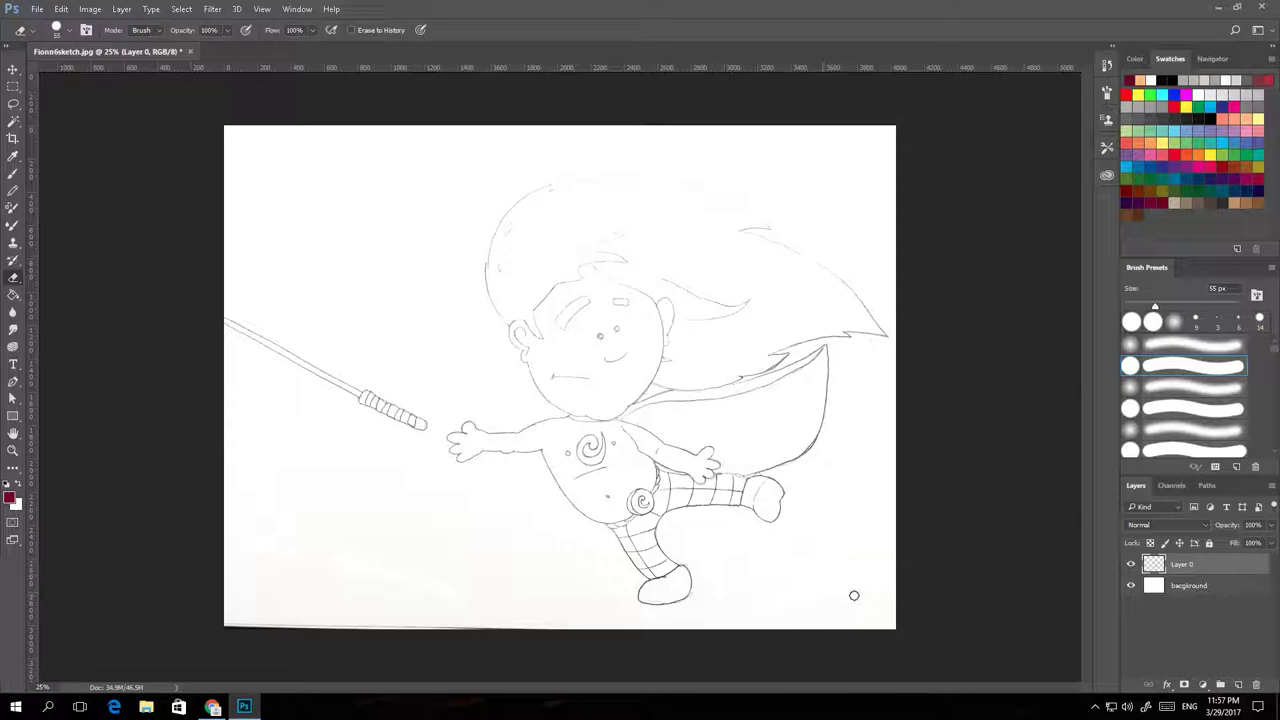
mouse_move(776, 542)
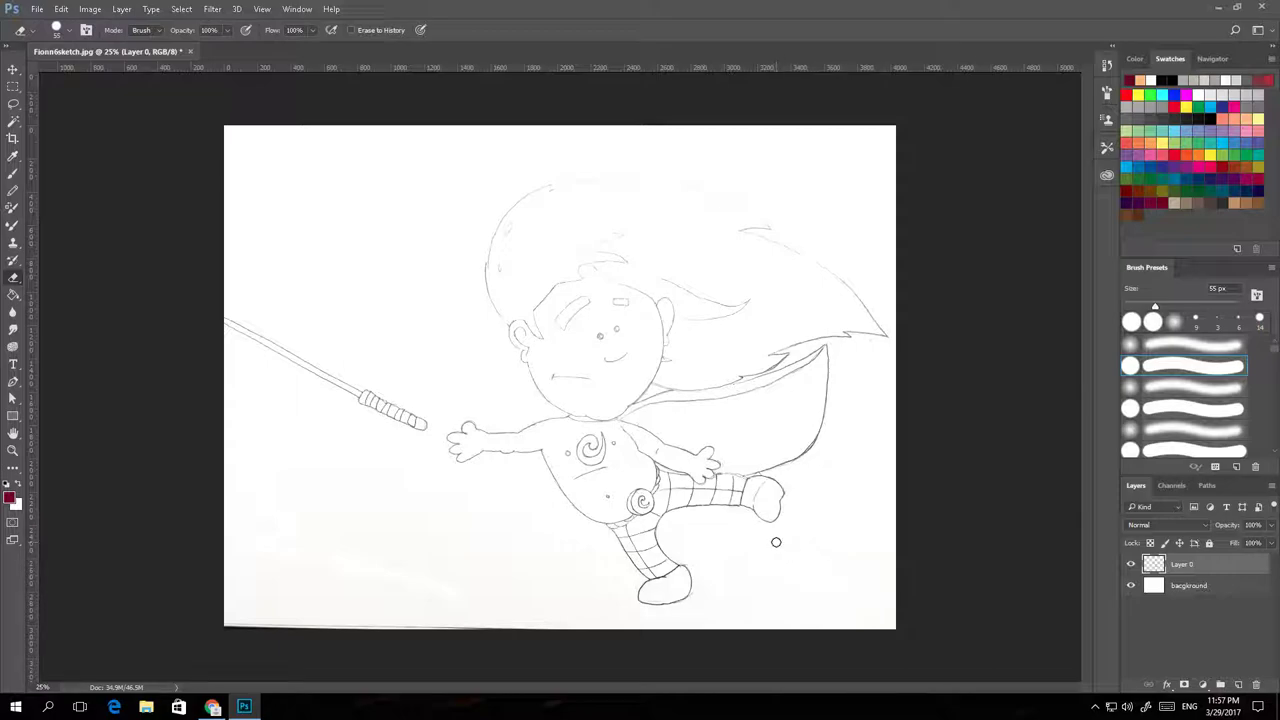
mouse_move(472, 265)
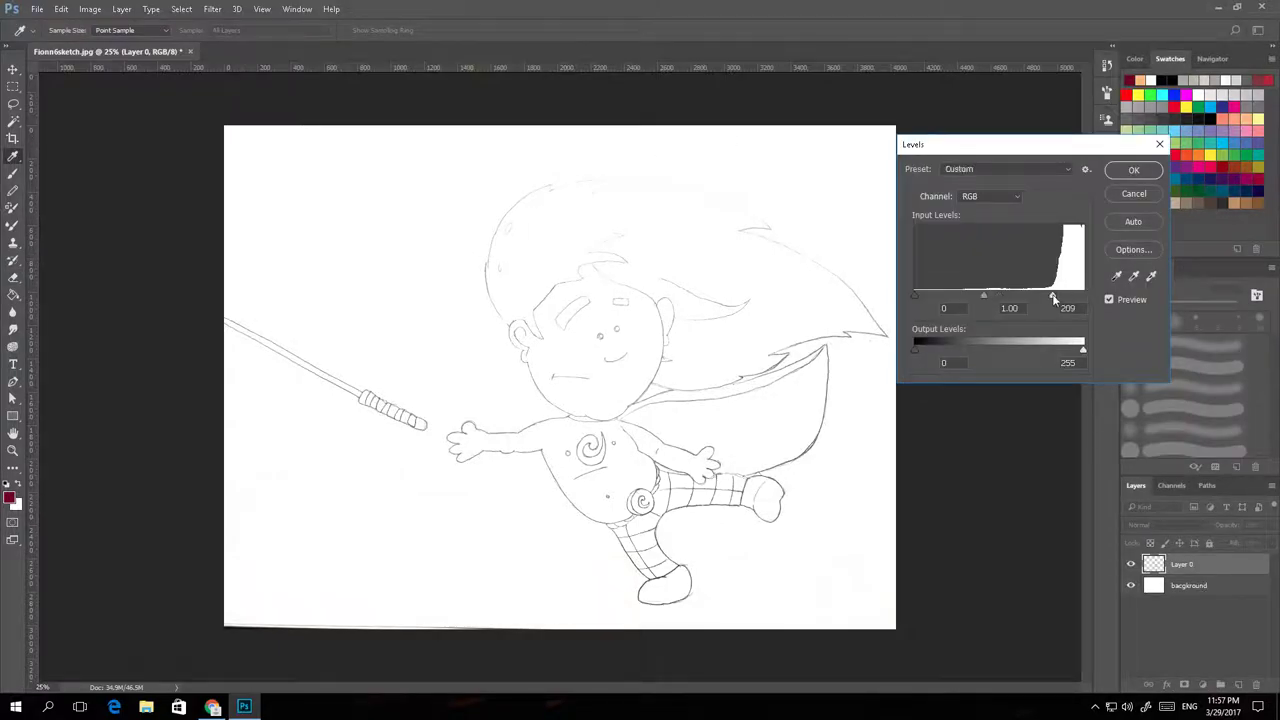
Apply the Levels adjustment to the reopened sketch, then select the entire canvas.
left_click(1133, 169)
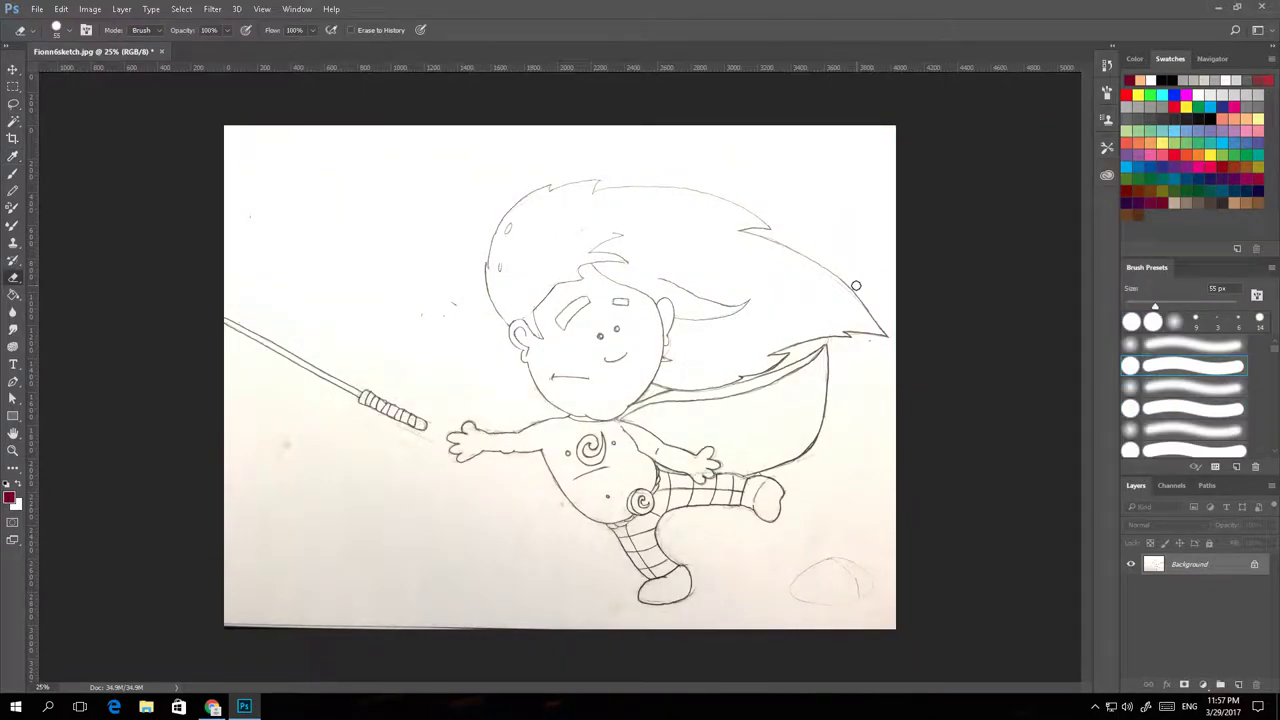
key("ctrl+a")
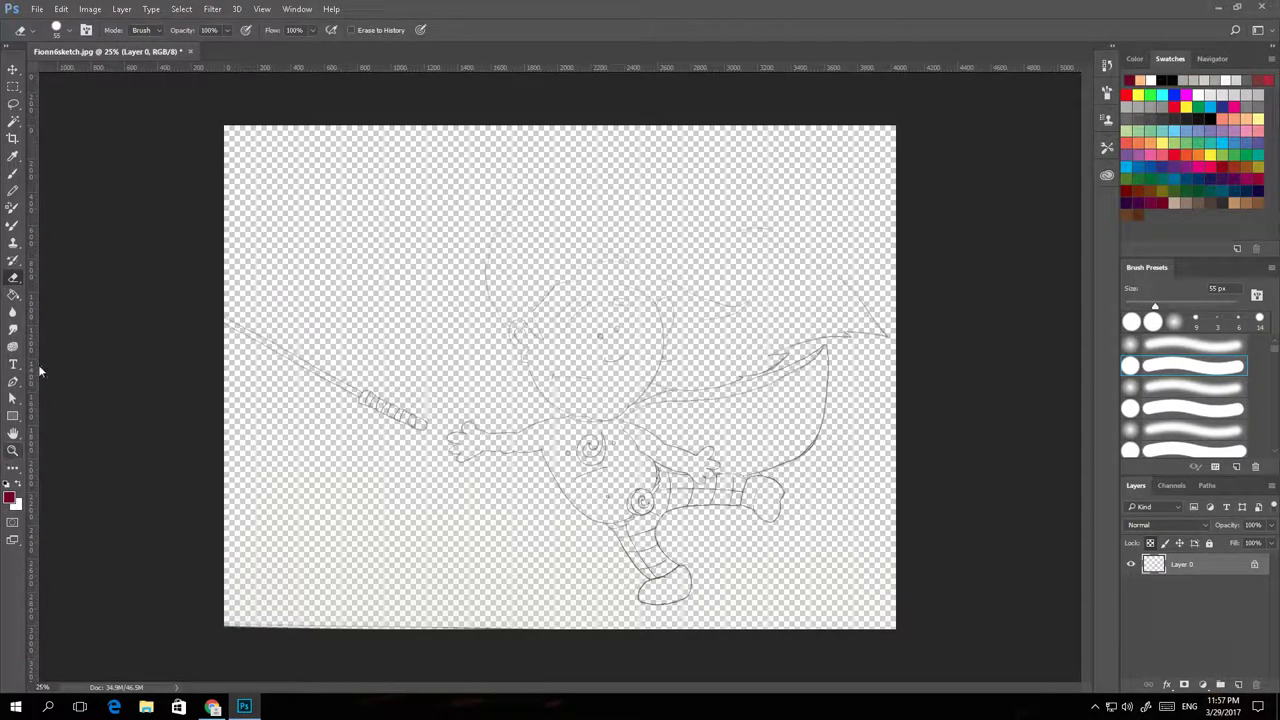
Create a layer named 'back' and fill it with white.
left_click(90, 9)
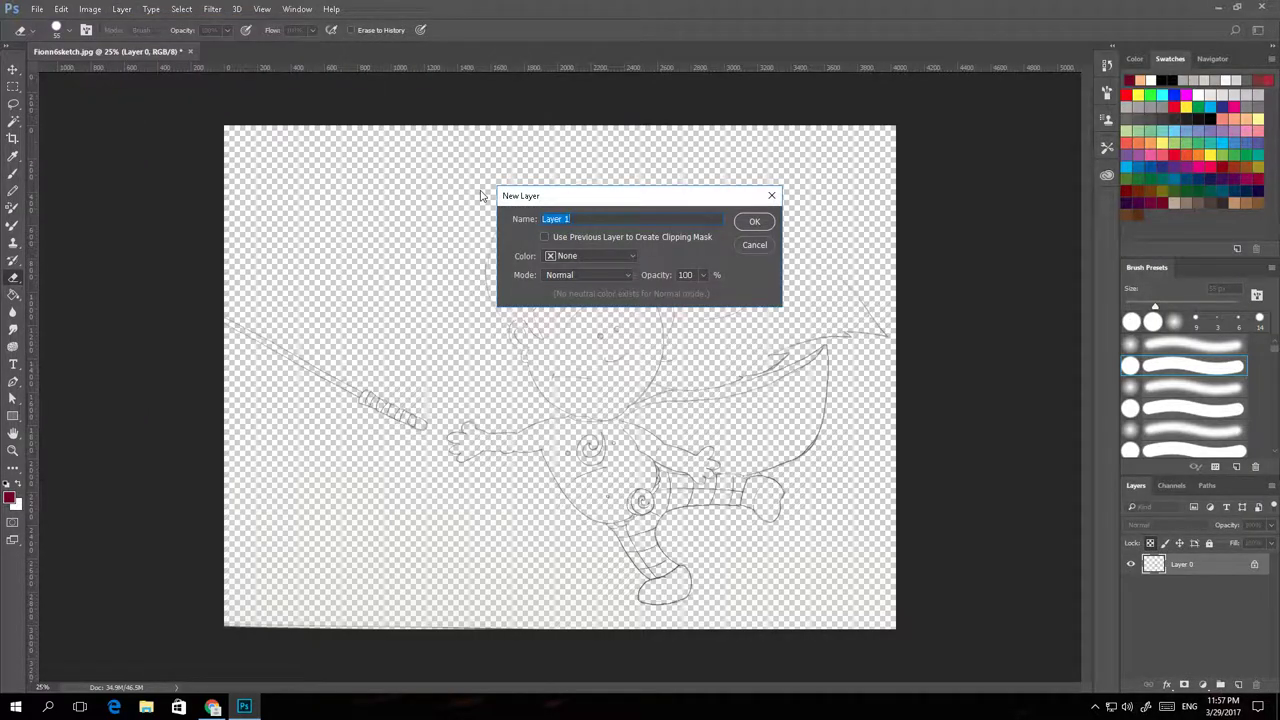
left_click(754, 221)
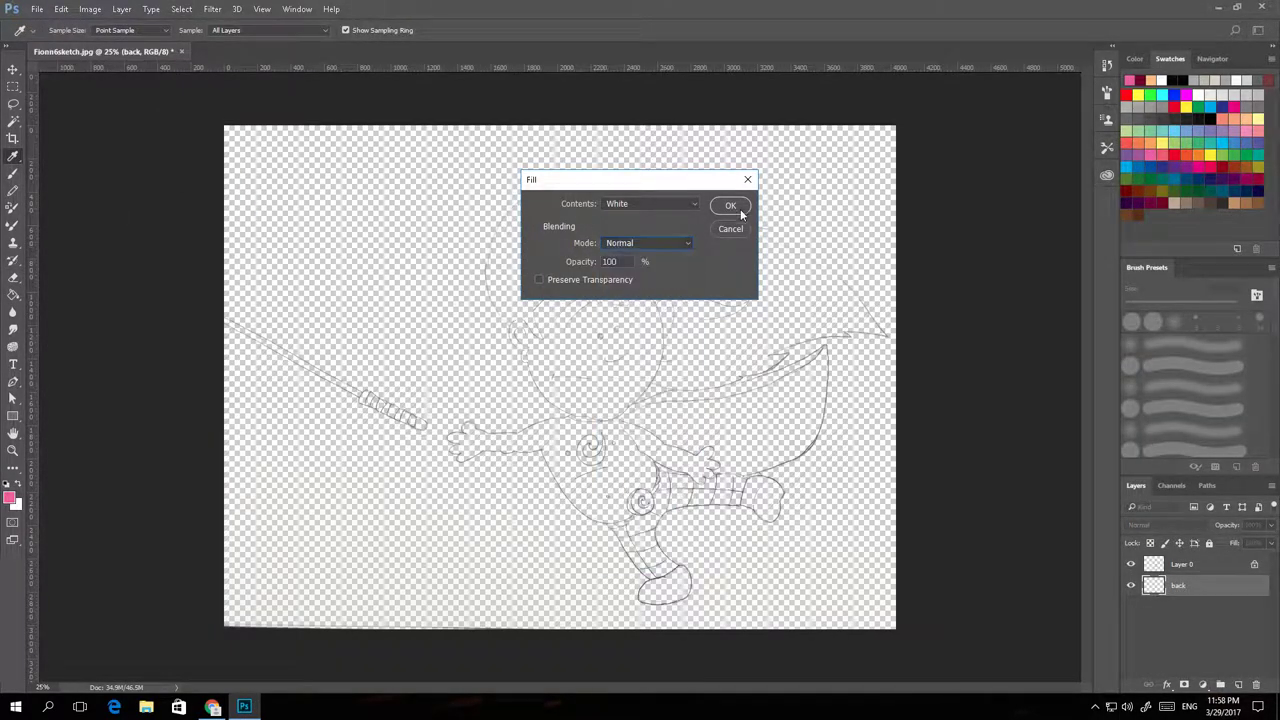
left_click(730, 205)
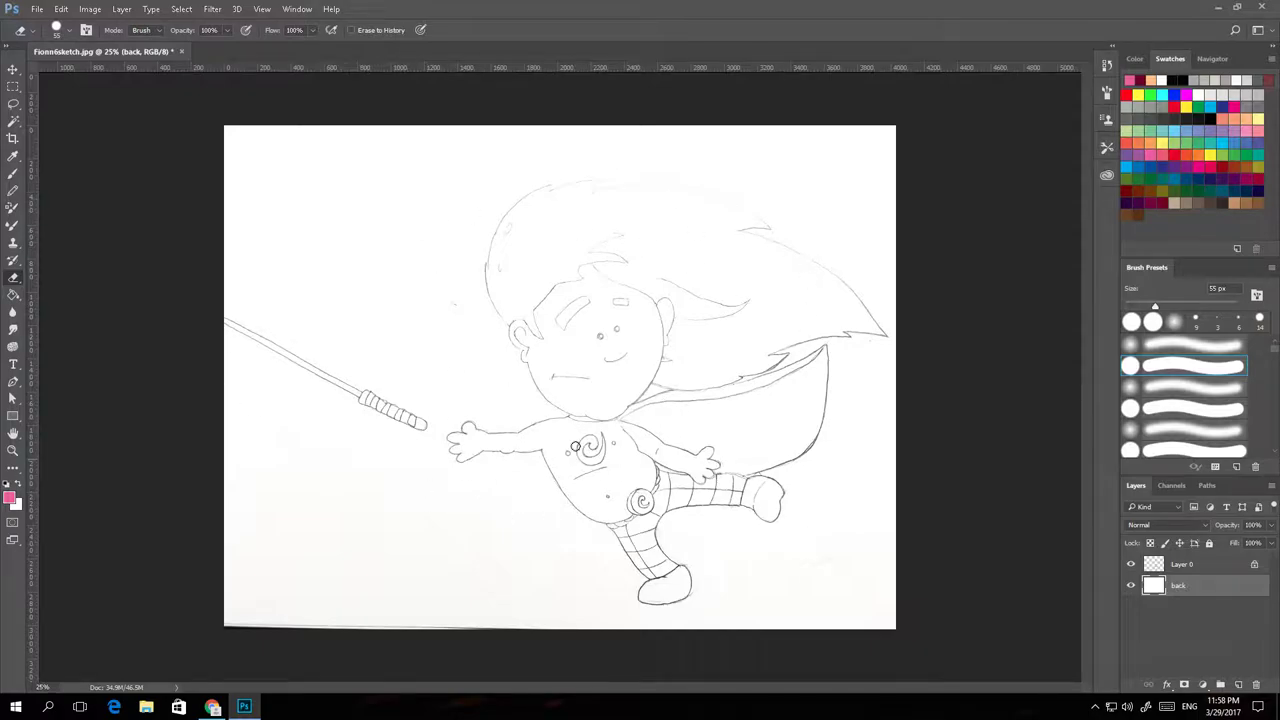
mouse_move(597, 337)
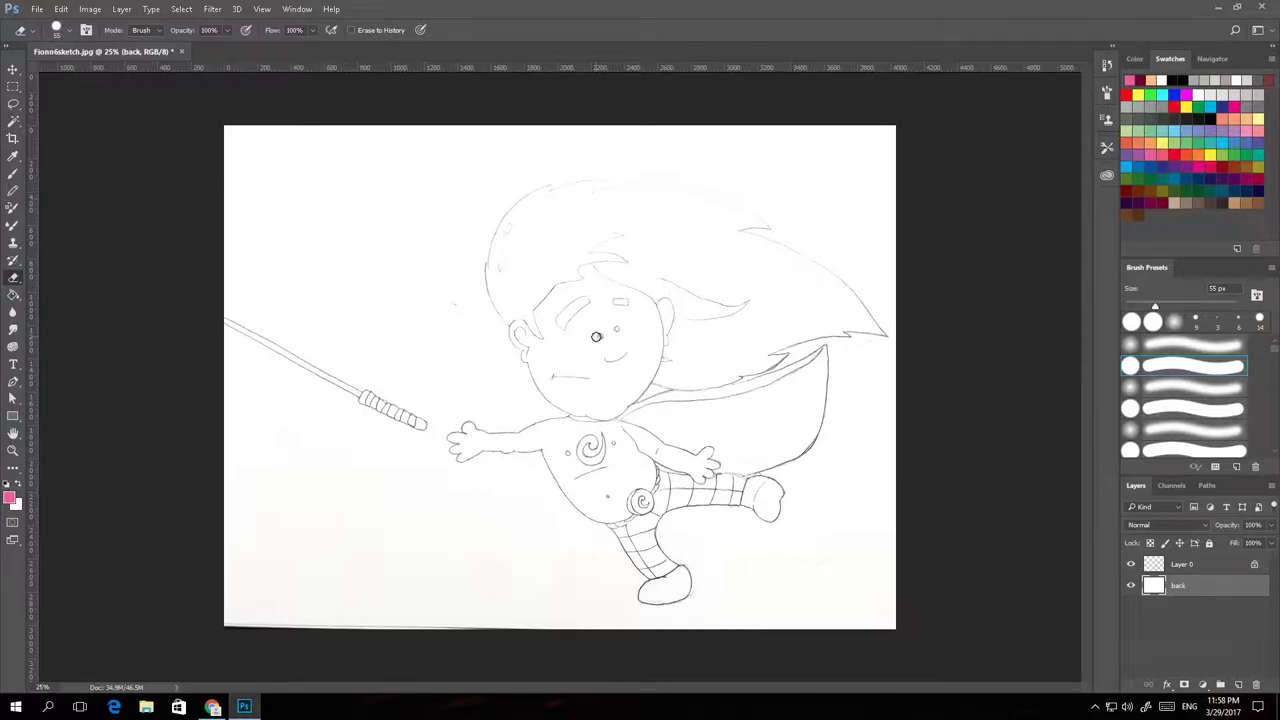
mouse_move(603, 343)
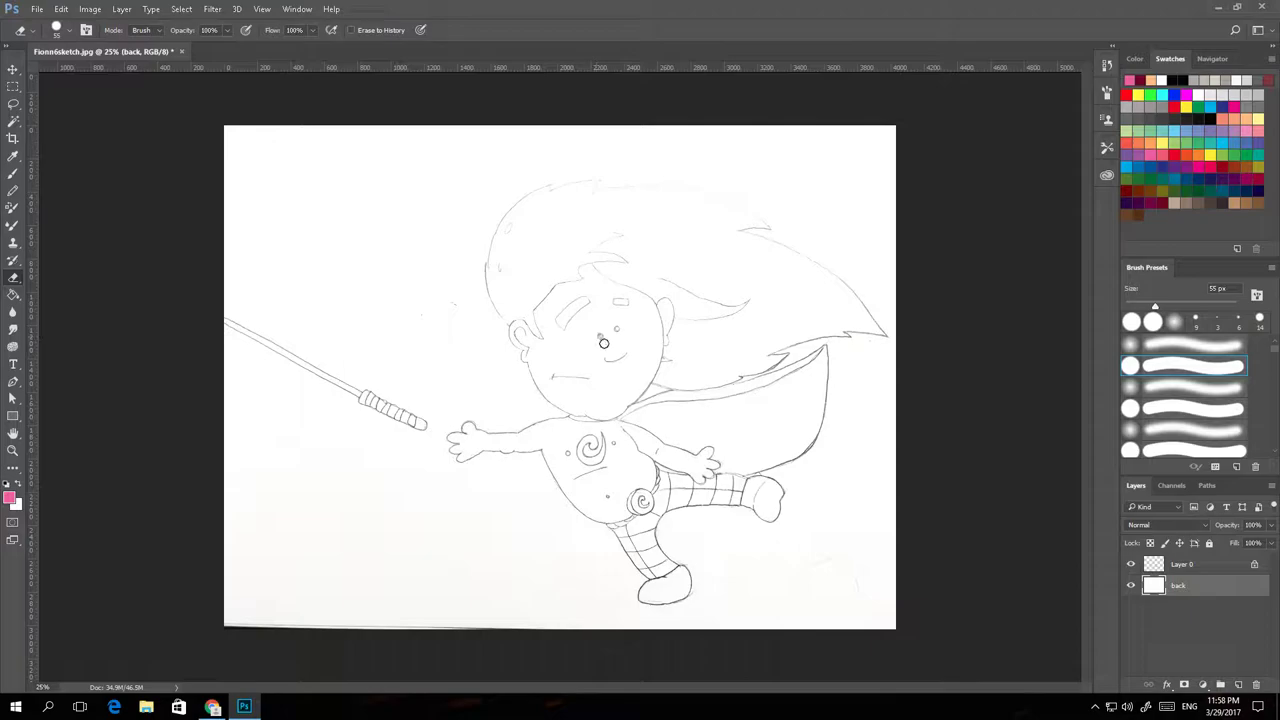